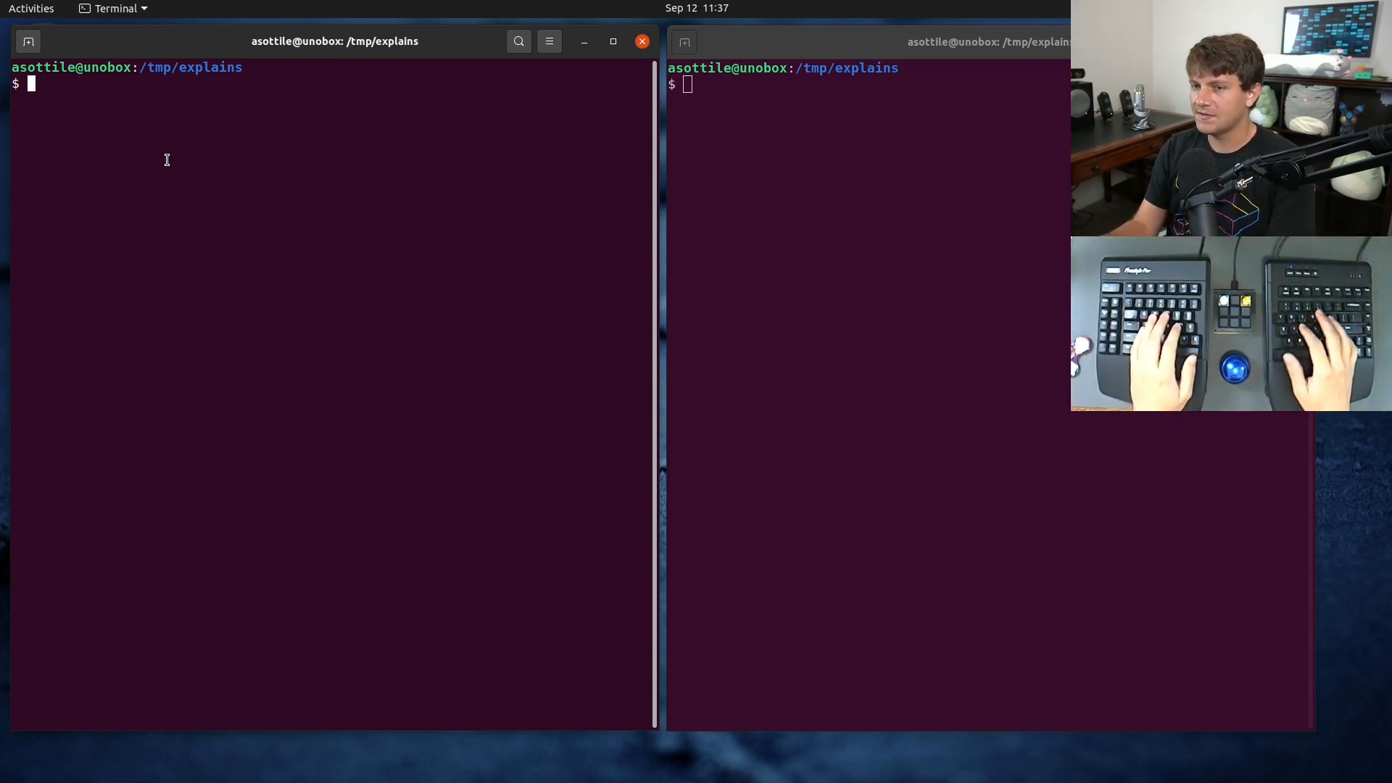
- Write a babi Dockerfile: FROM ubuntu:focal, RUN echo success > f, then a failing exit 1 step
{"action": "type", "text": "babi Dockerfil"}
{"action": "type", "text": "FROM ubunt"}
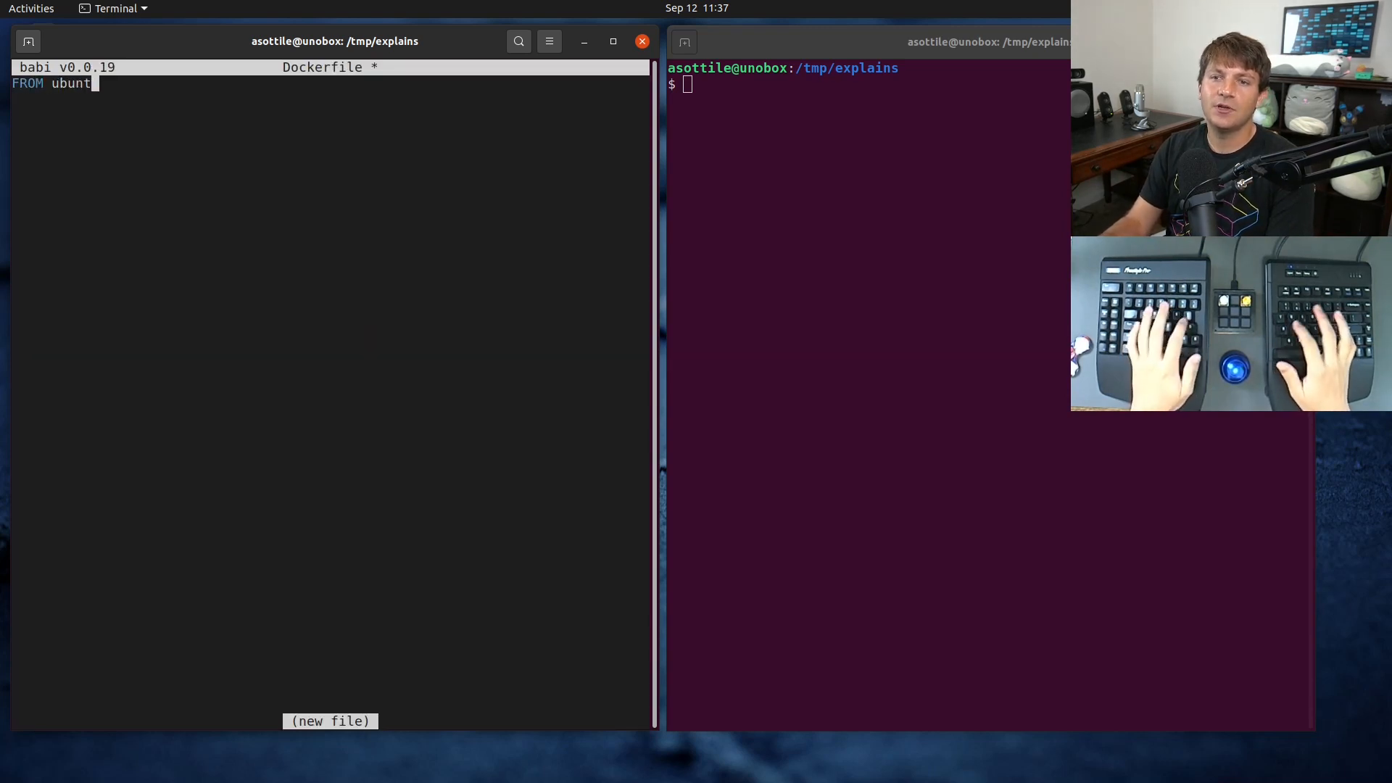
{"action": "type", "text": "u:focal"}
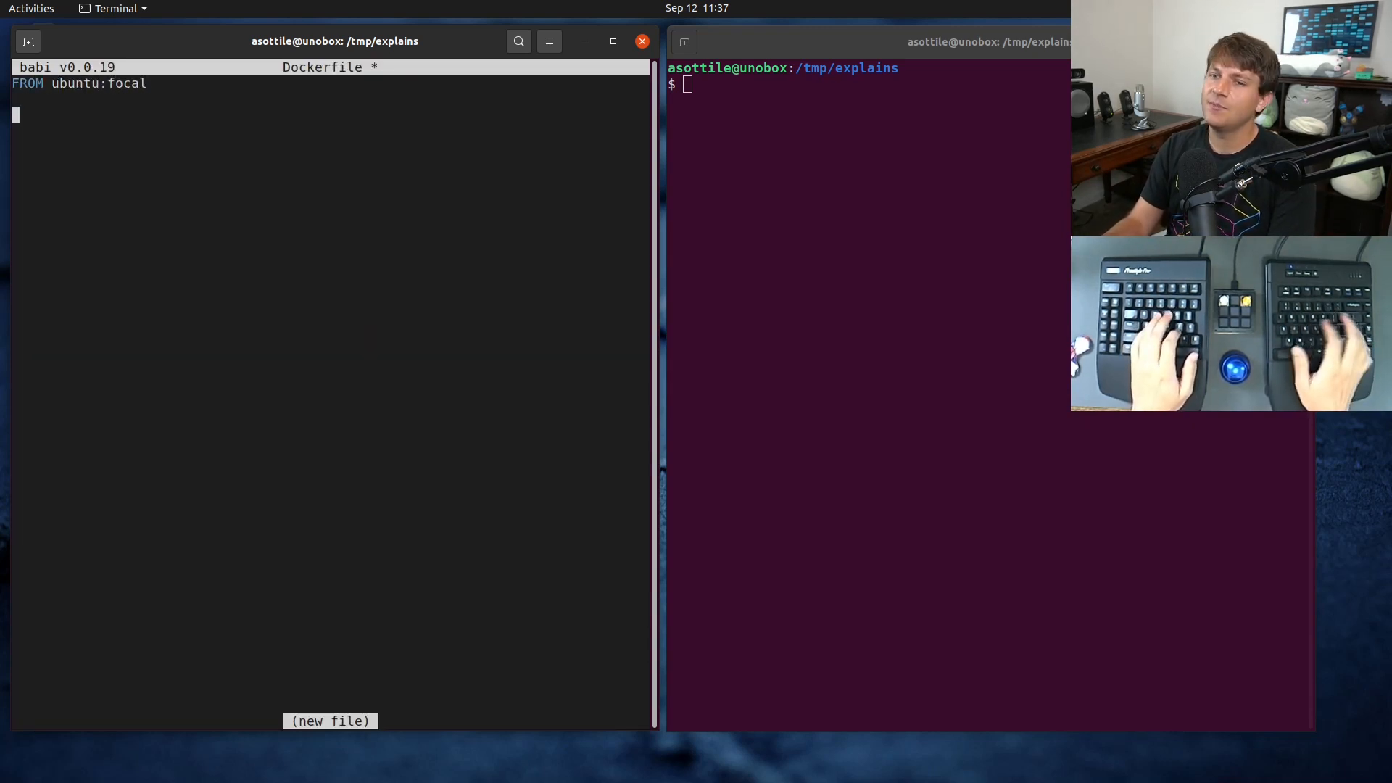
{"action": "type", "text": "RUN"}
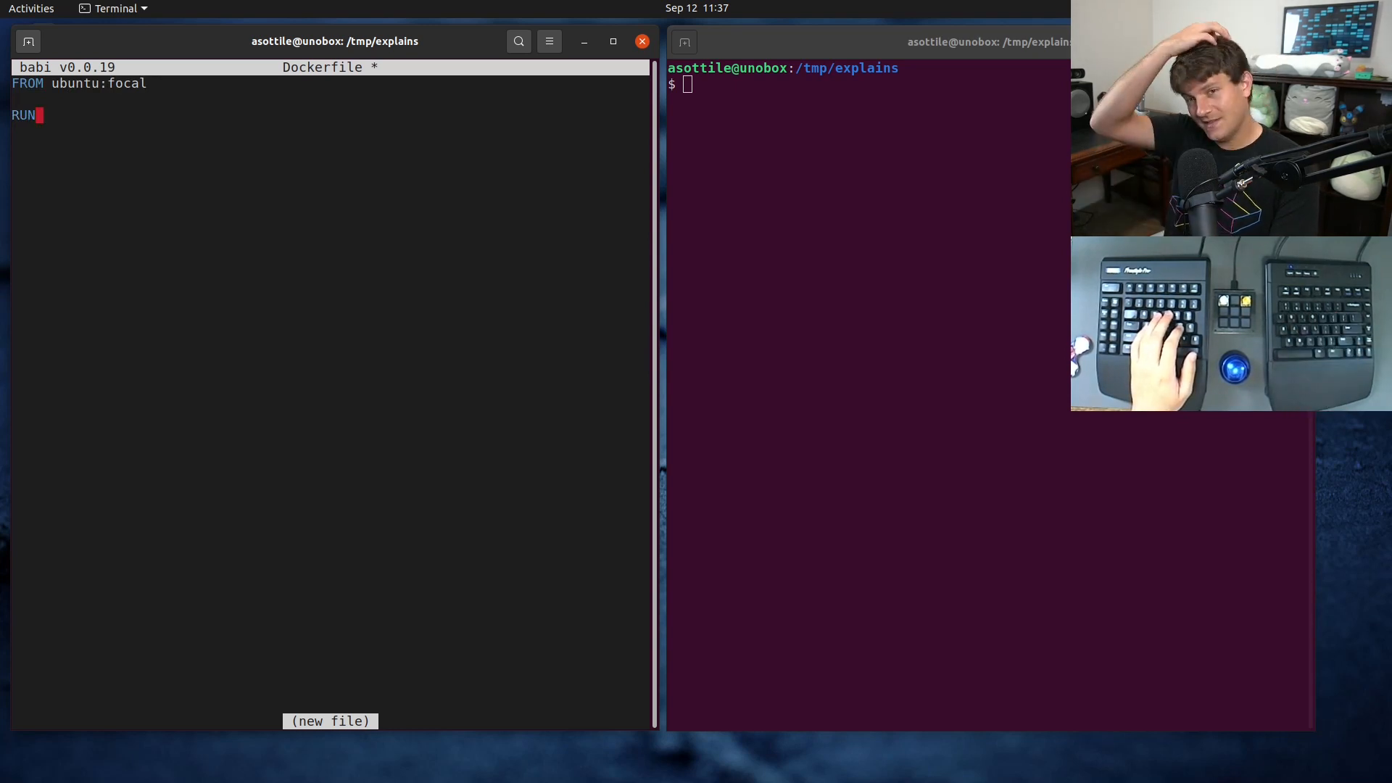
{"action": "type", "text": "echo"}
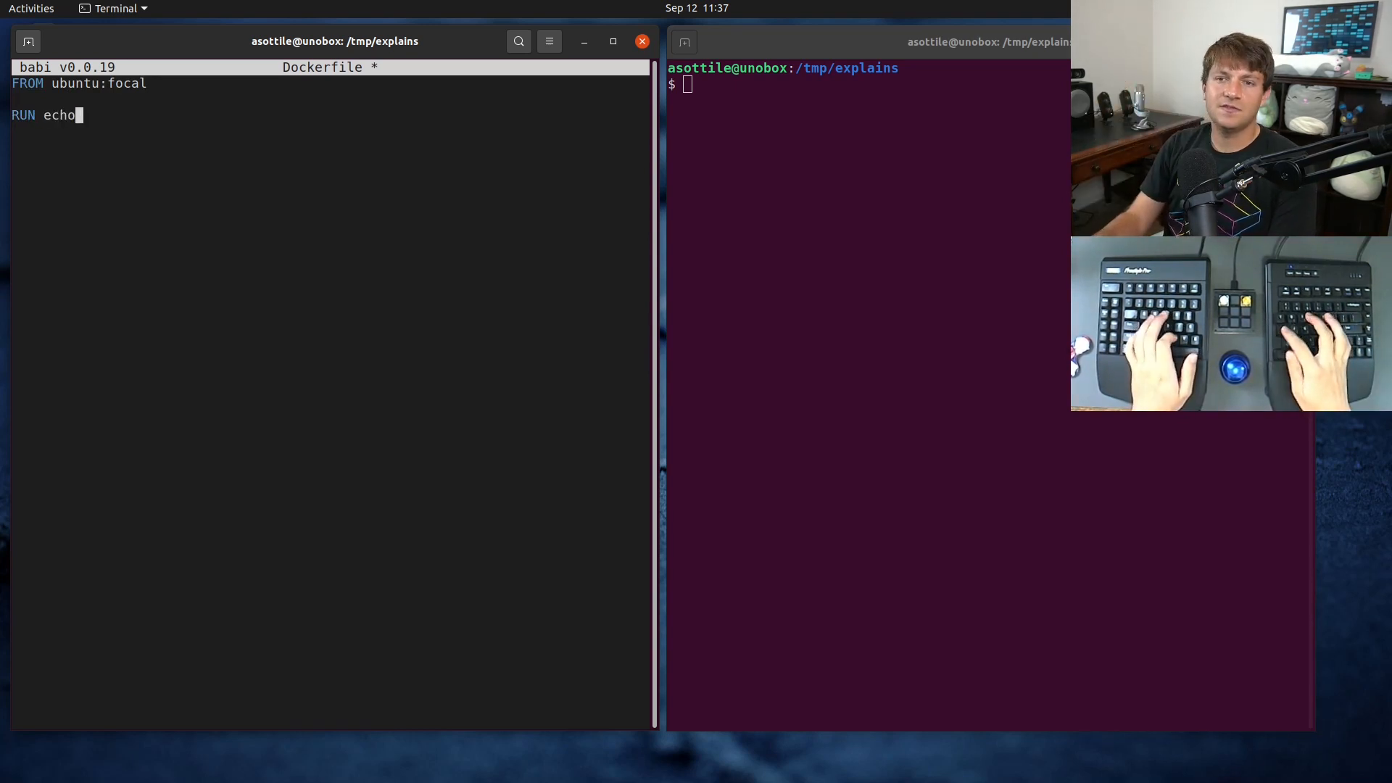
{"action": "type", "text": "success >"}
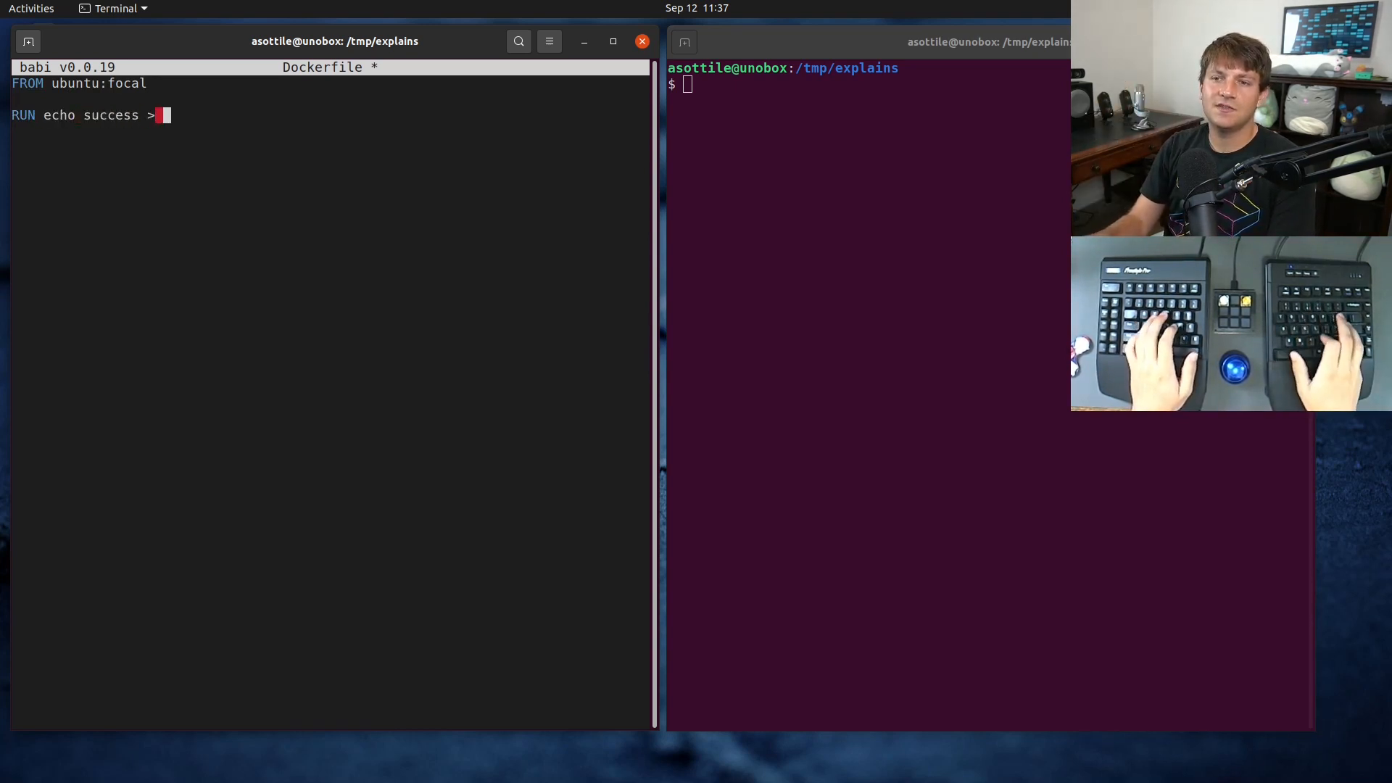
{"action": "type", "text": "f"}
{"action": "type", "text": "RUN"}
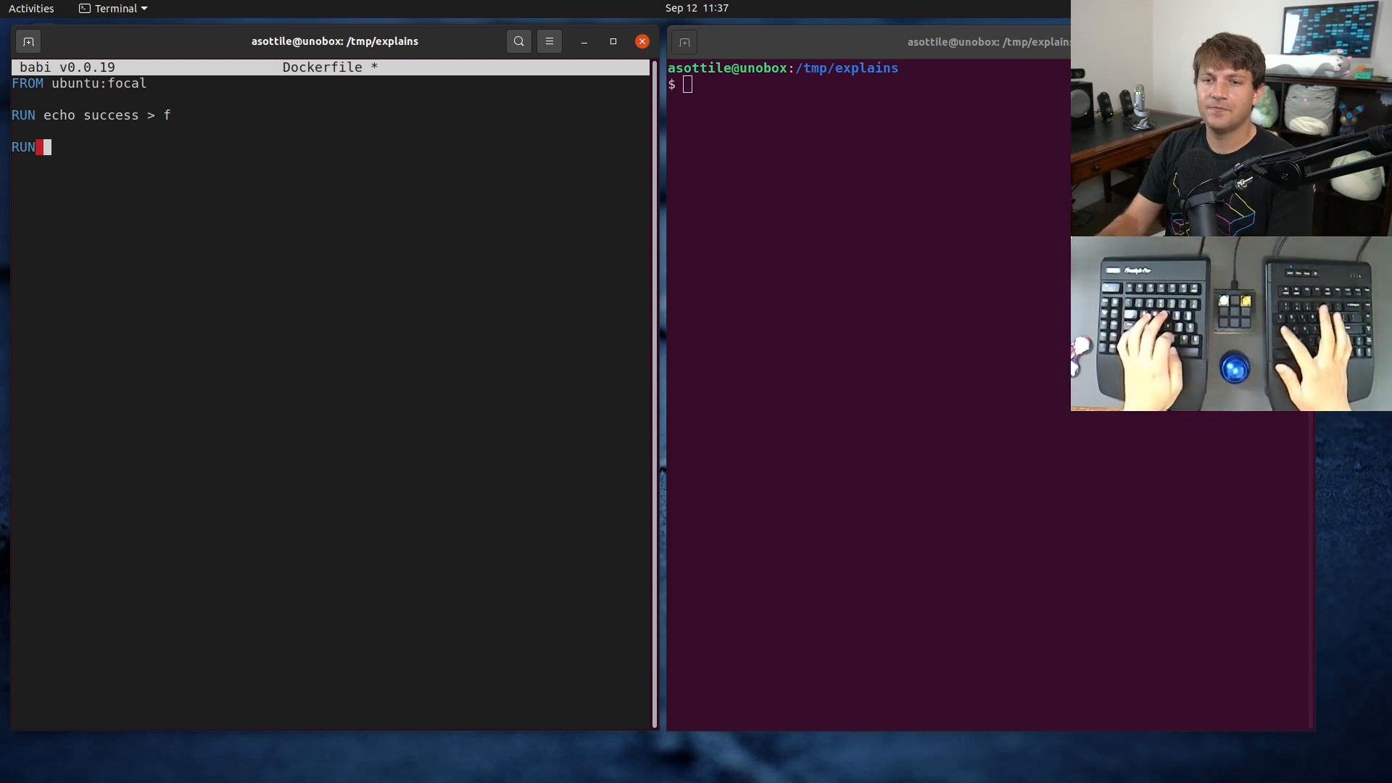
{"action": "type", "text": "echo some error > log; e"}
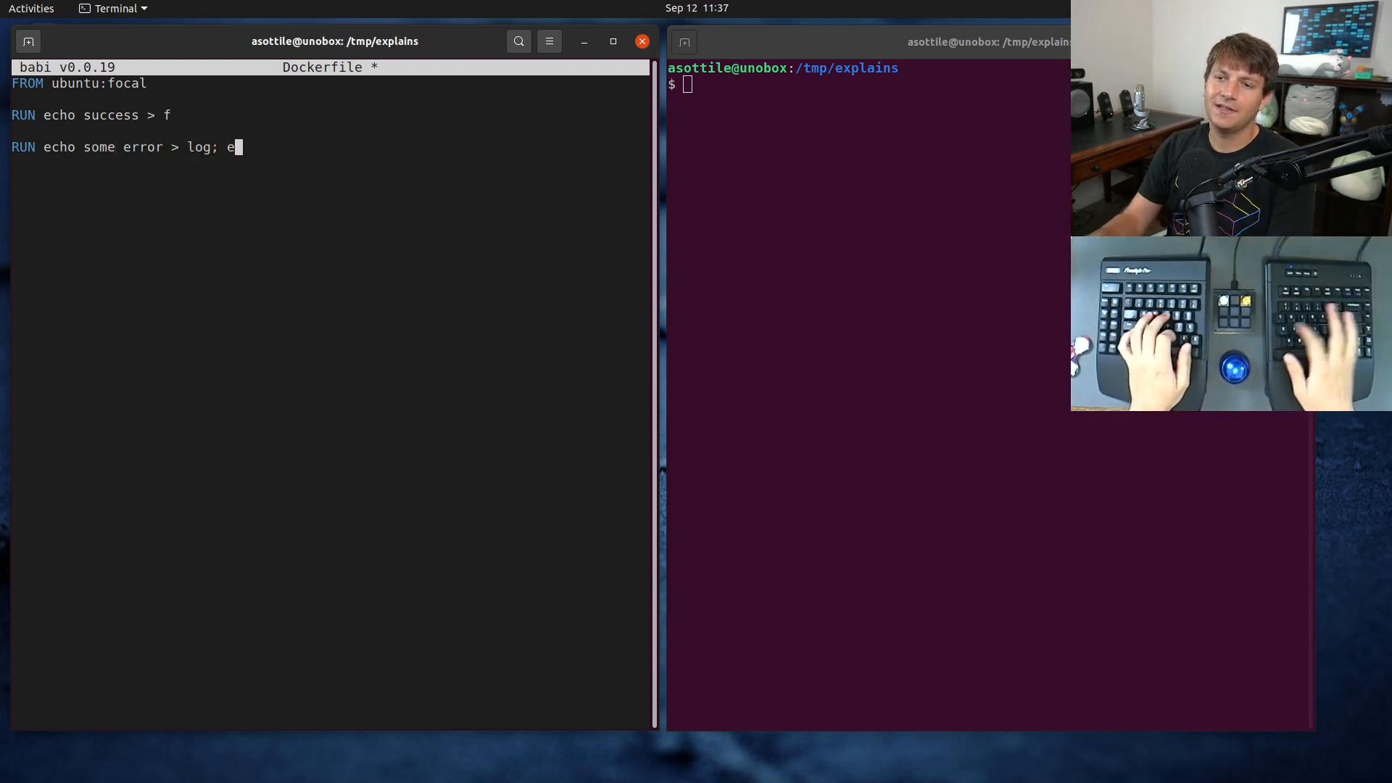
{"action": "type", "text": "xit 1"}
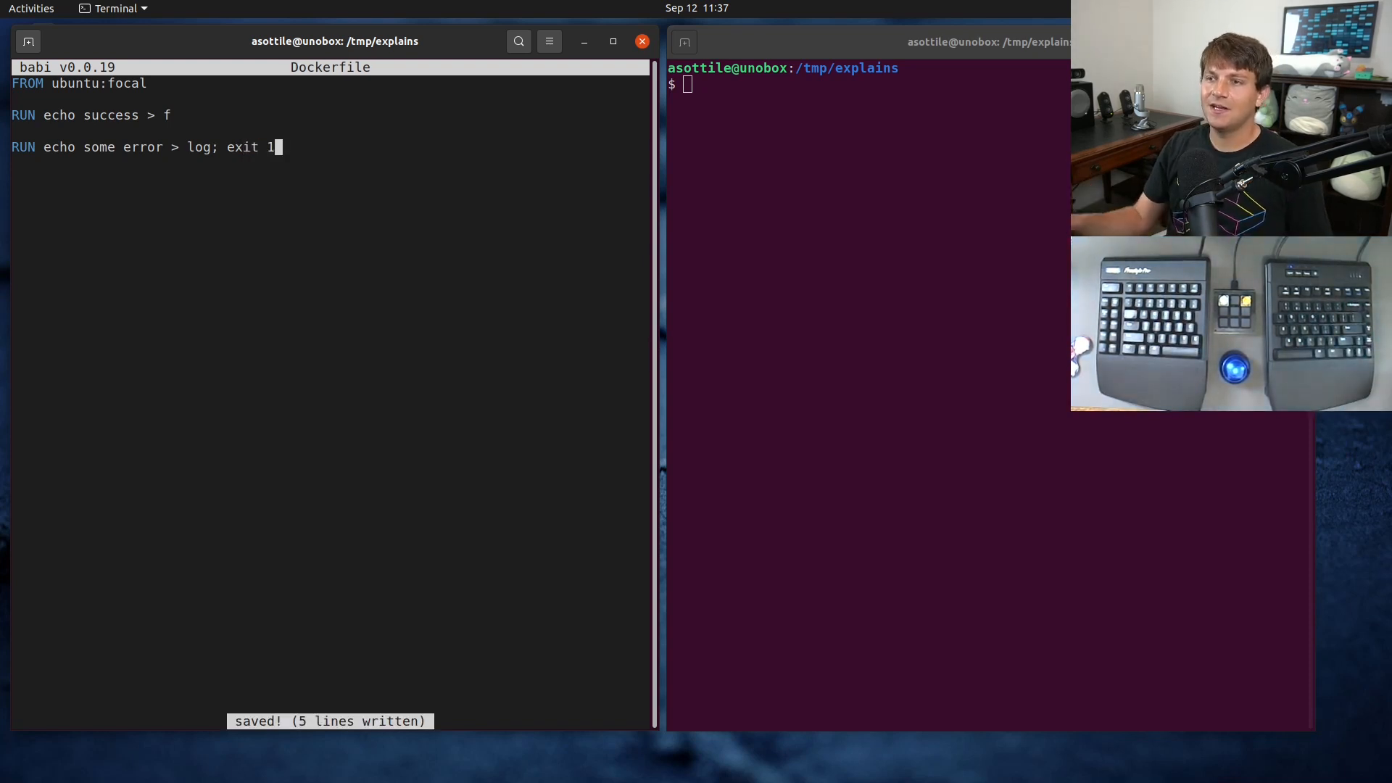
{"action": "type", "text": "babi"}
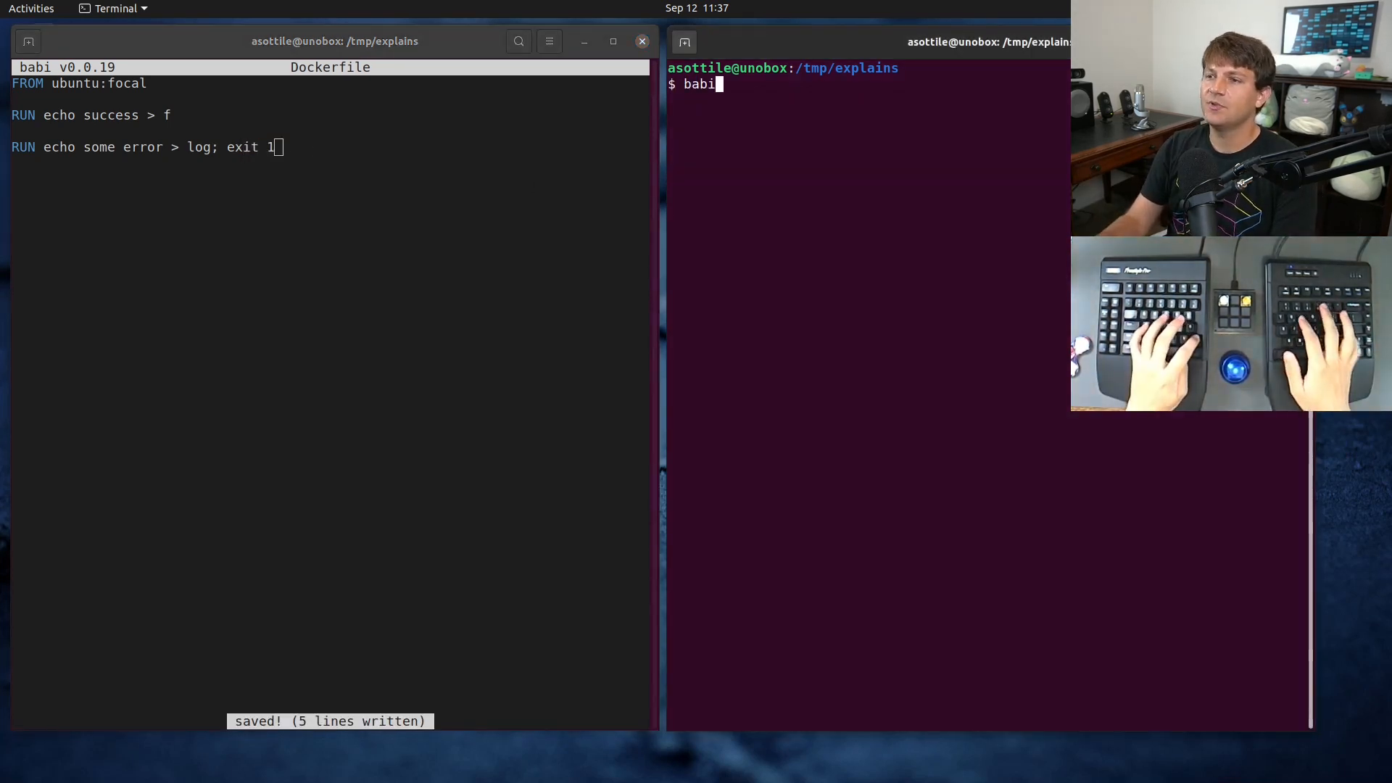
- Start Microsoft Paint with a new untitled blank image
{"action": "key", "text": "Return"}
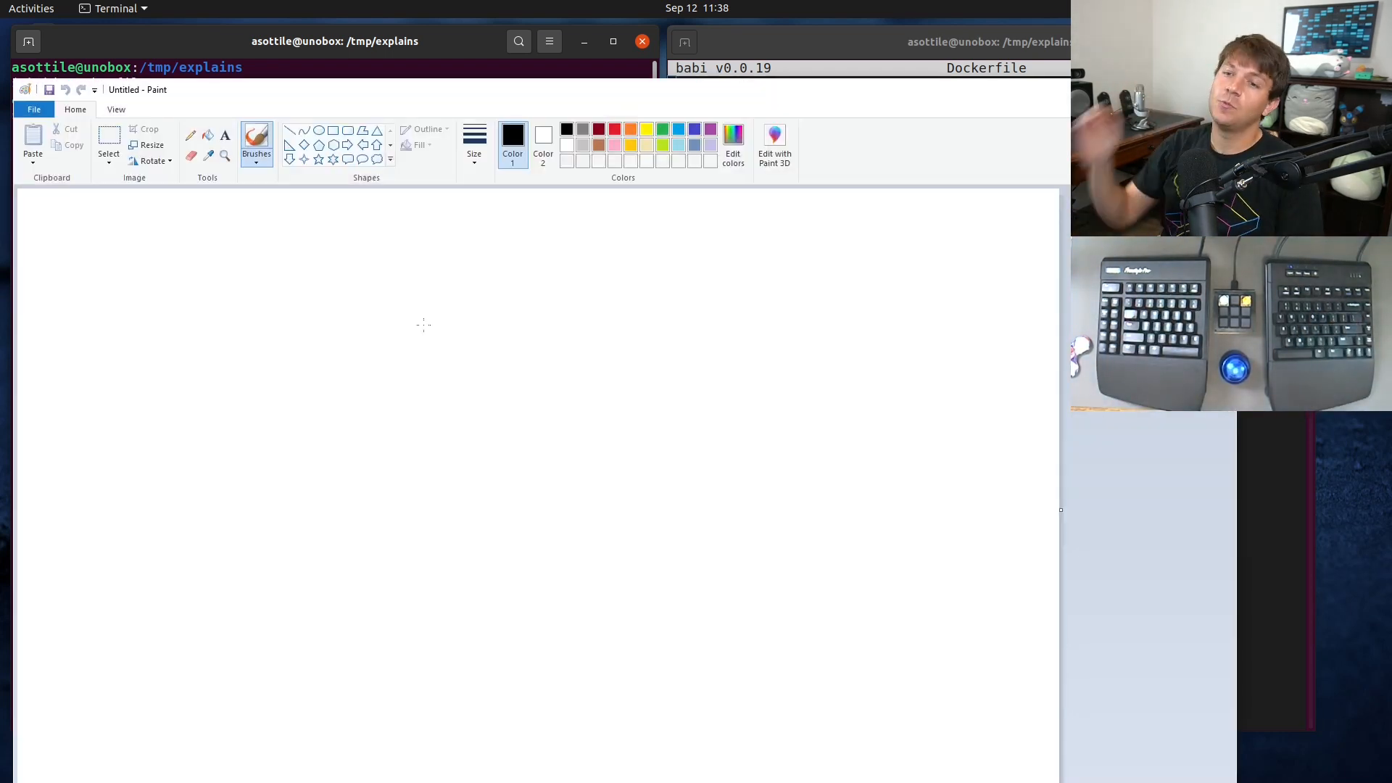
{"action": "mouse_move", "coordinate": [259, 15]}
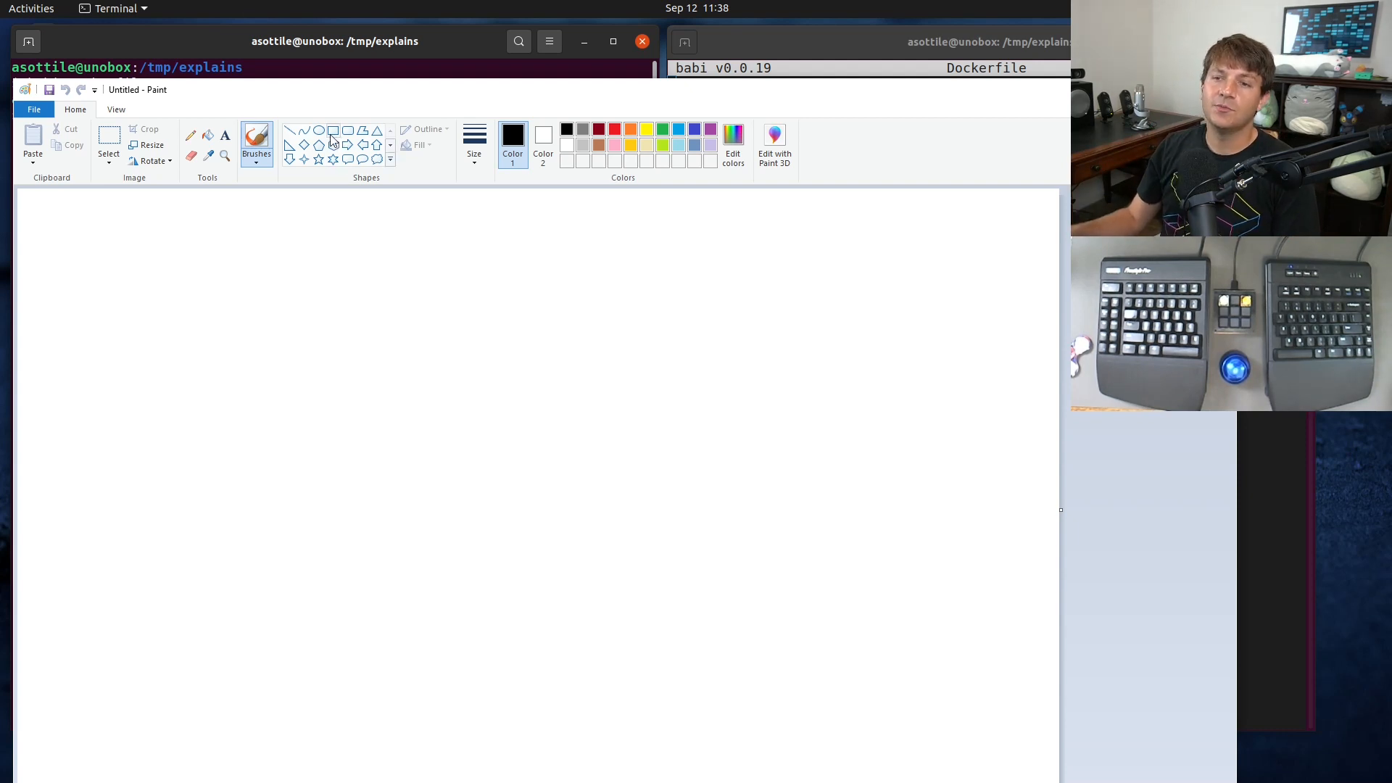
- Draw a rectangle labelled 'ubuntu:focal (image)'
{"action": "left_click", "coordinate": [333, 130]}
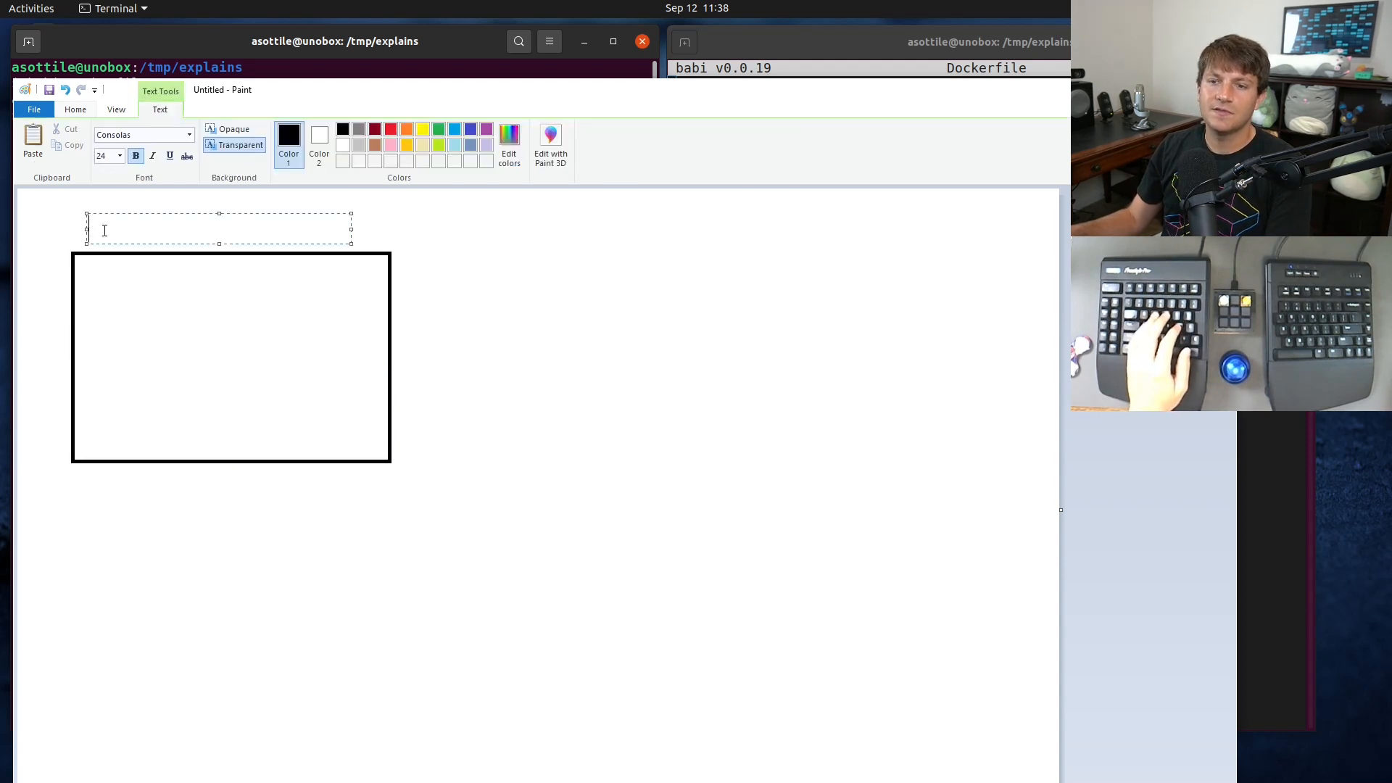
{"action": "type", "text": "ubuntu:focal"}
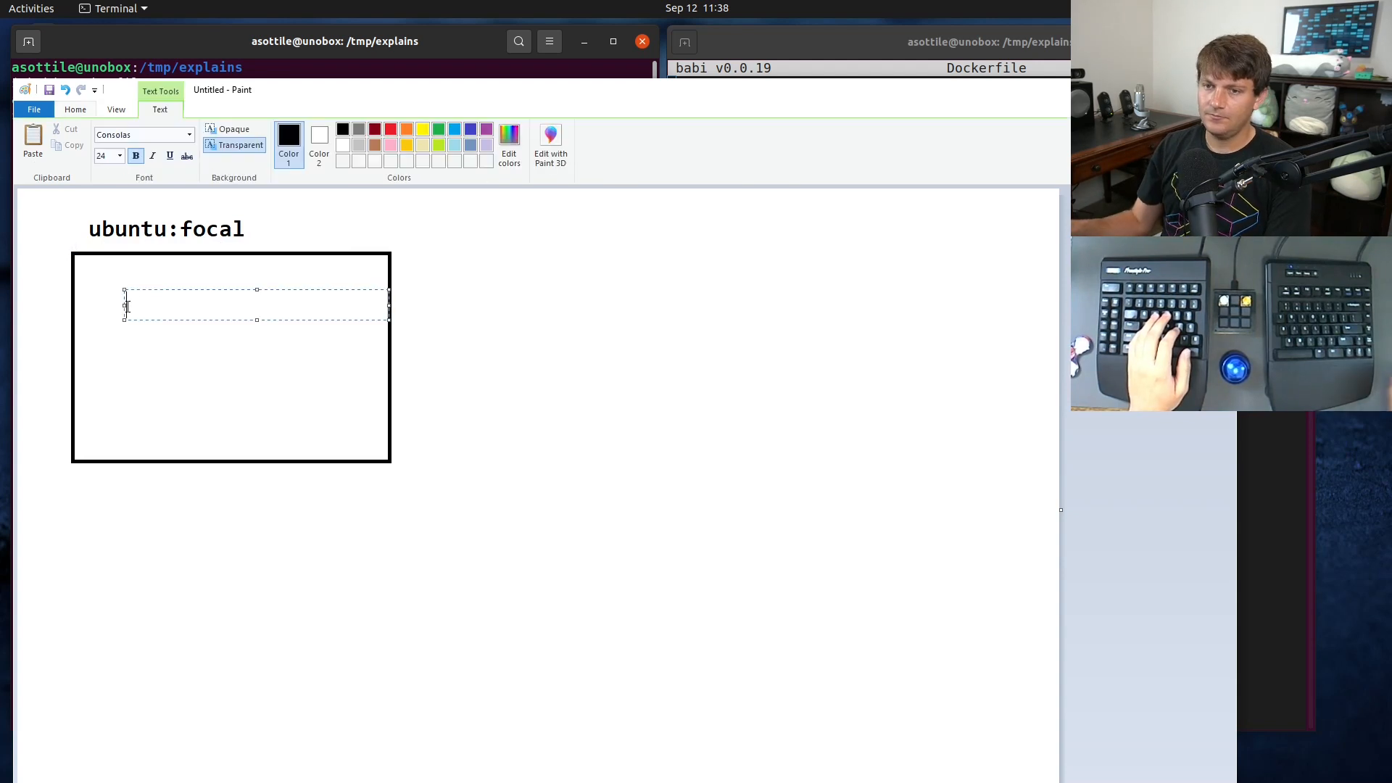
{"action": "type", "text": "(image)"}
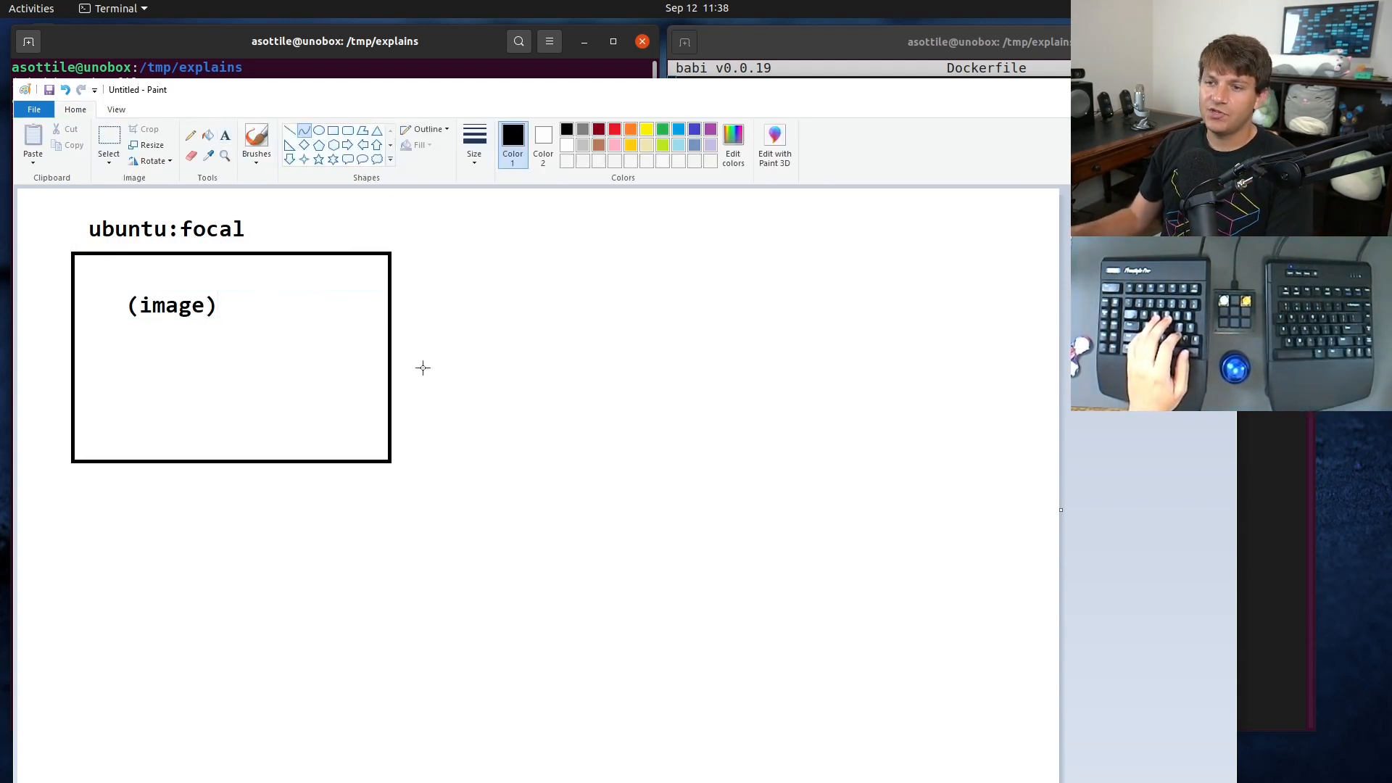
- Draw a curve labelled 'RUN echo success > f' leading to a rounded 'foo_bar (deadbeef)' box
{"action": "left_click_drag", "start_coordinate": [422, 312], "coordinate": [165, 611]}
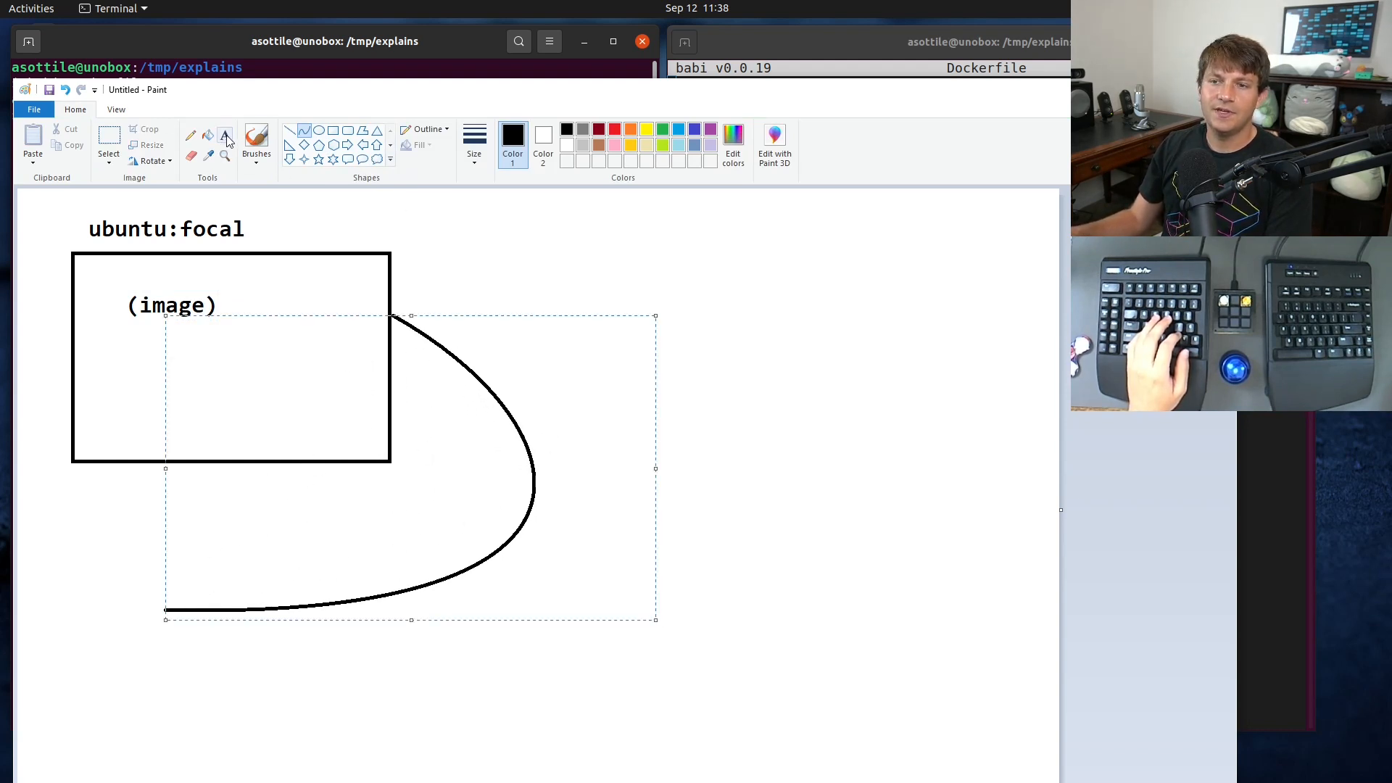
{"action": "type", "text": "RUN echo success > f"}
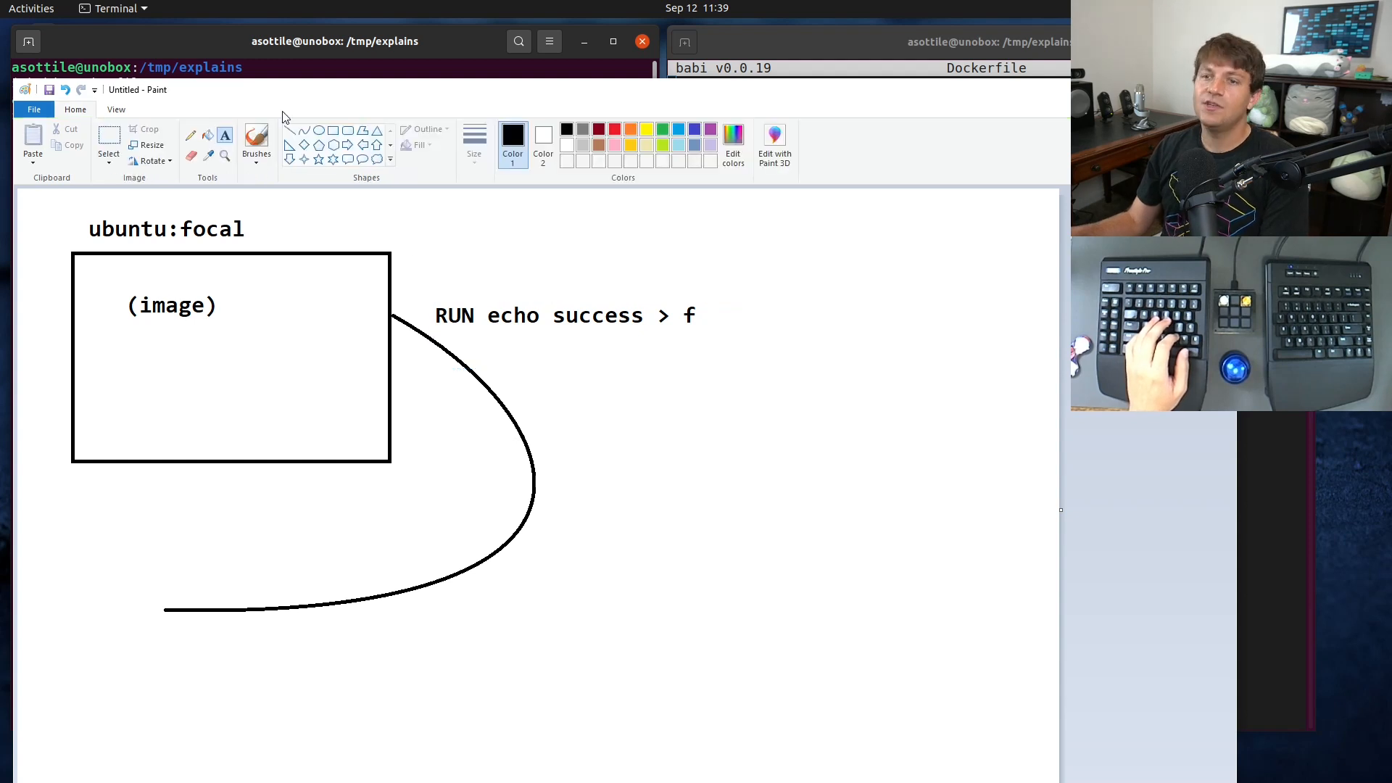
{"action": "left_click_drag", "start_coordinate": [601, 379], "coordinate": [959, 599]}
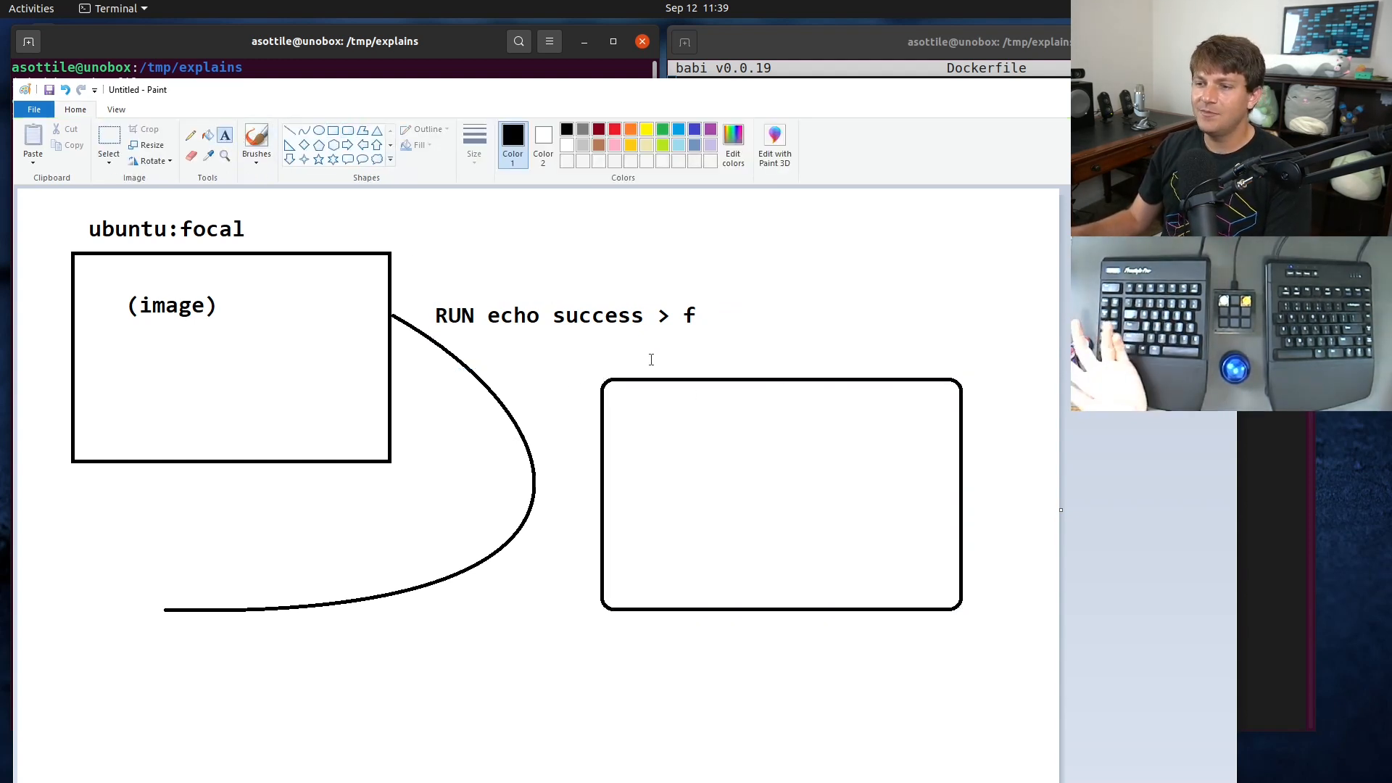
{"action": "type", "text": "foo_bar (dead"}
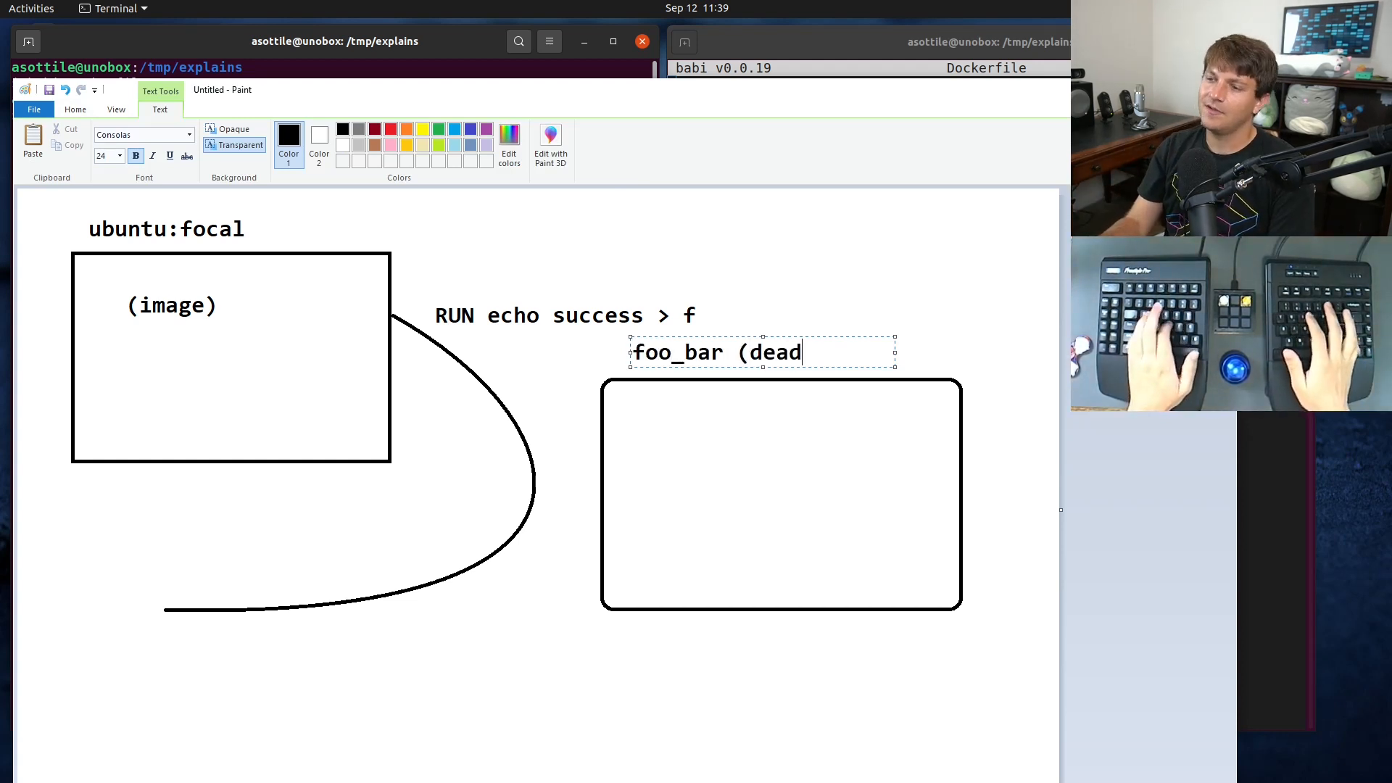
{"action": "type", "text": "beef)"}
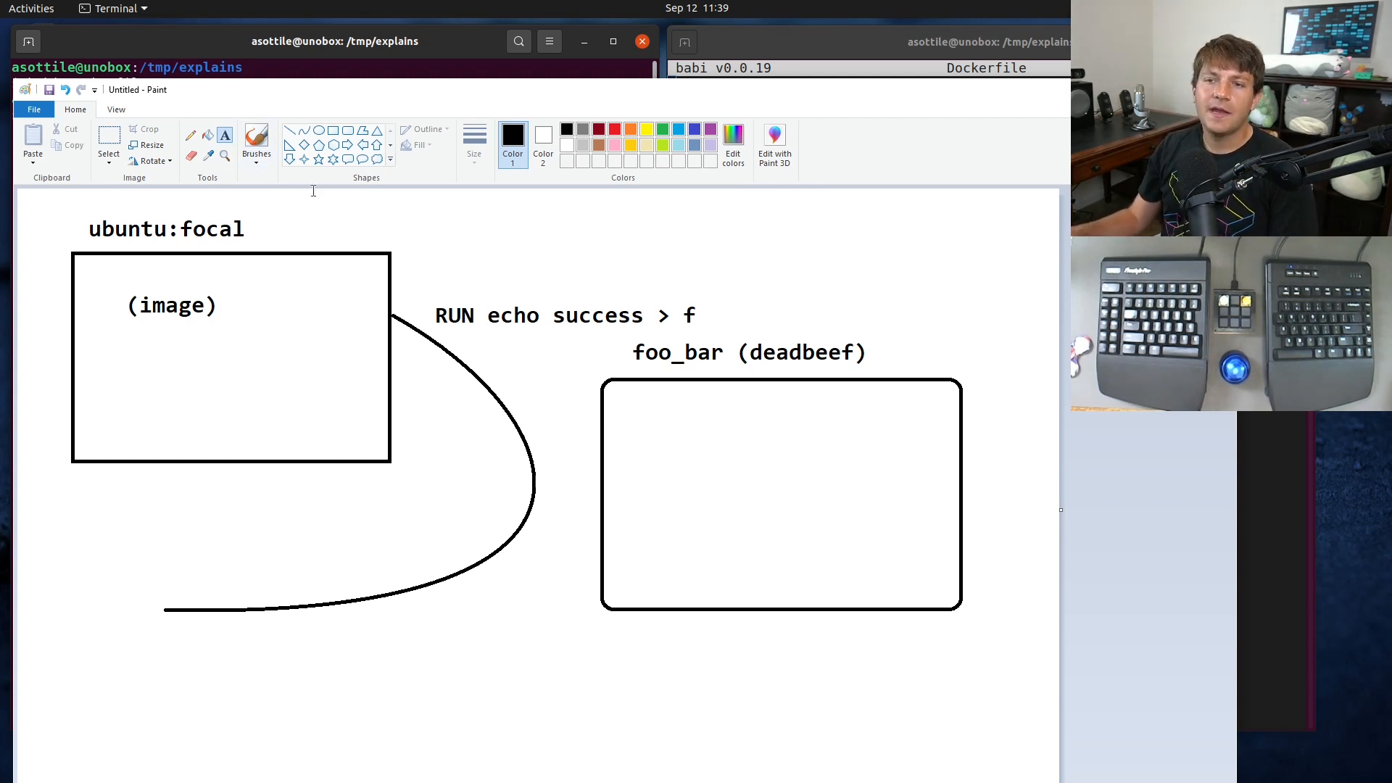
- Write "sh -c 'echo success > f'" inside the foo_bar box
{"action": "left_click", "coordinate": [631, 417]}
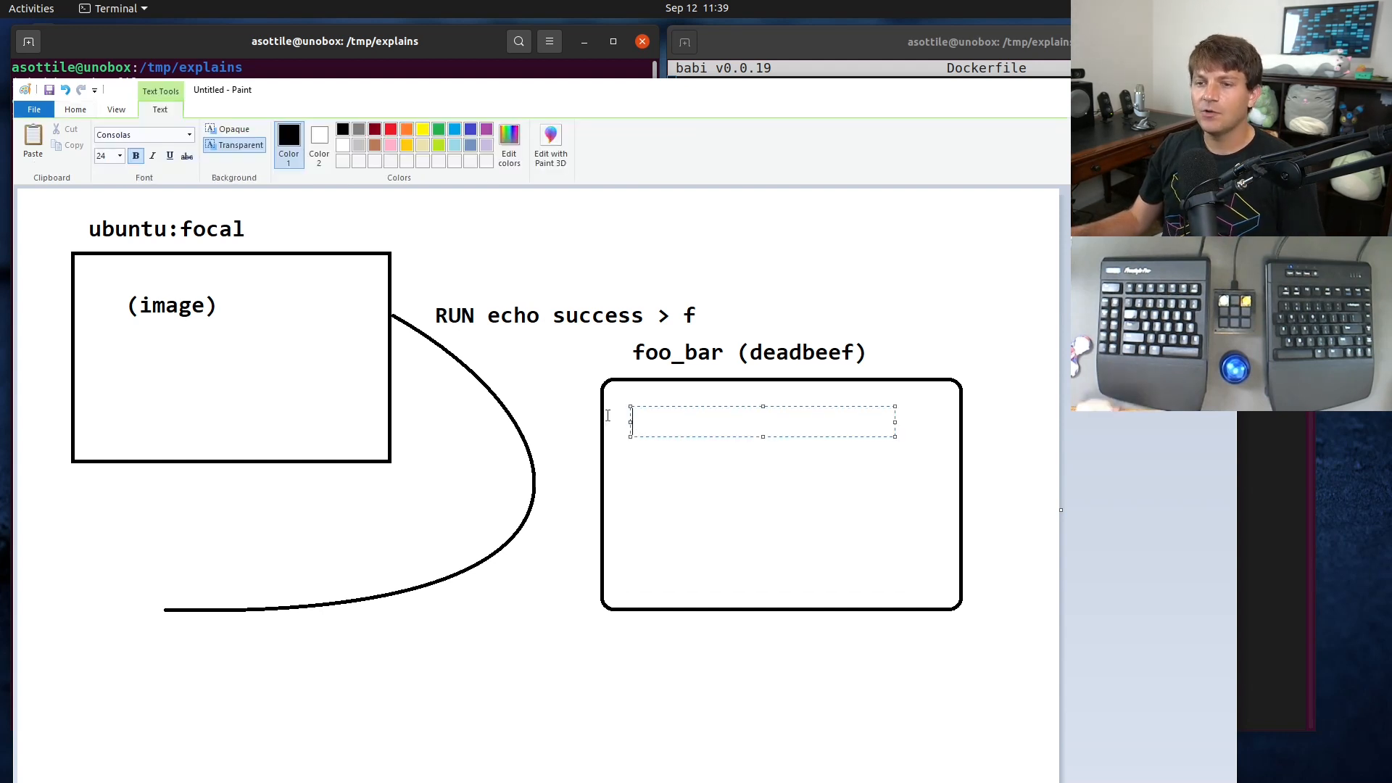
{"action": "type", "text": "sh"}
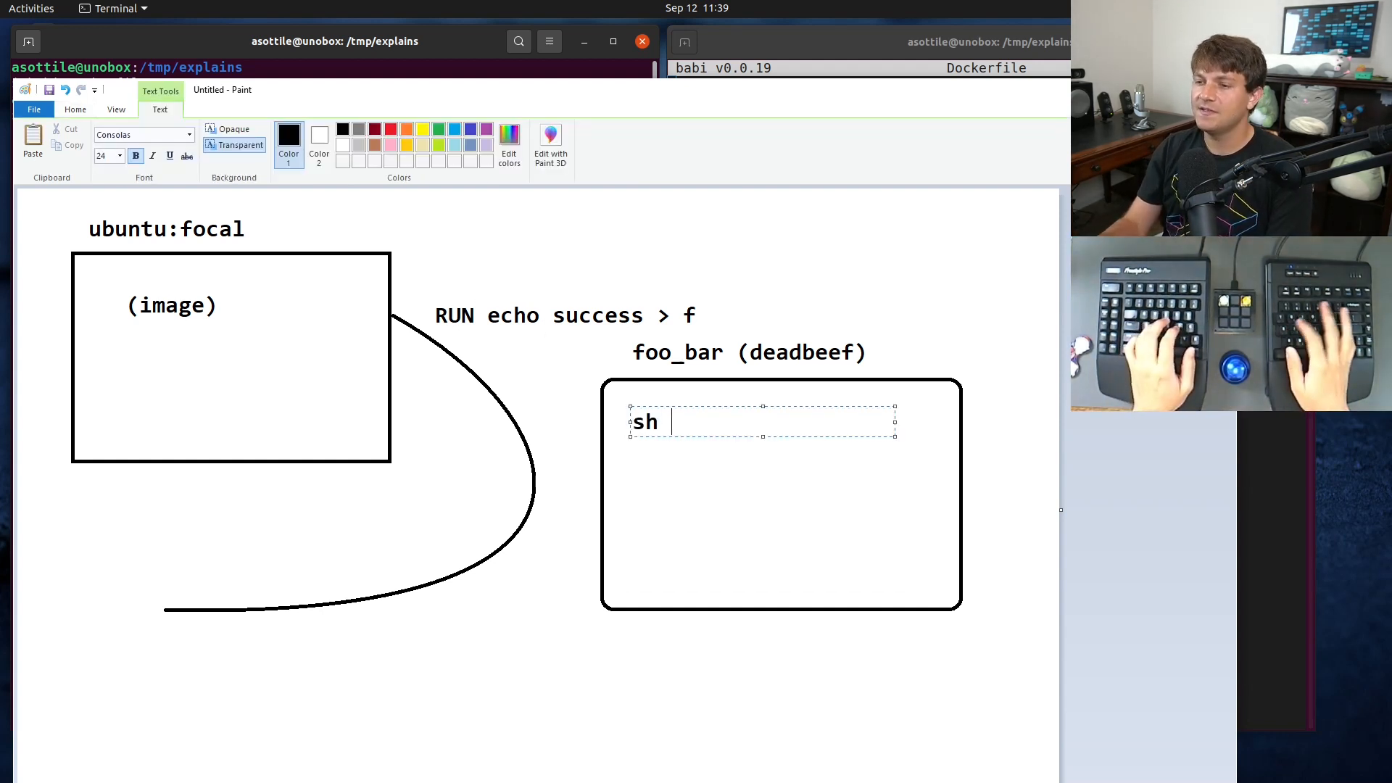
{"action": "type", "text": "-c 'e"}
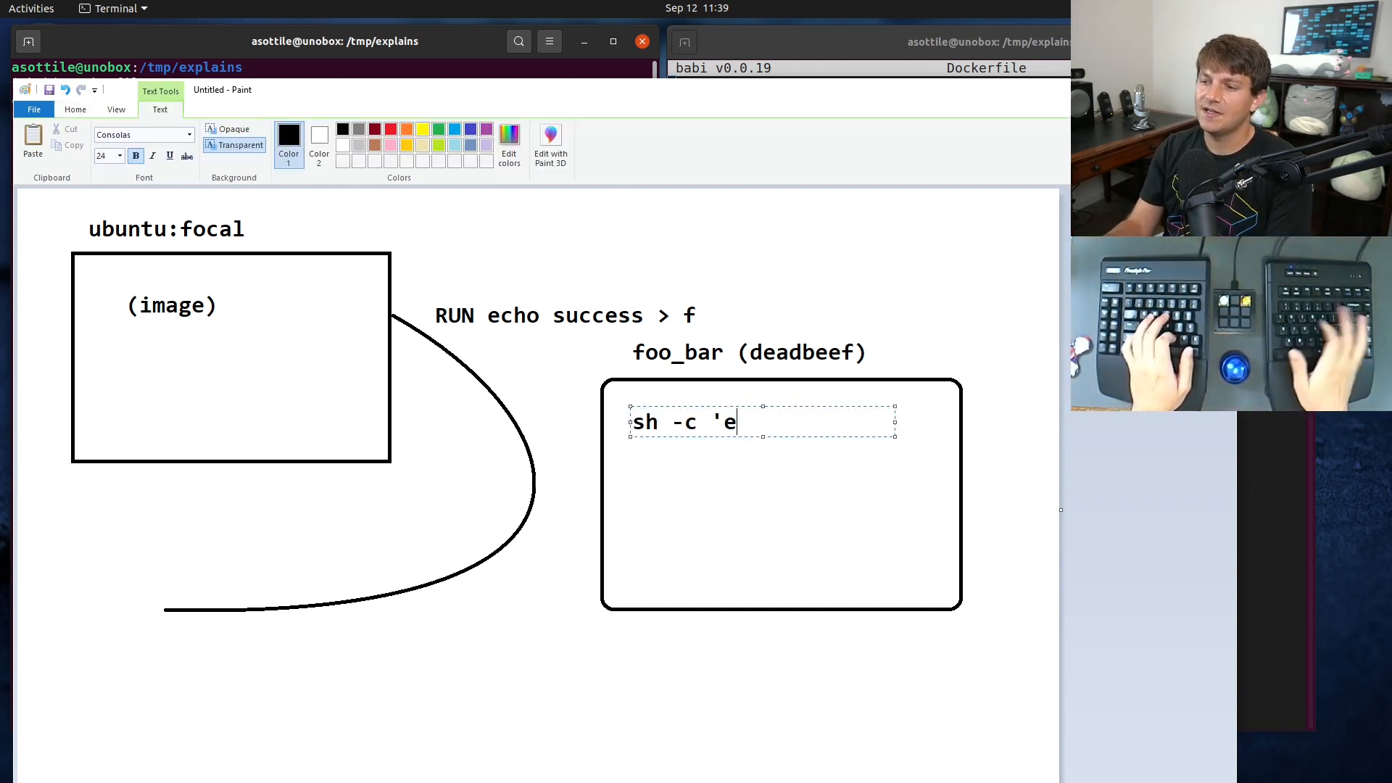
{"action": "type", "text": "cho success > f"}
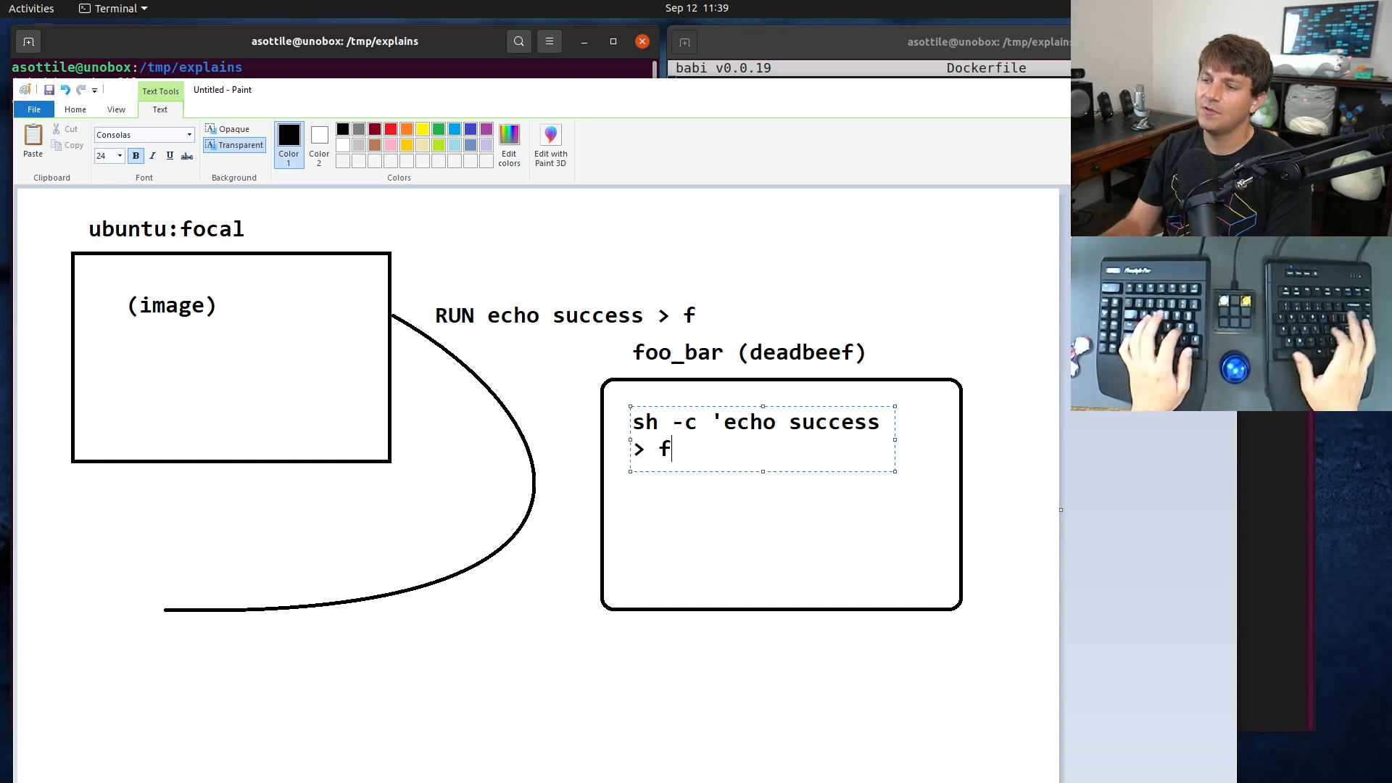
{"action": "type", "text": "'"}
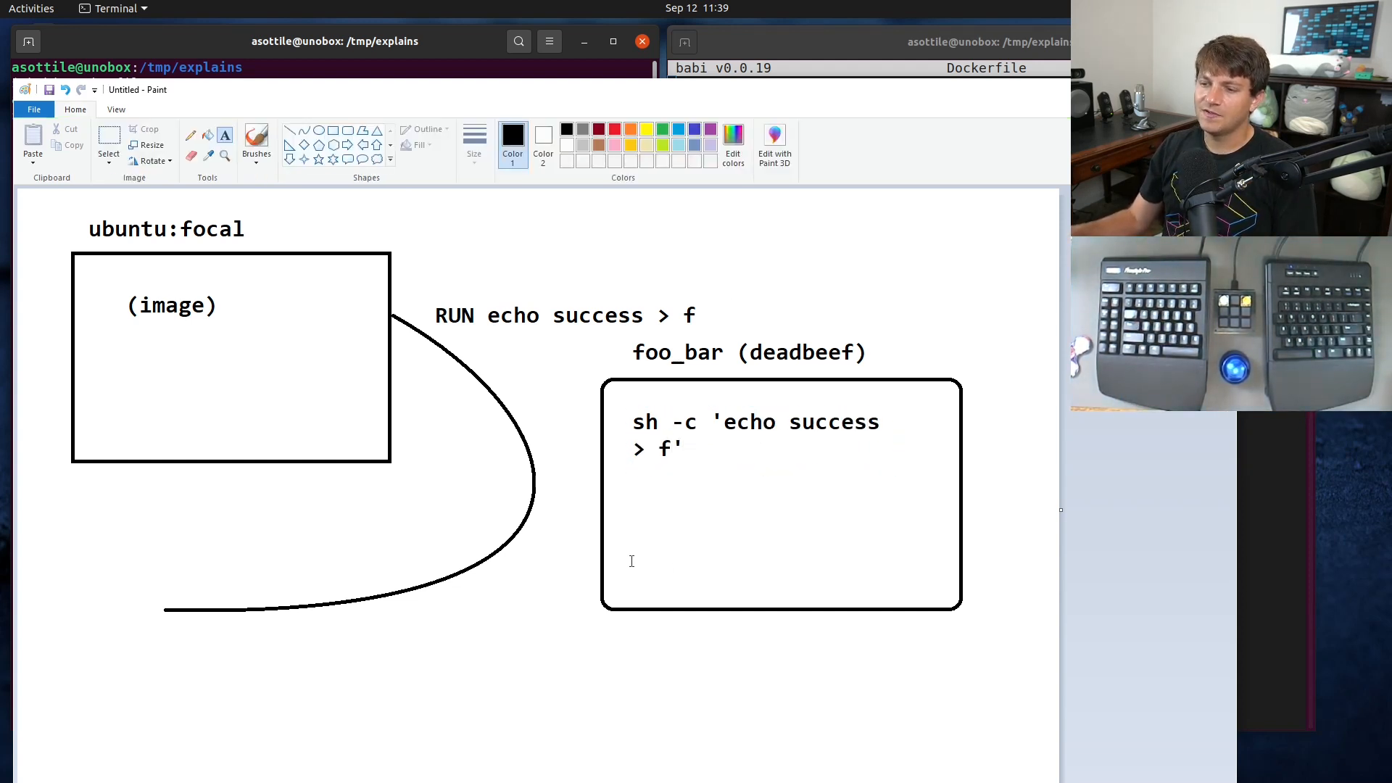
- Add "/f (contains 'success\n')" plus '(docker commit)' and '(docker run)' labels along the curve
{"action": "type", "text": "/f"}
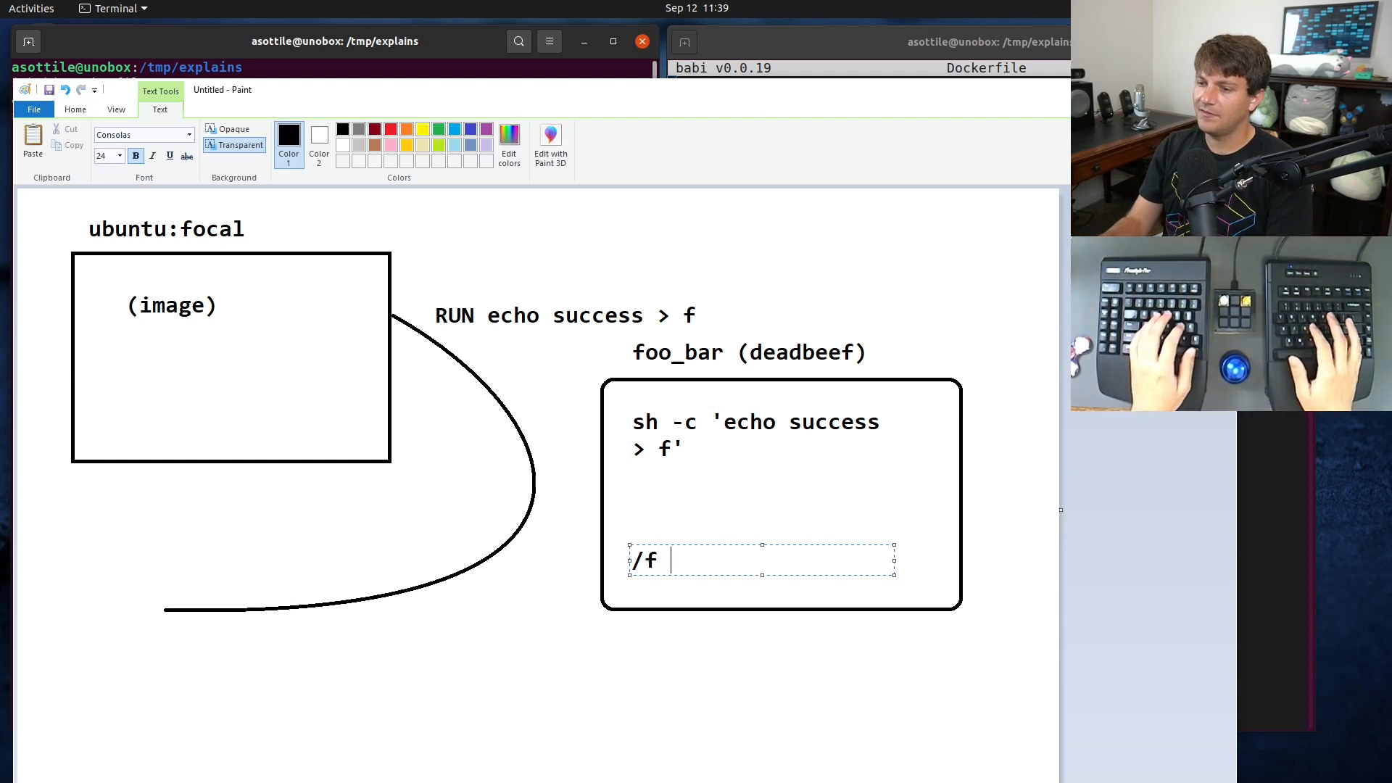
{"action": "type", "text": "(contains co"}
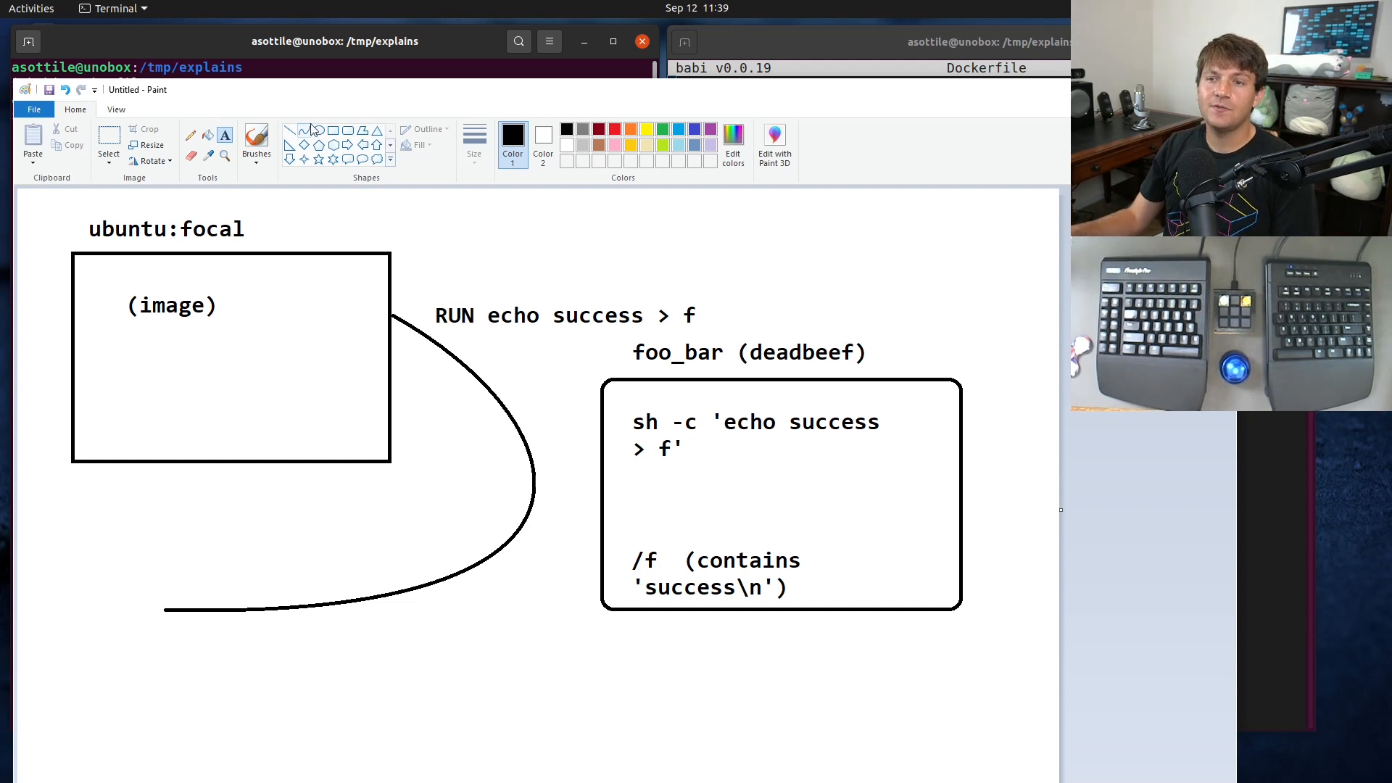
{"action": "mouse_move", "coordinate": [315, 680]}
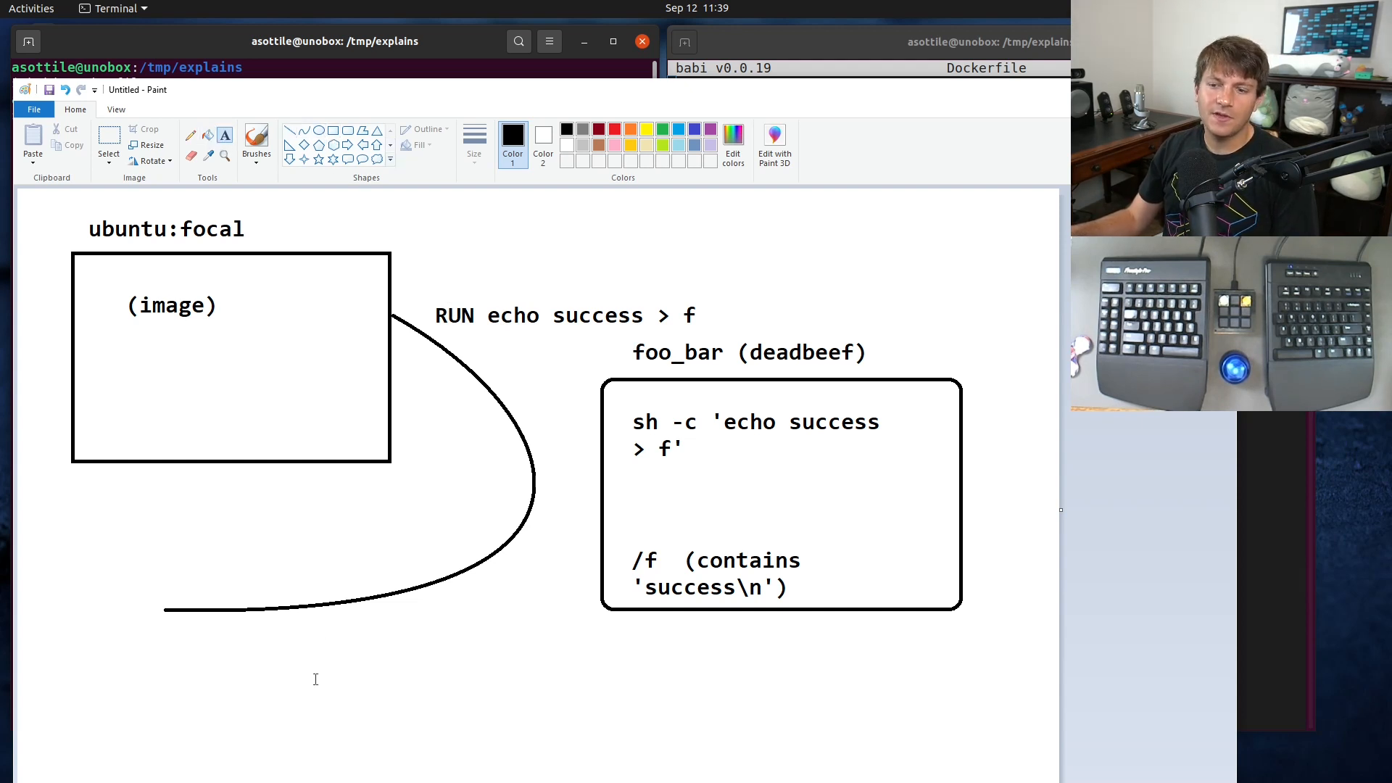
{"action": "type", "text": "(docker commit"}
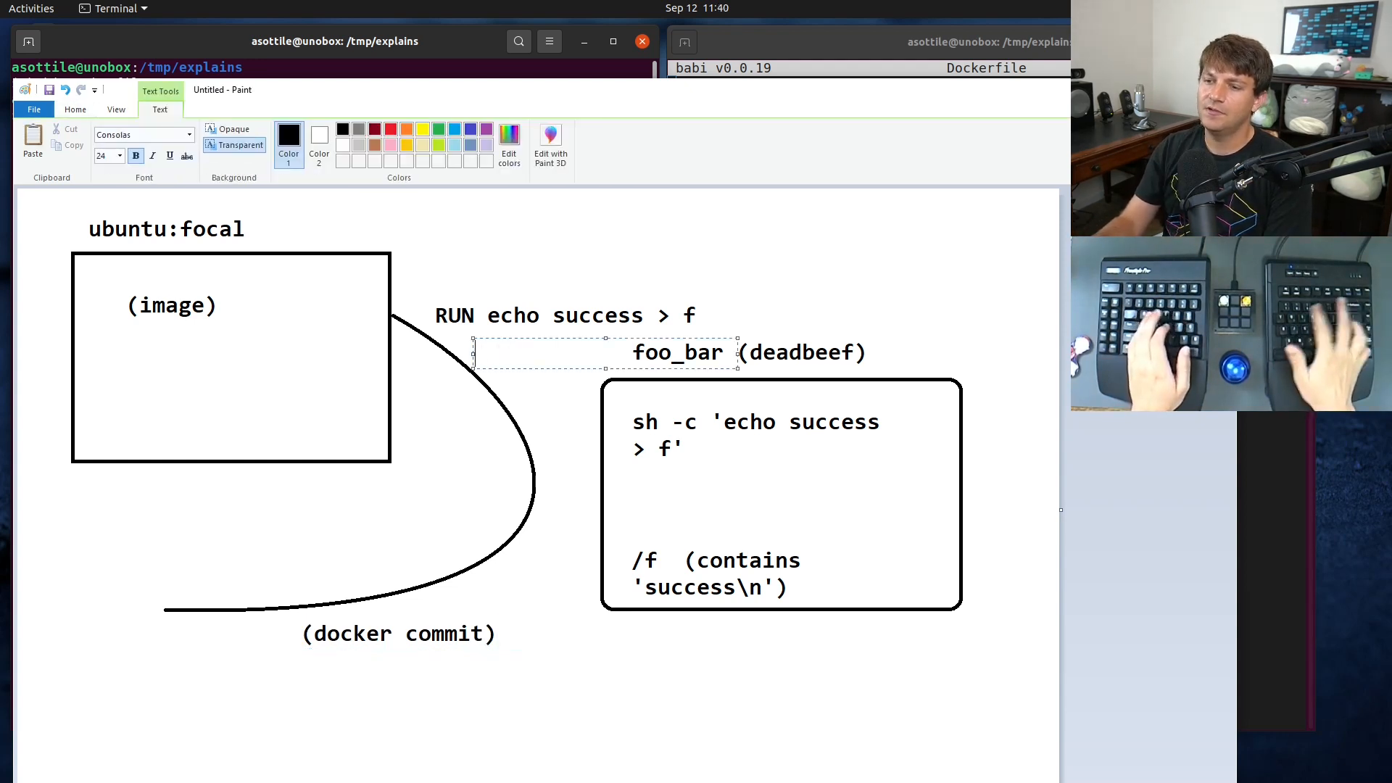
{"action": "type", "text": "(docker run)"}
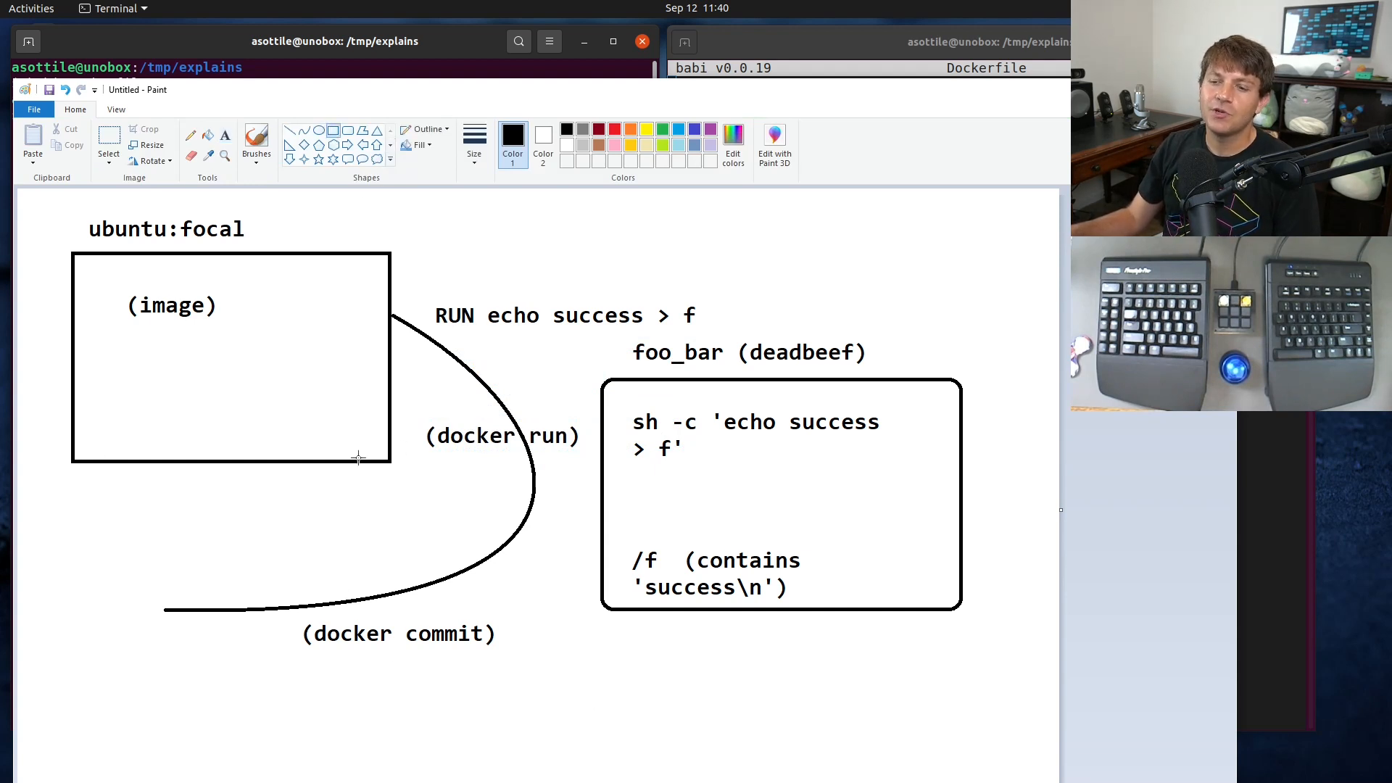
- Draw a second '(image)' box below the curve and begin a 'cafecafe' label above it
{"action": "left_click_drag", "start_coordinate": [51, 639], "coordinate": [279, 782]}
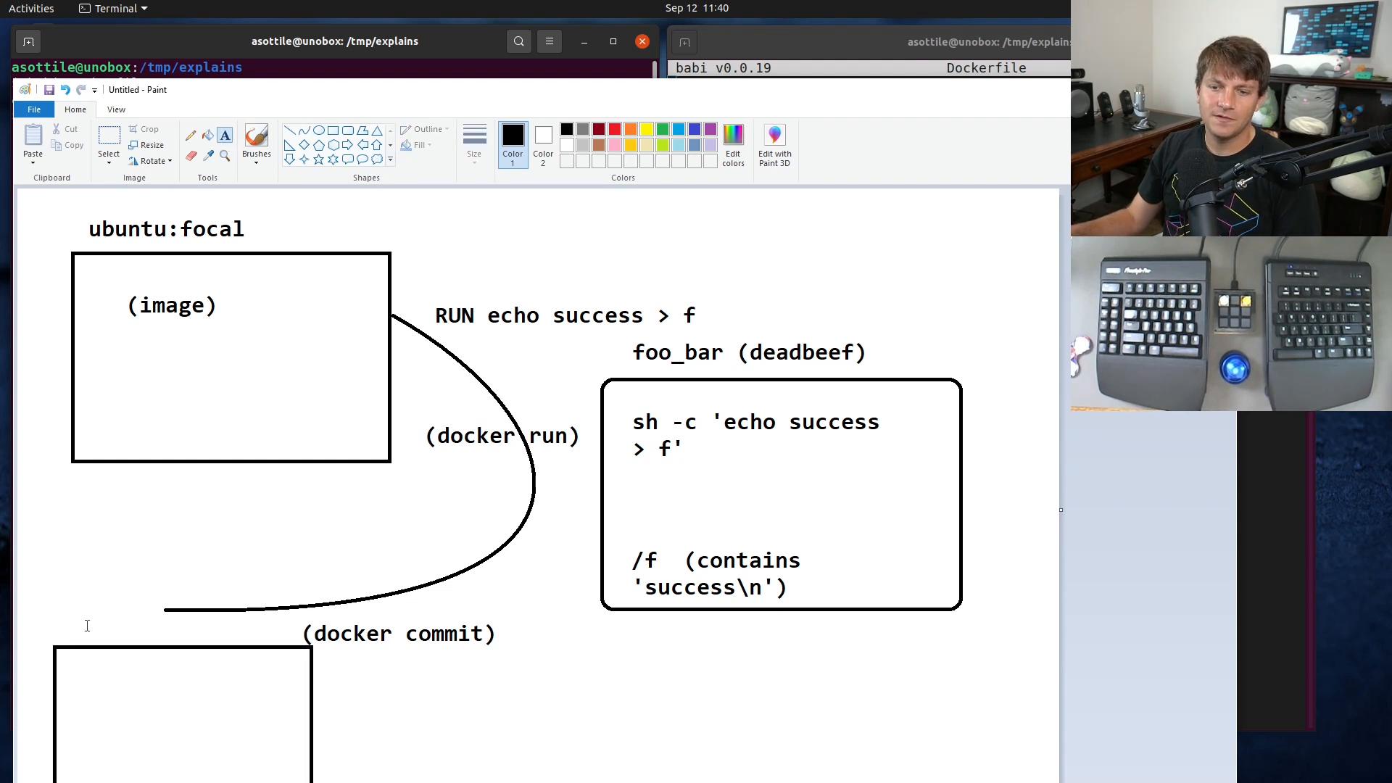
{"action": "type", "text": "(image)"}
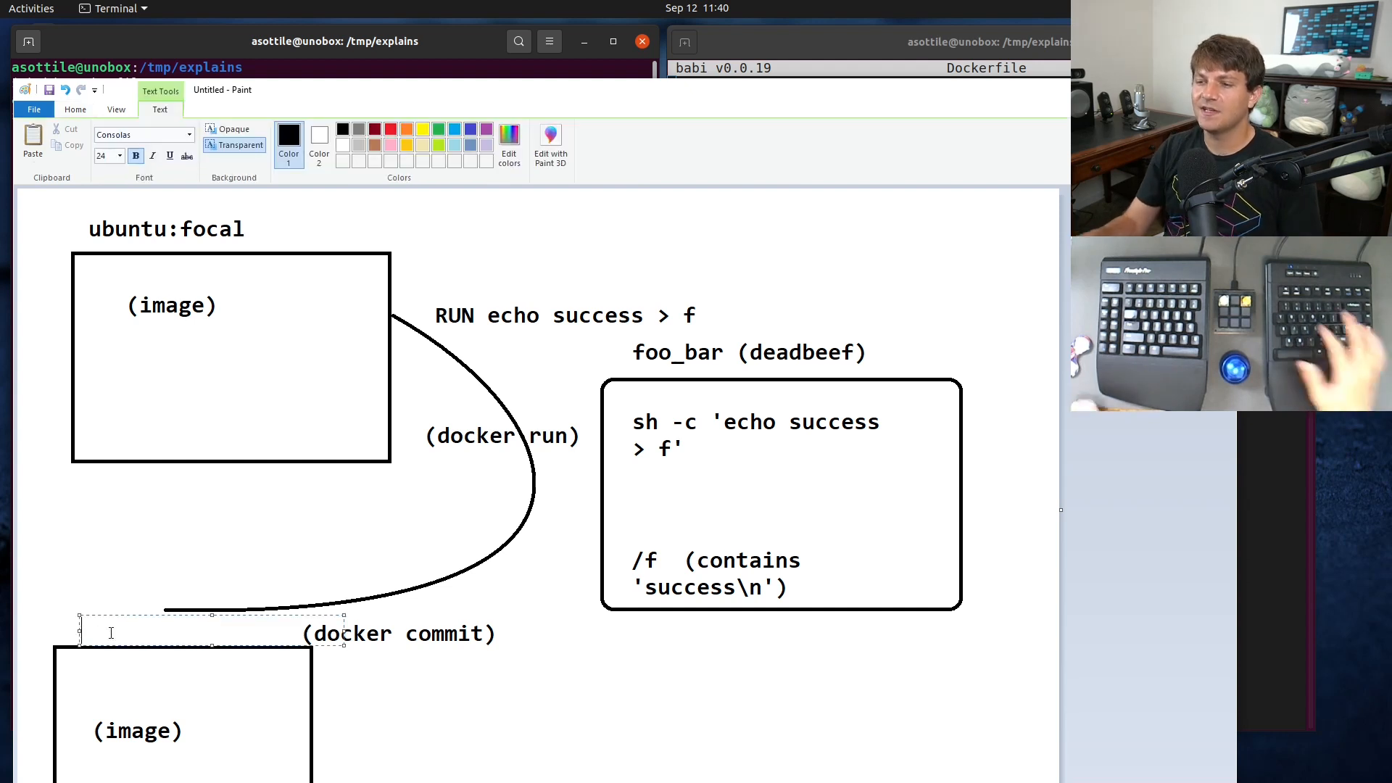
{"action": "type", "text": "c"}
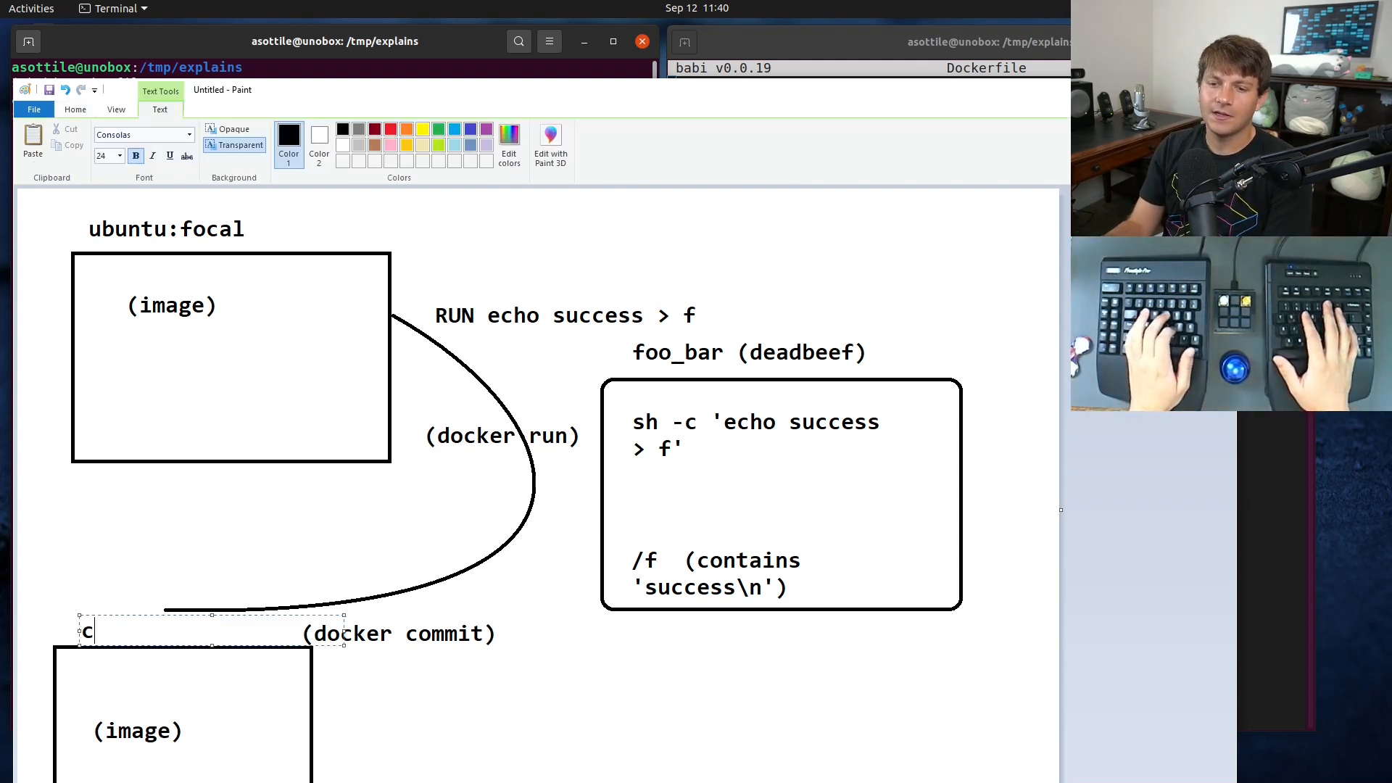
{"action": "type", "text": "afecafe"}
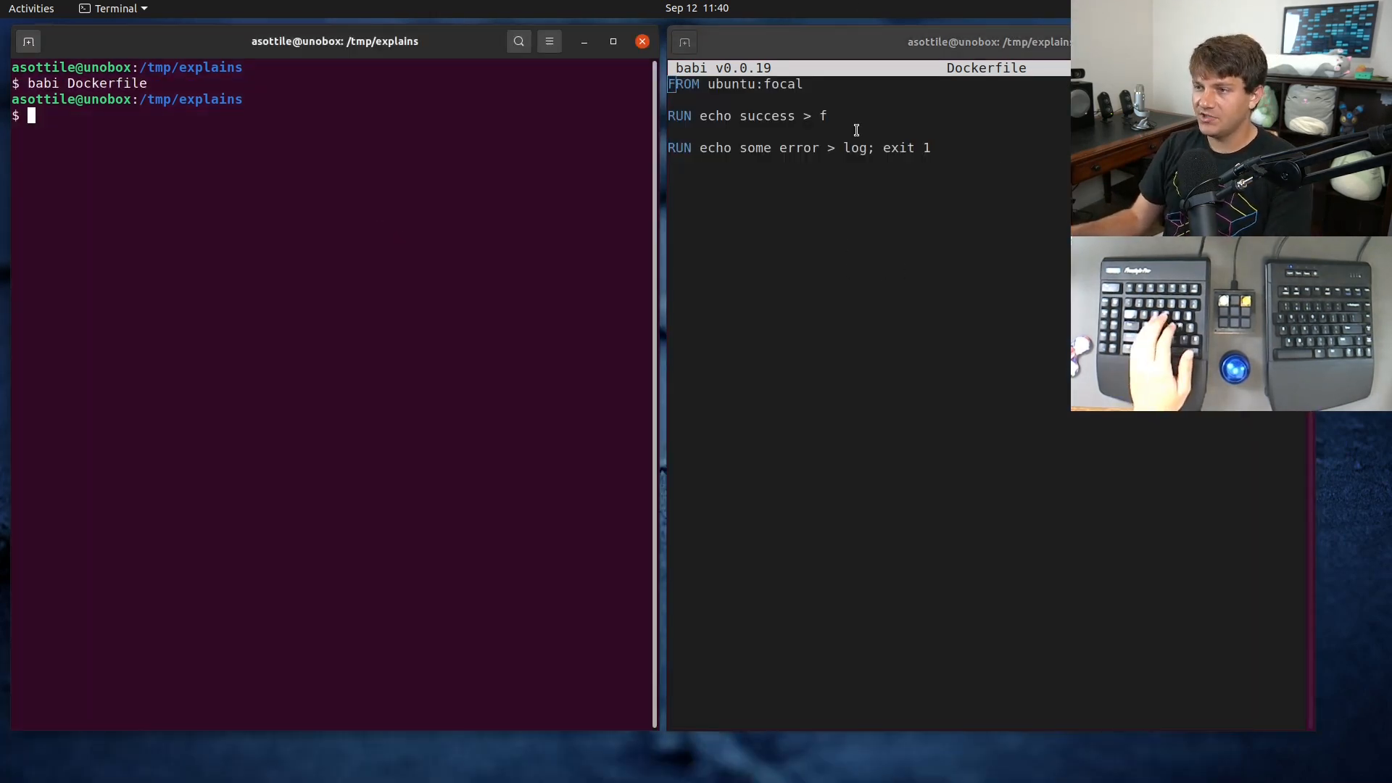
- Run 'docker build -t test .' and see step 3 fail with exit code 1
{"action": "type", "text": "docker bui"}
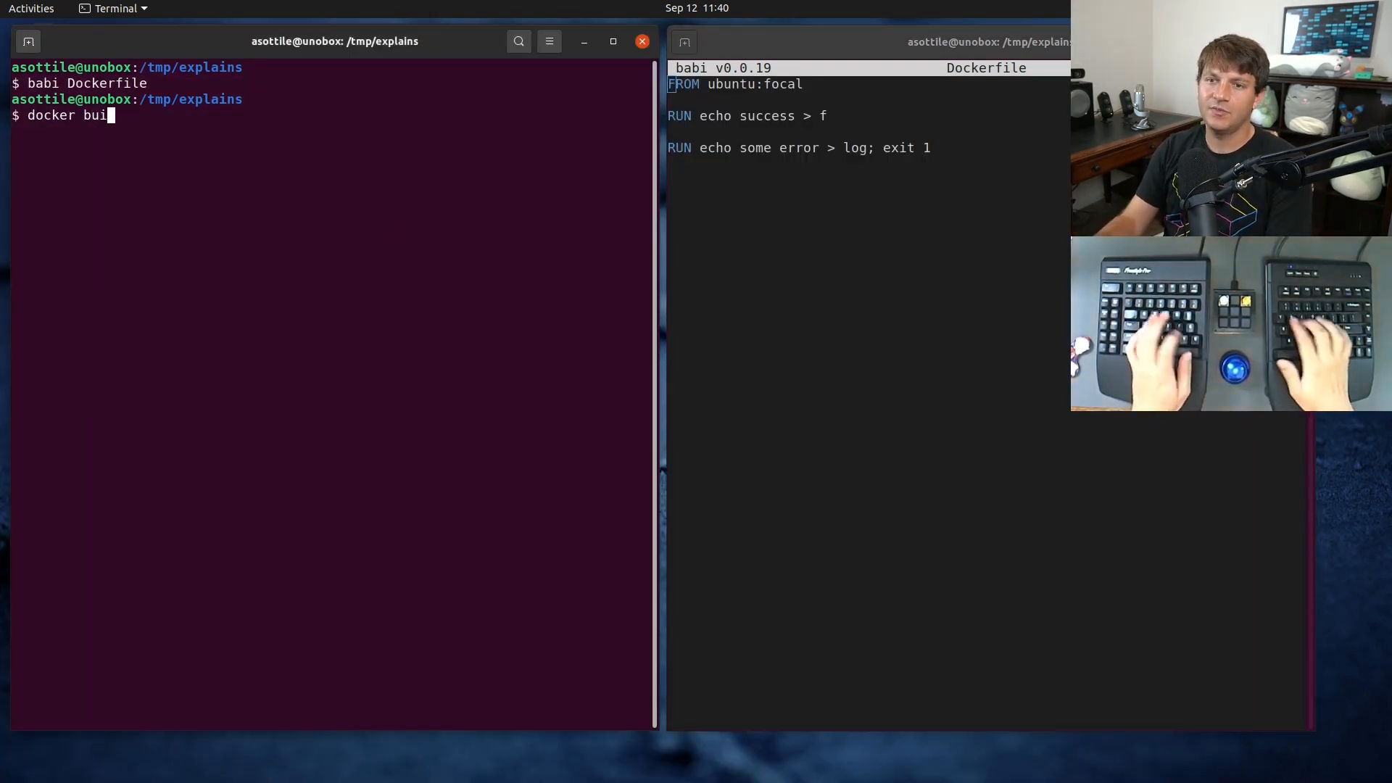
{"action": "type", "text": "ld -t test"}
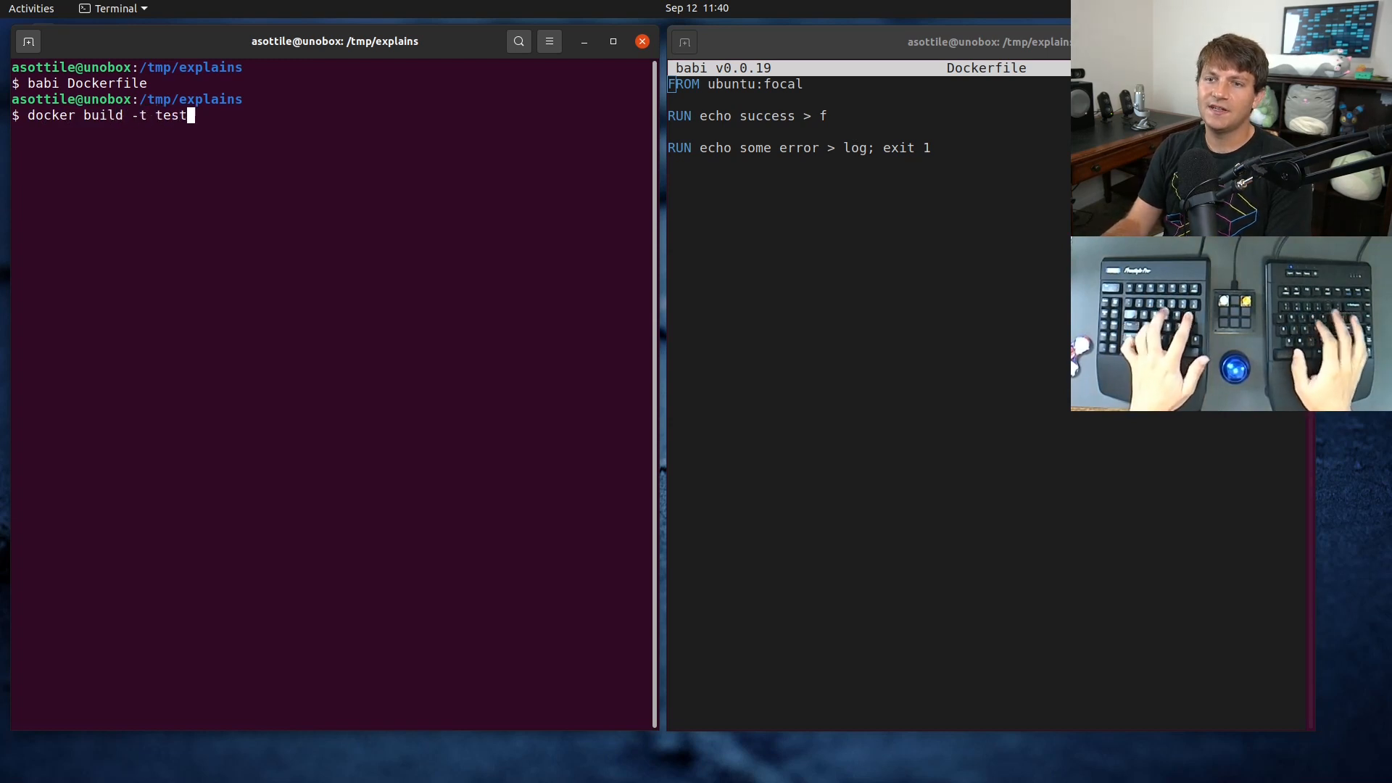
{"action": "key", "text": "Return"}
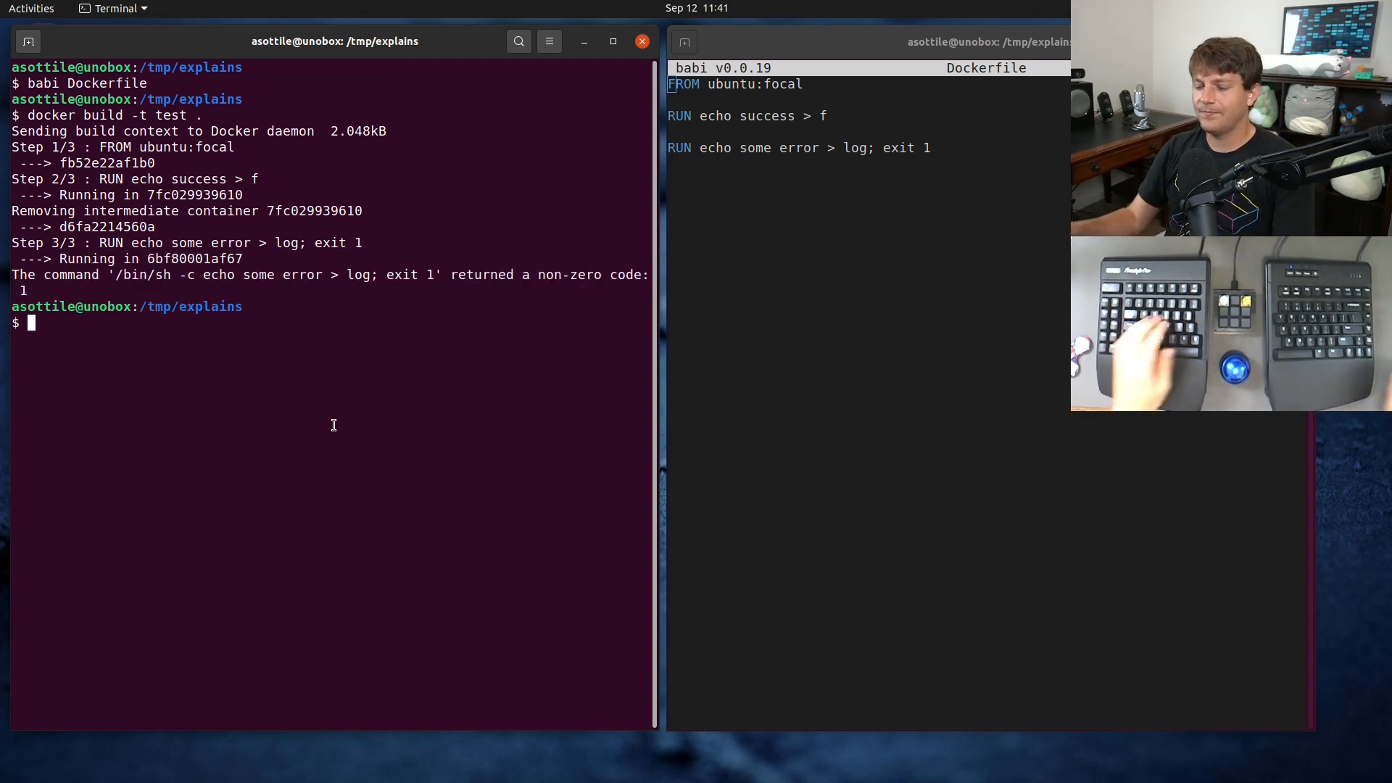
- Run docker ps and docker ps -a, then select the exited container's ID
{"action": "type", "text": "docker ps"}
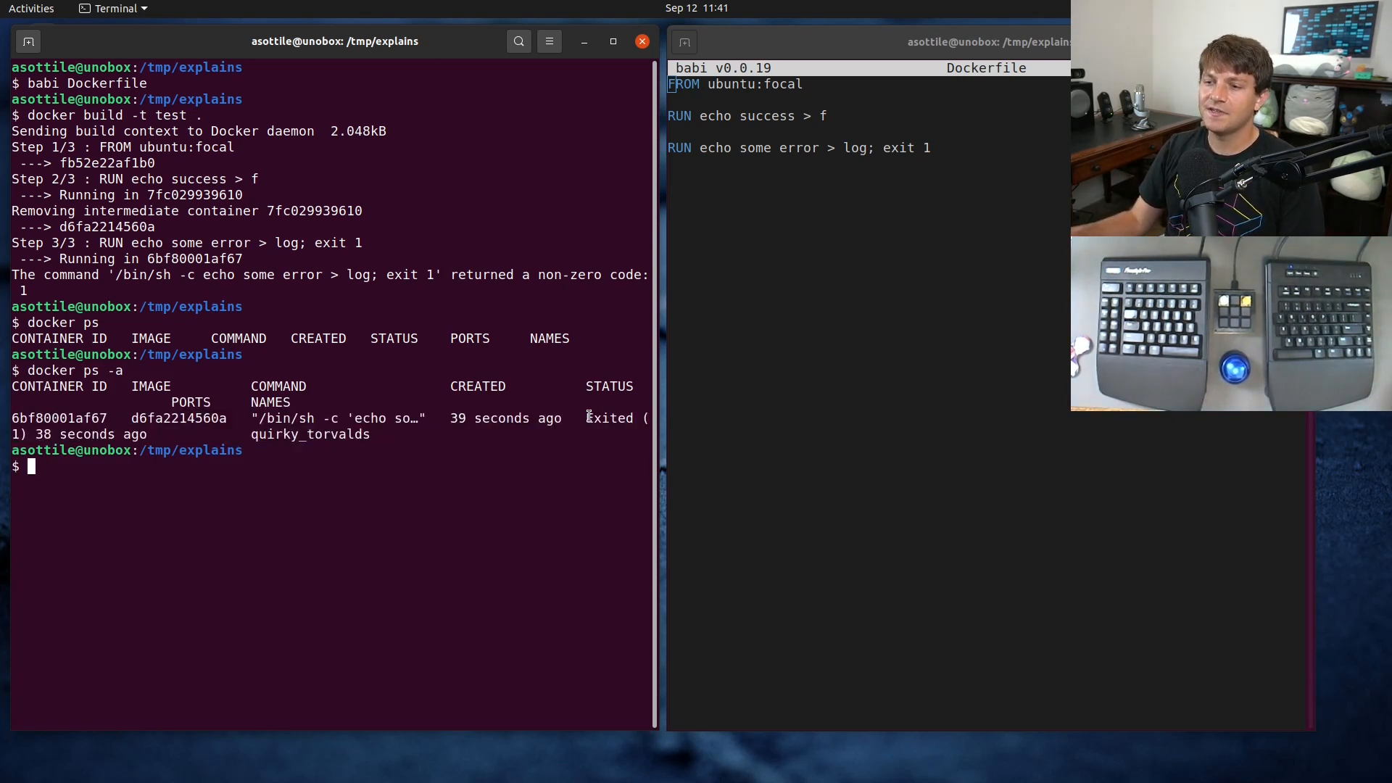
{"action": "left_click_drag", "start_coordinate": [585, 419], "coordinate": [151, 434]}
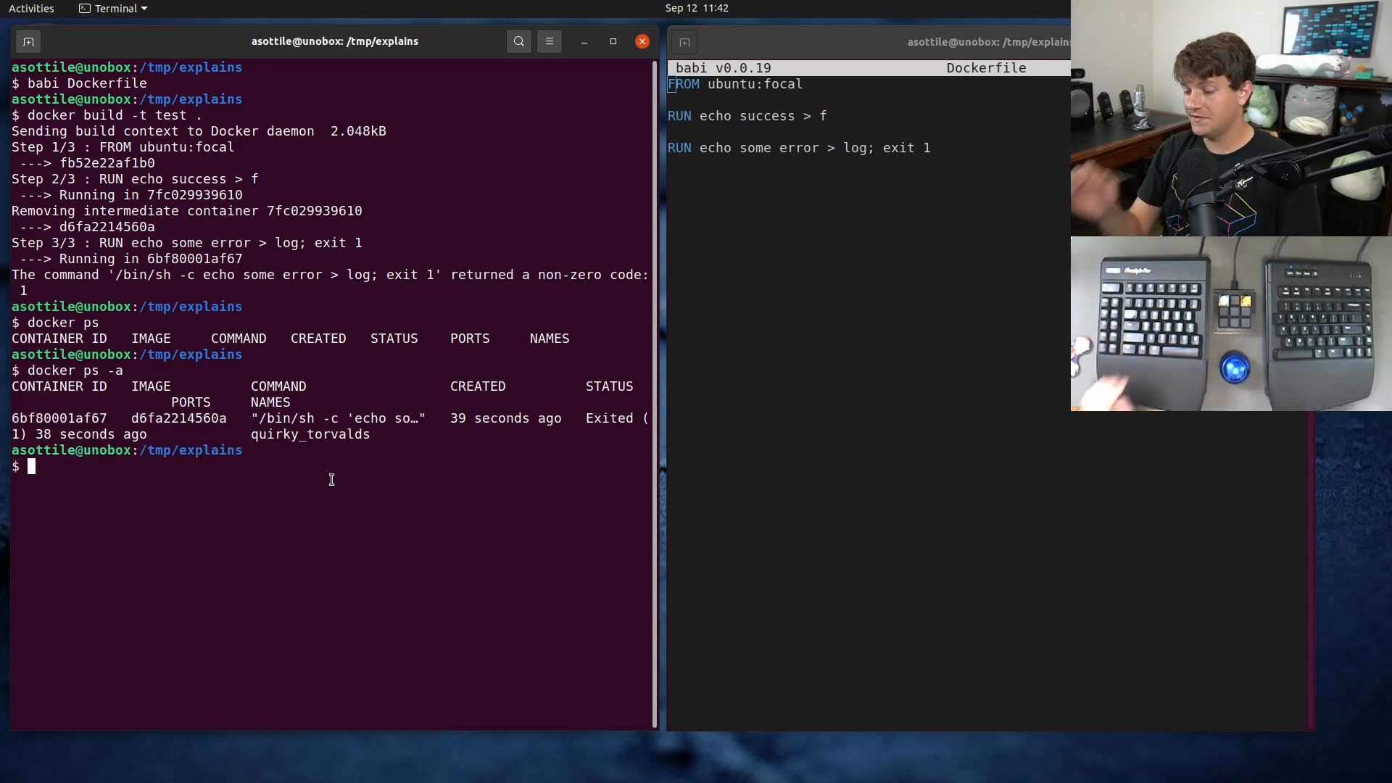
- Commit container 6bf80001af67 as someimg and run 'docker run --rm -ti someimg bash'
{"action": "type", "text": "docker commit 6bf80001af67"}
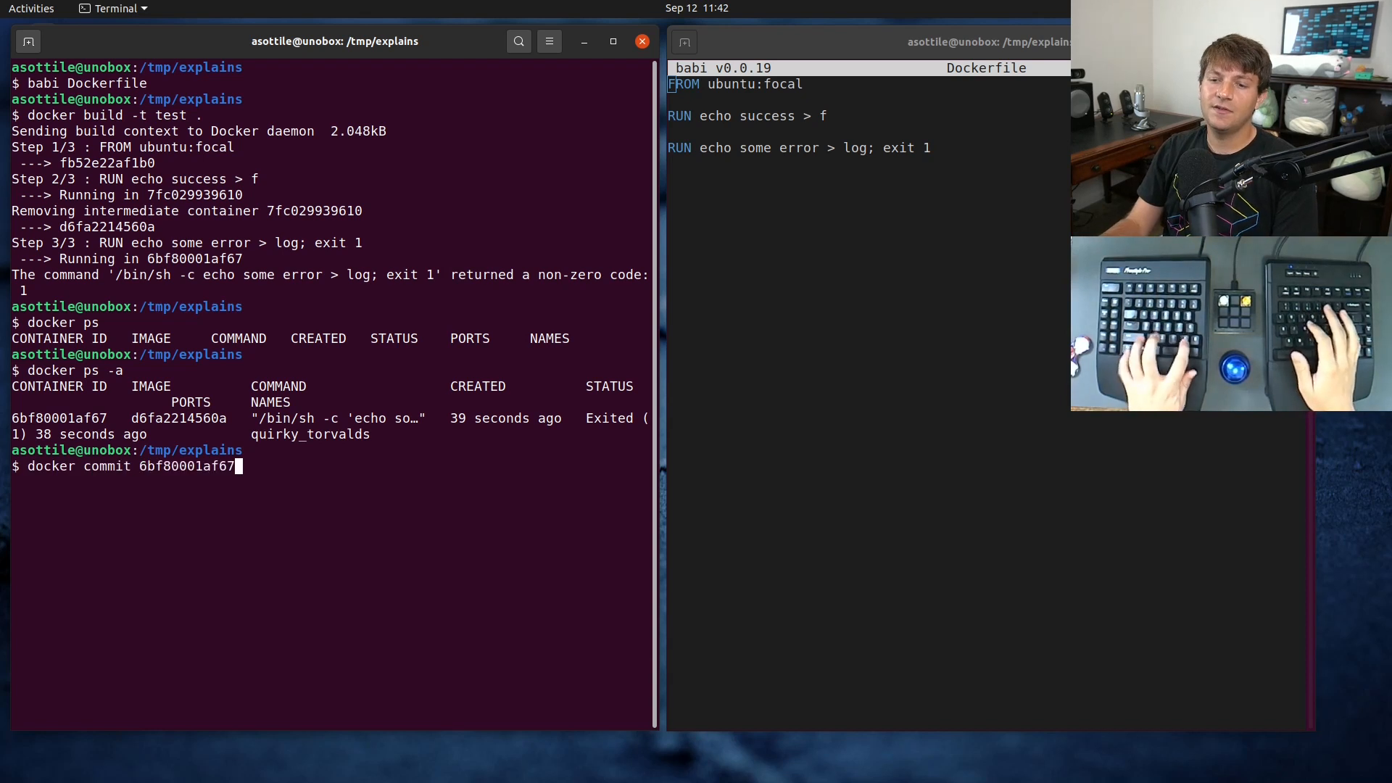
{"action": "type", "text": "someimg"}
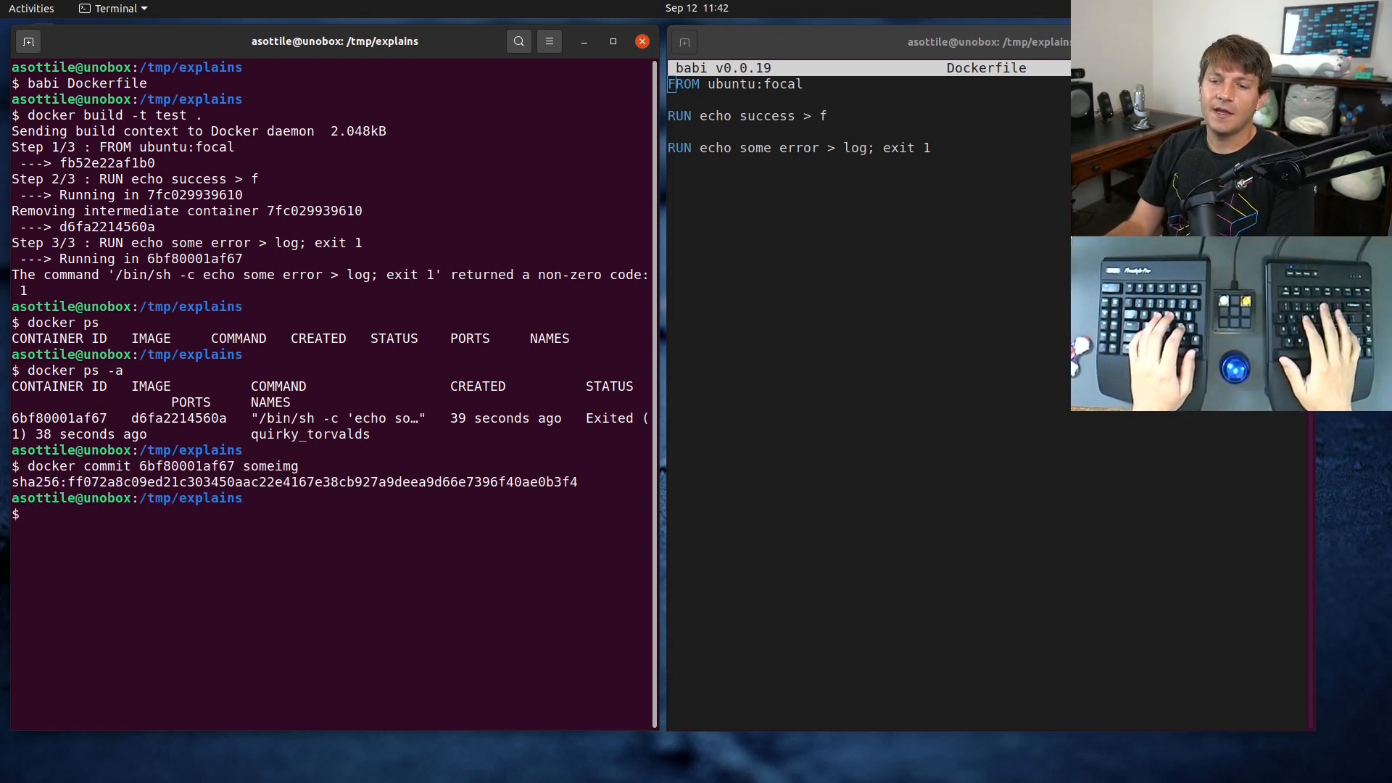
{"action": "double_click", "coordinate": [269, 466]}
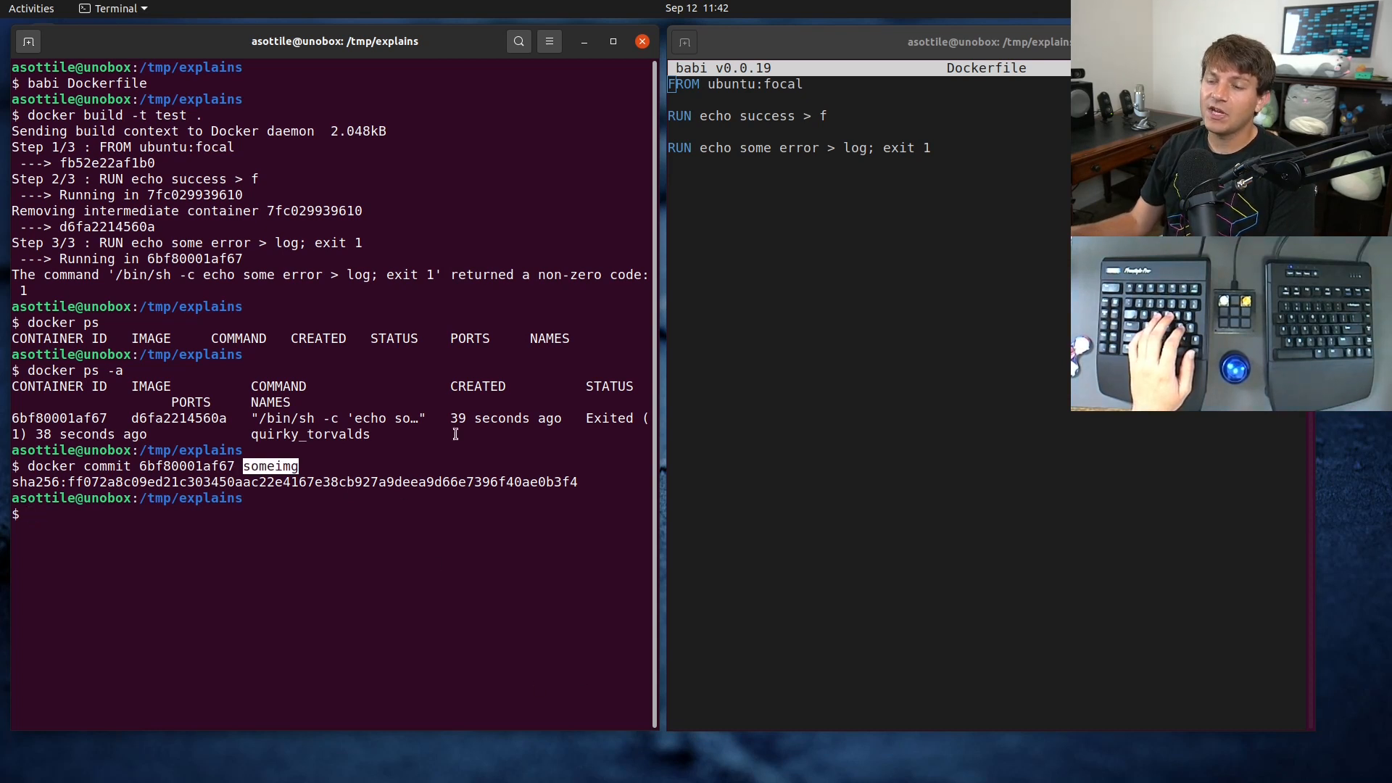
{"action": "type", "text": "d"}
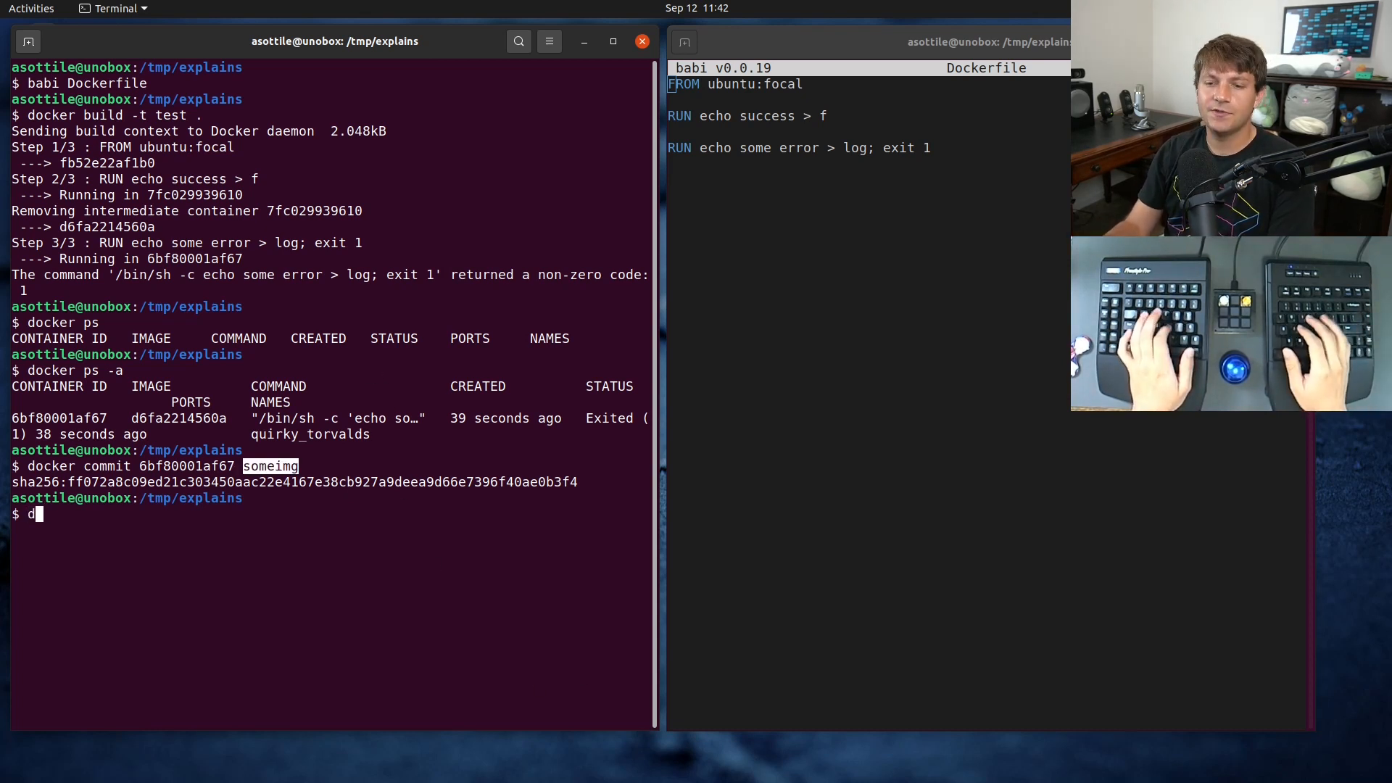
{"action": "type", "text": "ocker run --rm -ti"}
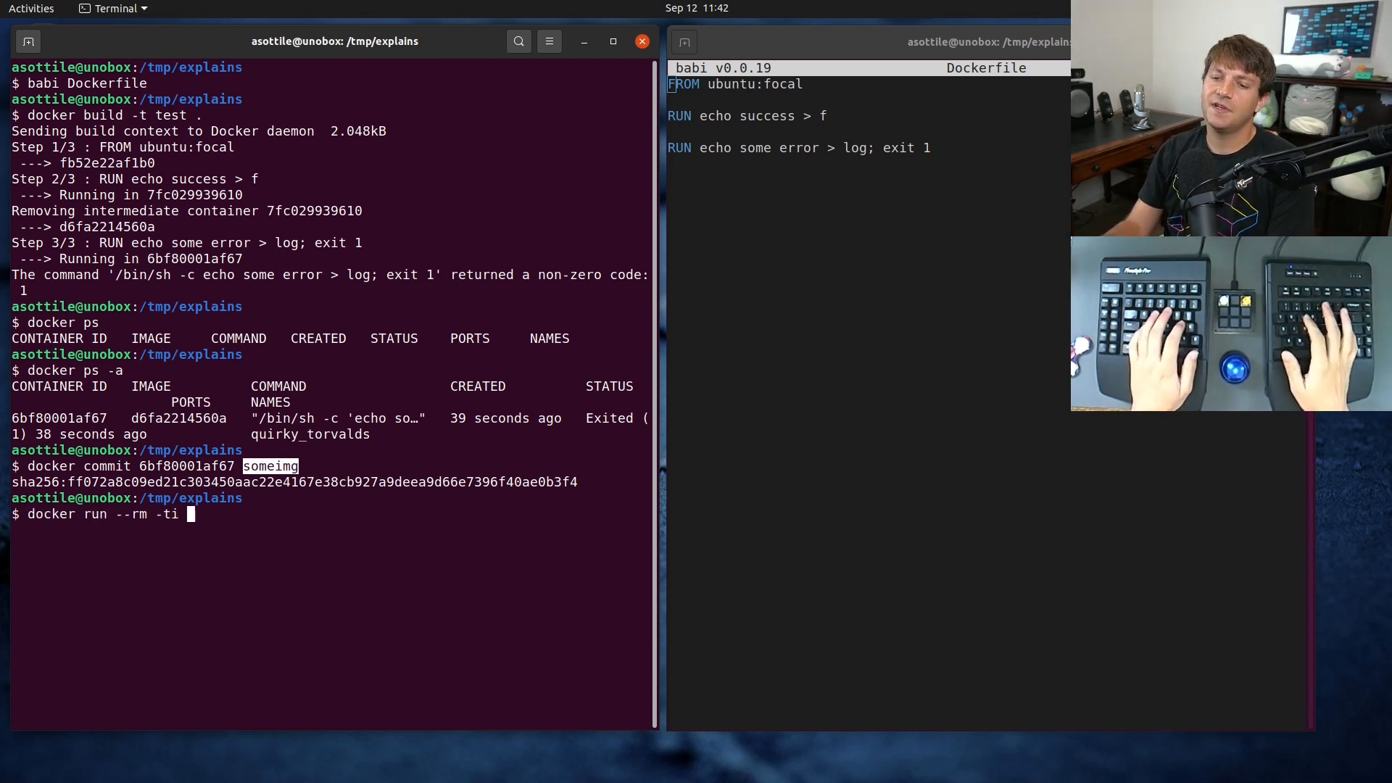
{"action": "type", "text": "someimg bash"}
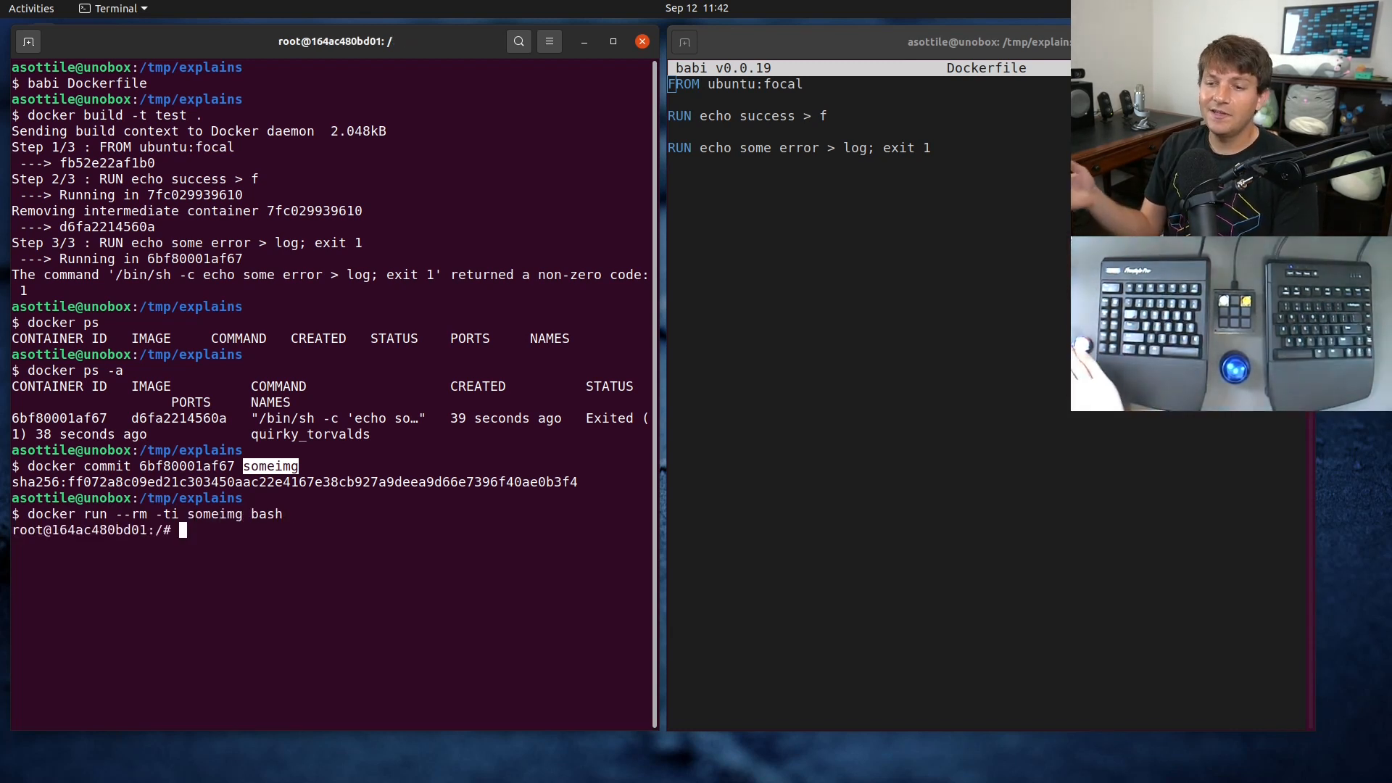
- Inside the container, run ls and cat log to reveal 'some error'
{"action": "type", "text": "ls"}
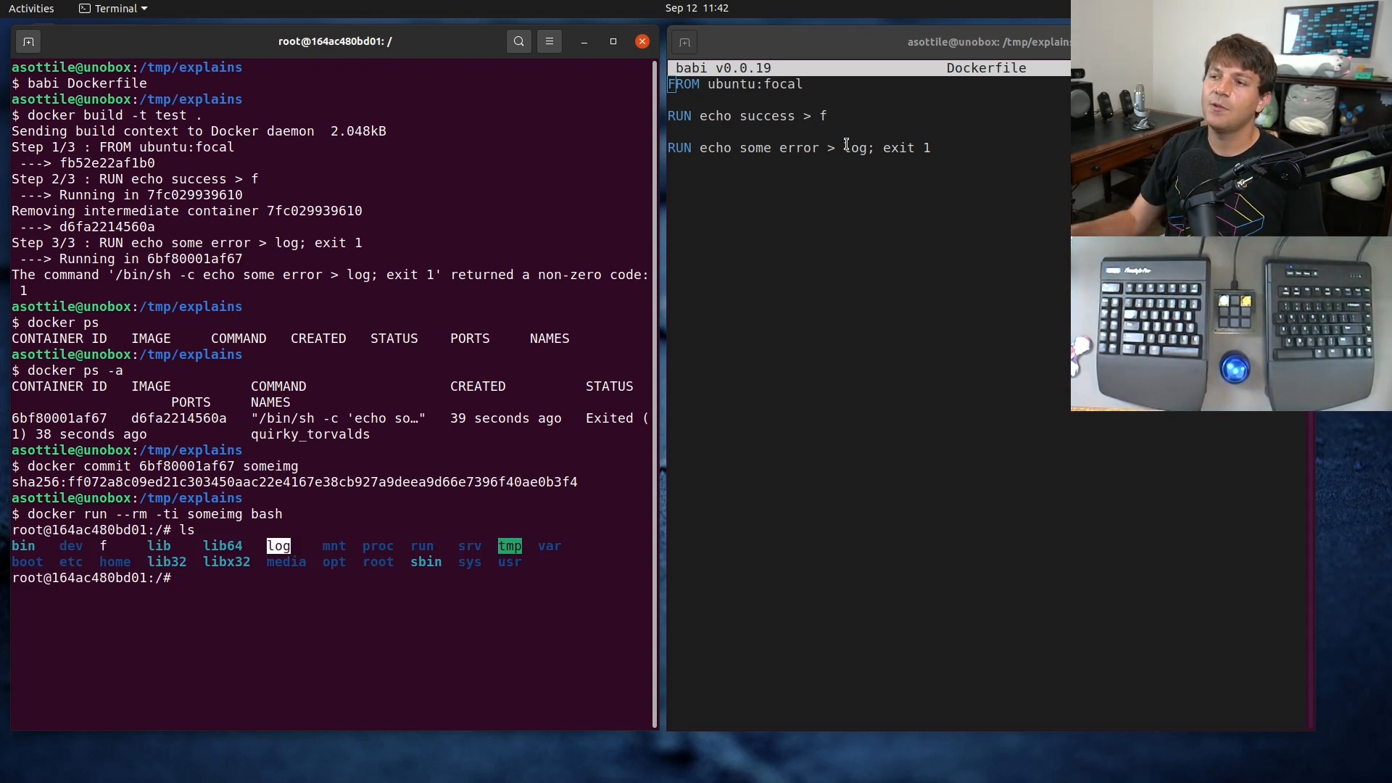
{"action": "type", "text": "cxat"}
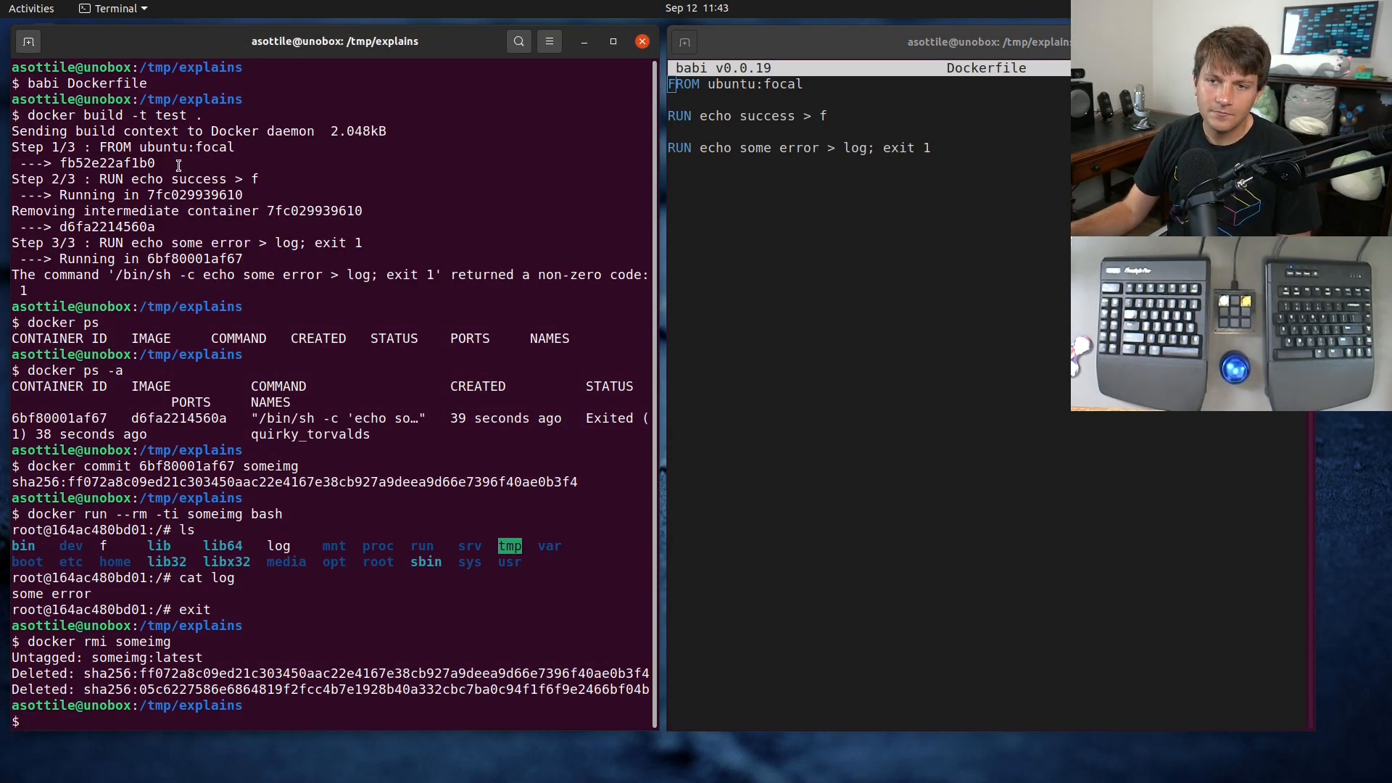
- Copy layer ID d6fa2214560a and run 'docker run --rm -ti d6fa2214560a bash'
{"action": "double_click", "coordinate": [193, 195]}
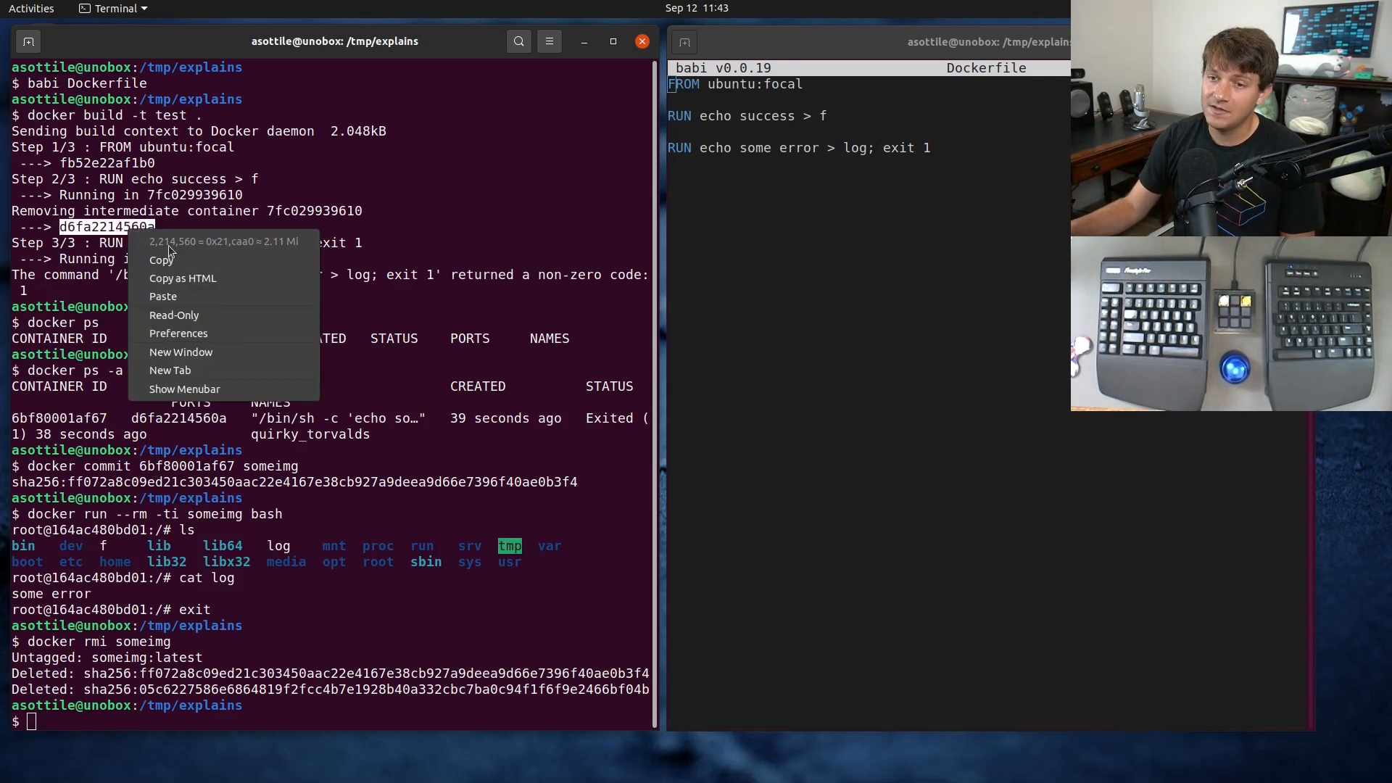
{"action": "left_click", "coordinate": [388, 245]}
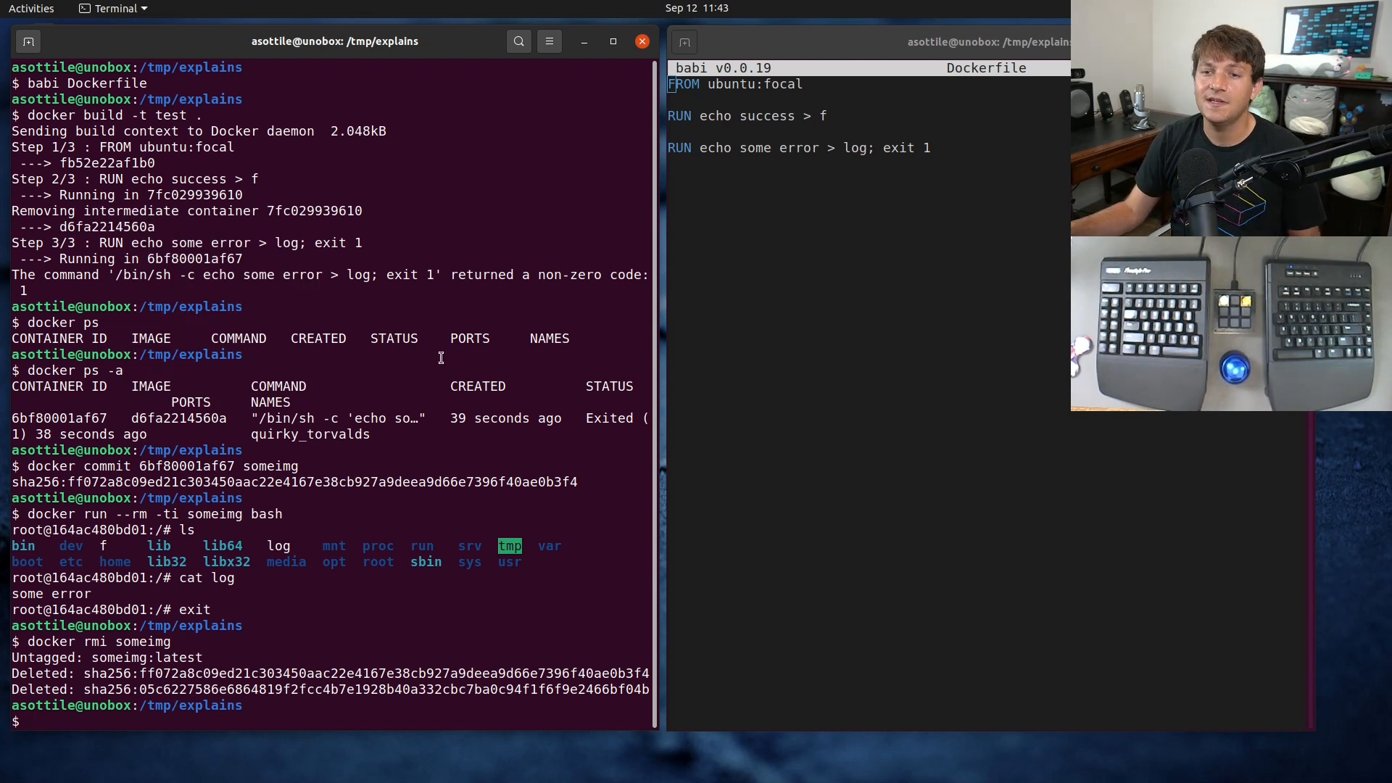
{"action": "type", "text": "docker run --rm -ti d6fa2214560a"}
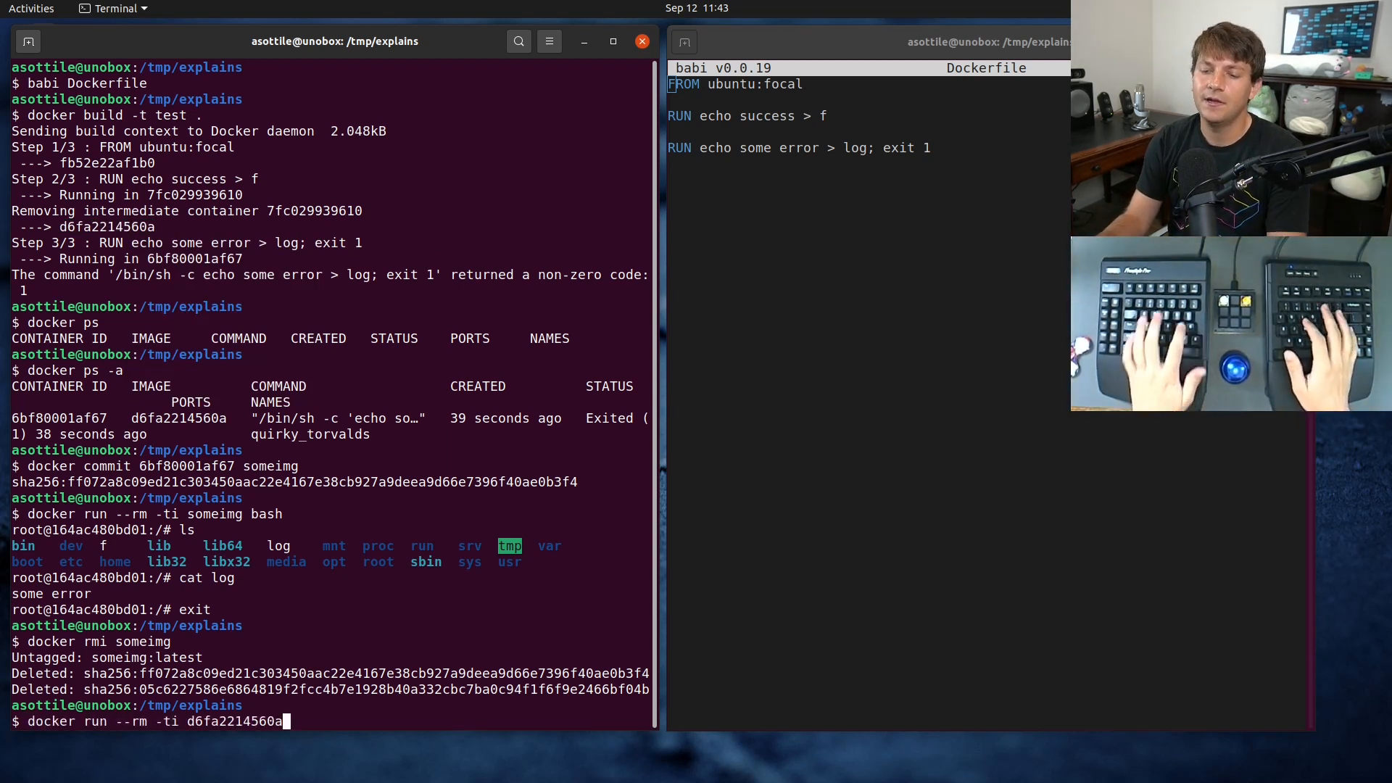
{"action": "type", "text": "bash"}
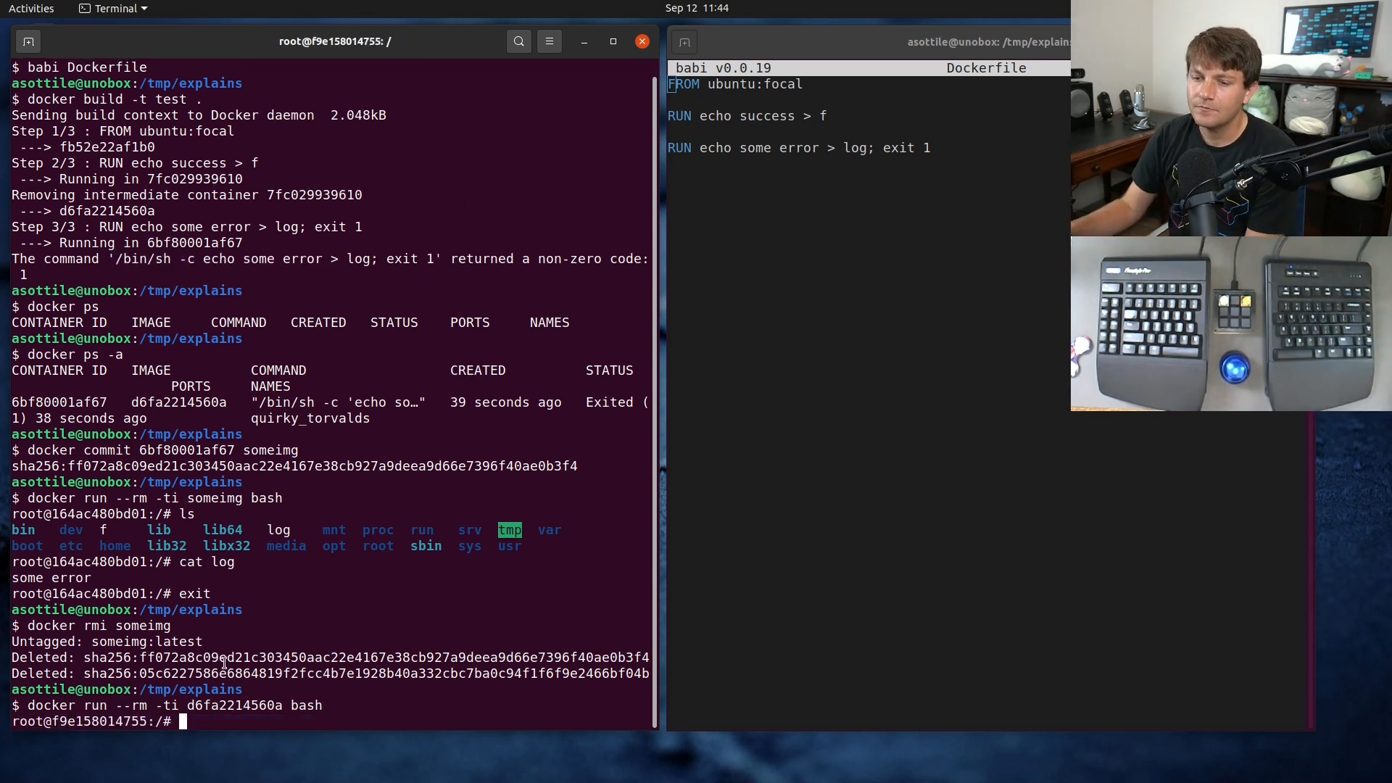
- Run 'echo some error > log; exit 1' in a container from layer d6fa2214560a, then check $? and log
{"action": "double_click", "coordinate": [233, 705]}
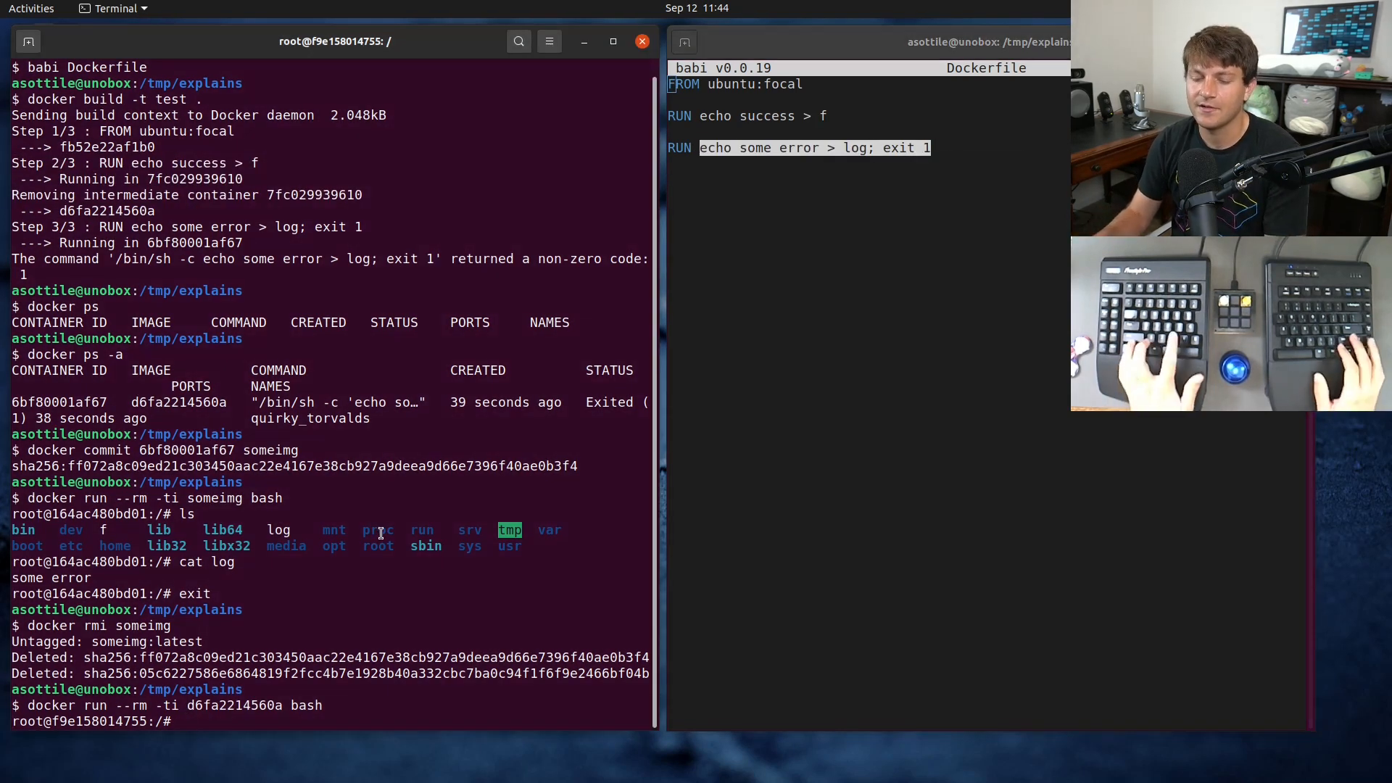
{"action": "type", "text": "echo some error > log; exit 1"}
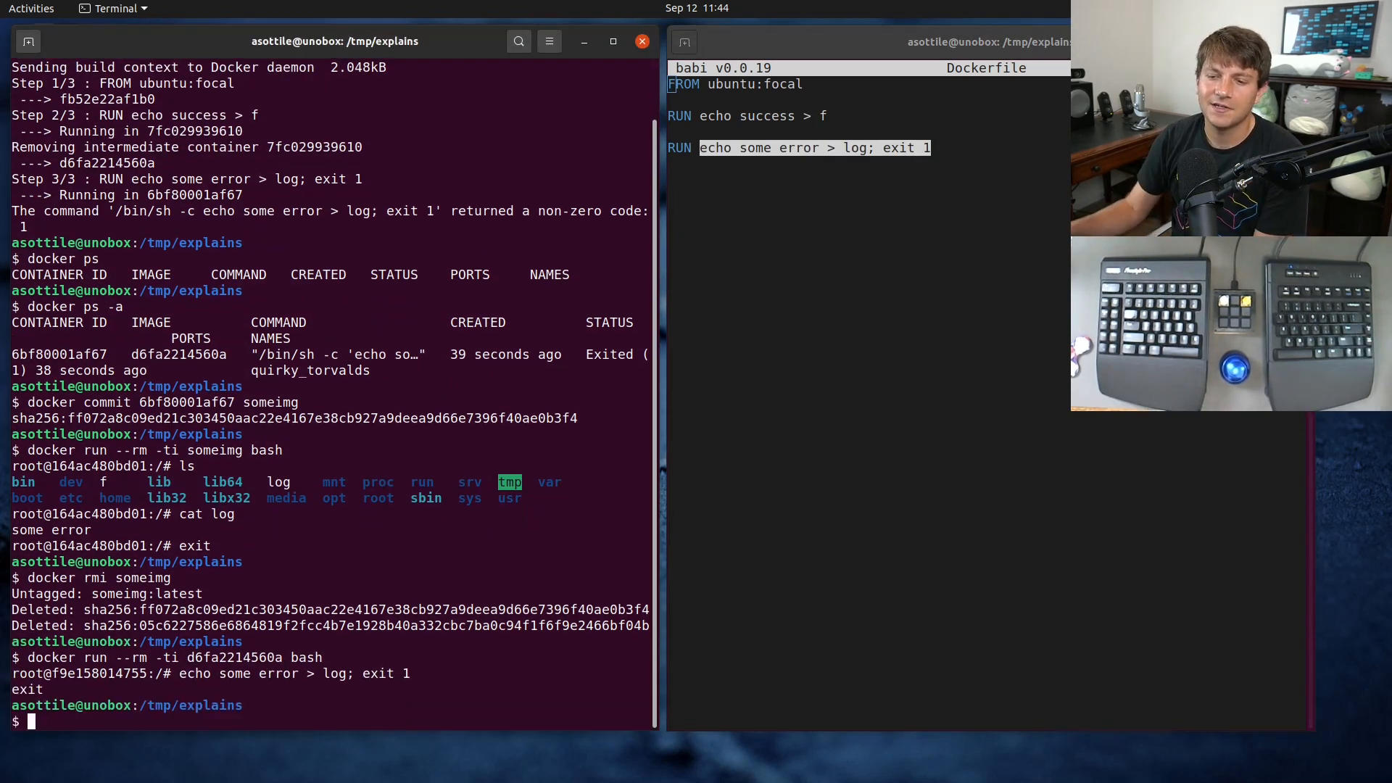
{"action": "type", "text": "docker run --rm -ti d6fa2214560a bash"}
{"action": "type", "text": "sh -c 'echo some error > log; exit 1"}
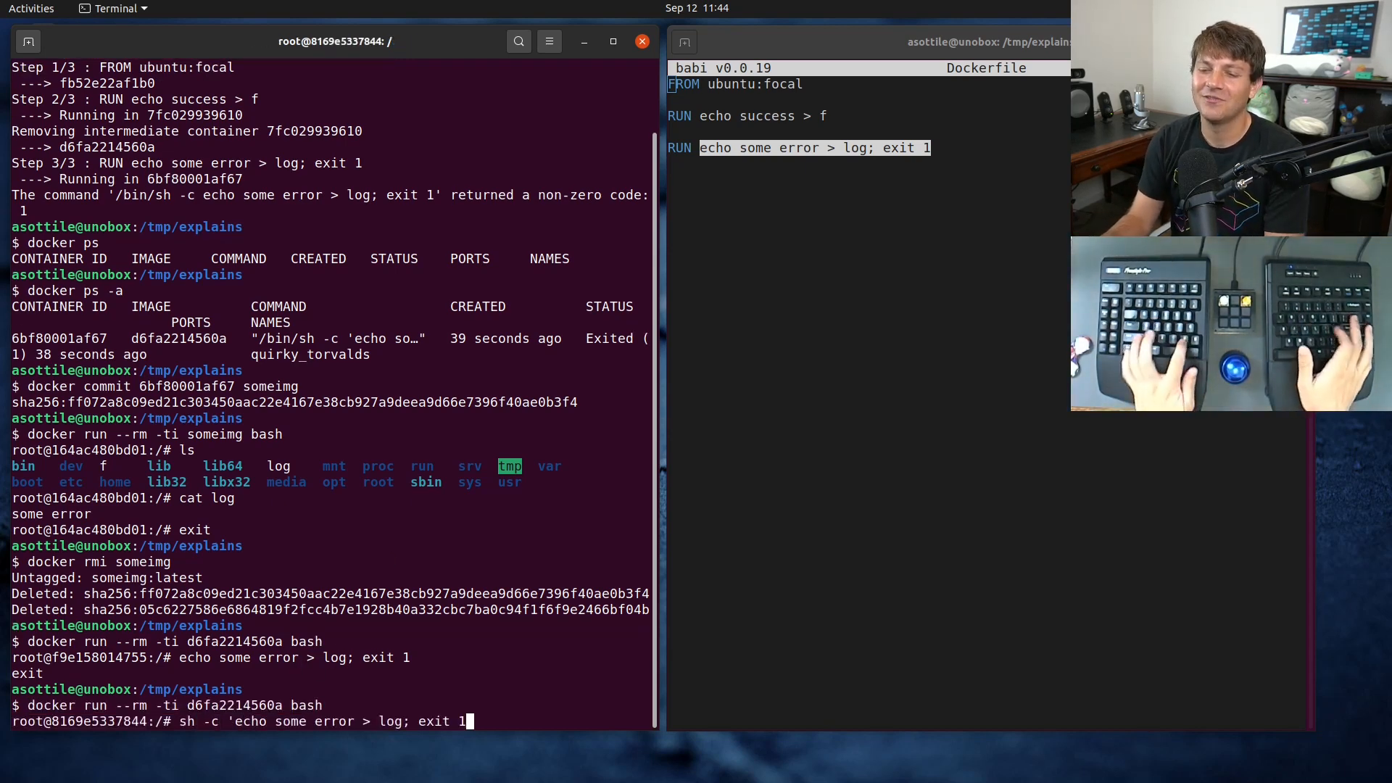
{"action": "type", "text": "'"}
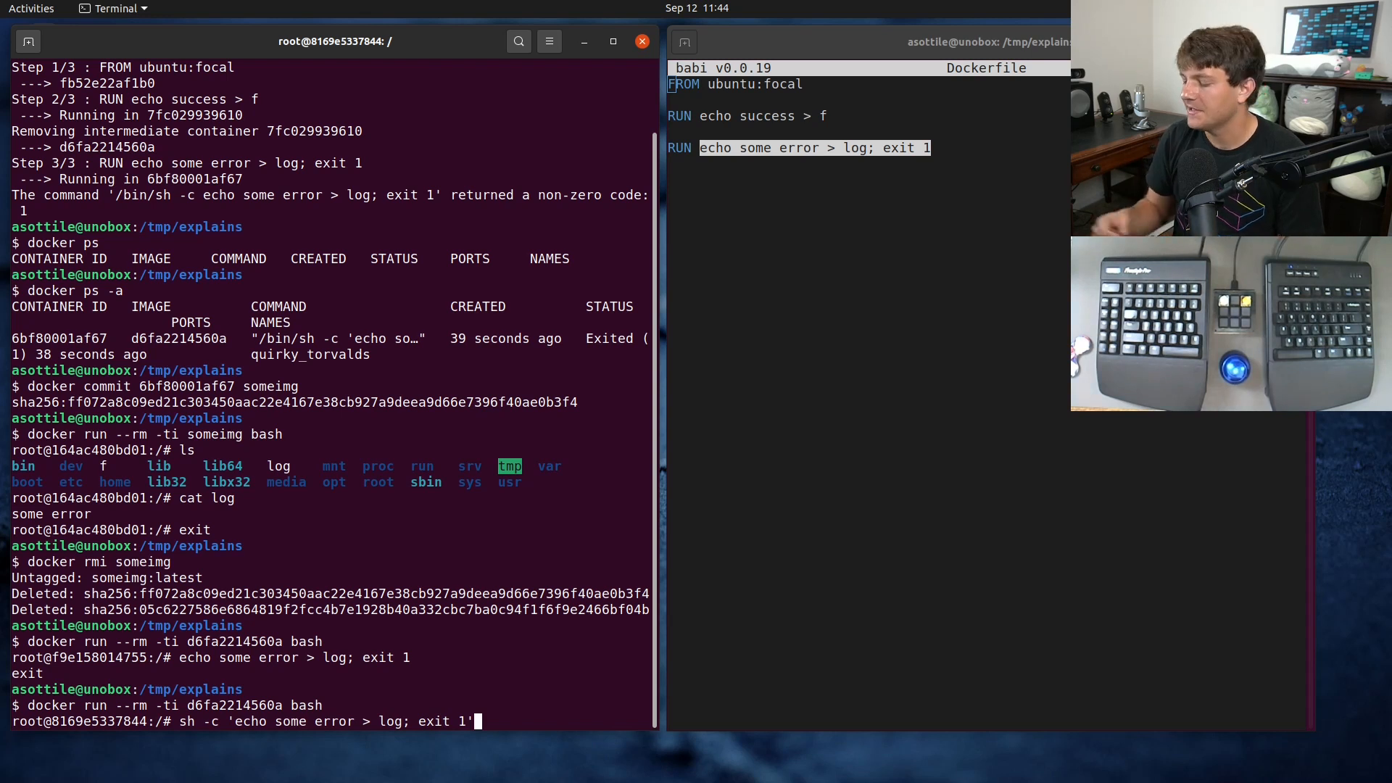
{"action": "key", "text": "Return"}
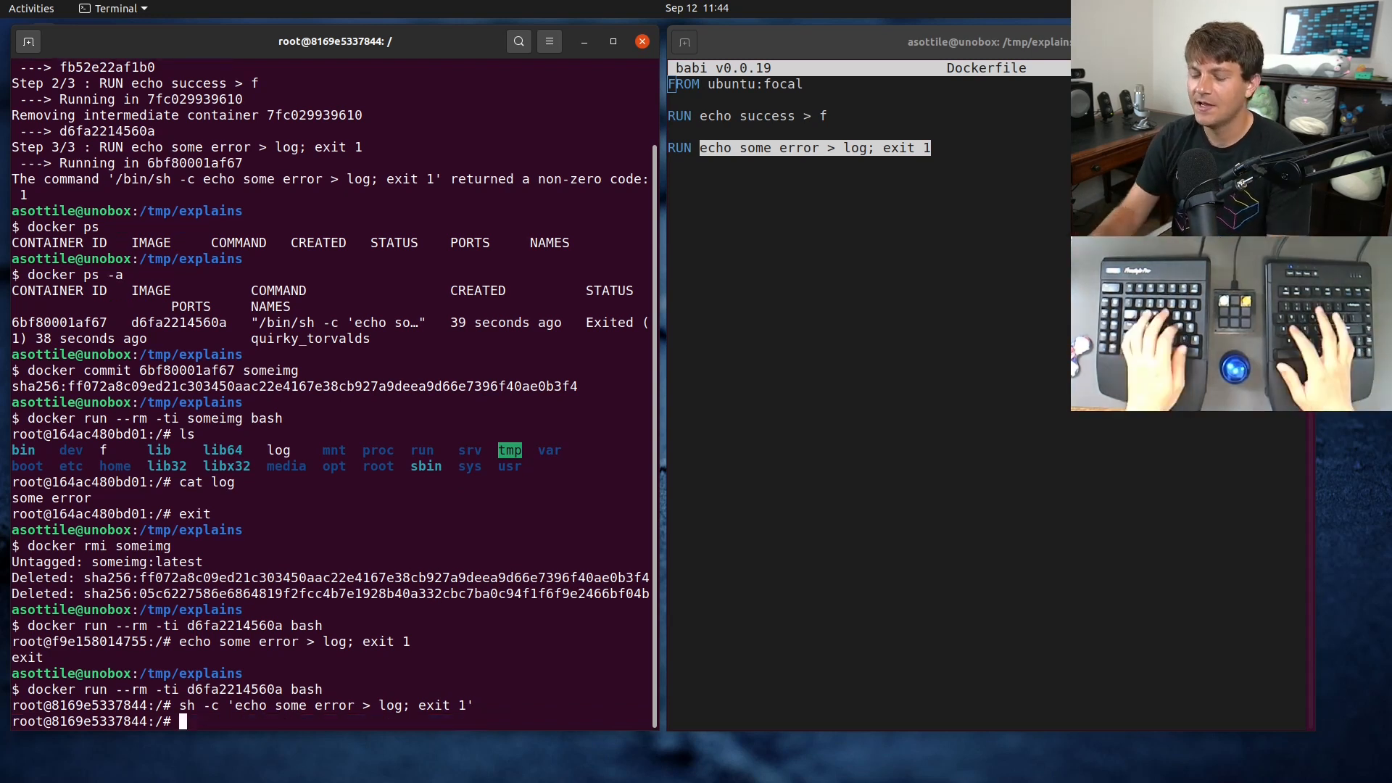
{"action": "type", "text": "echo $?"}
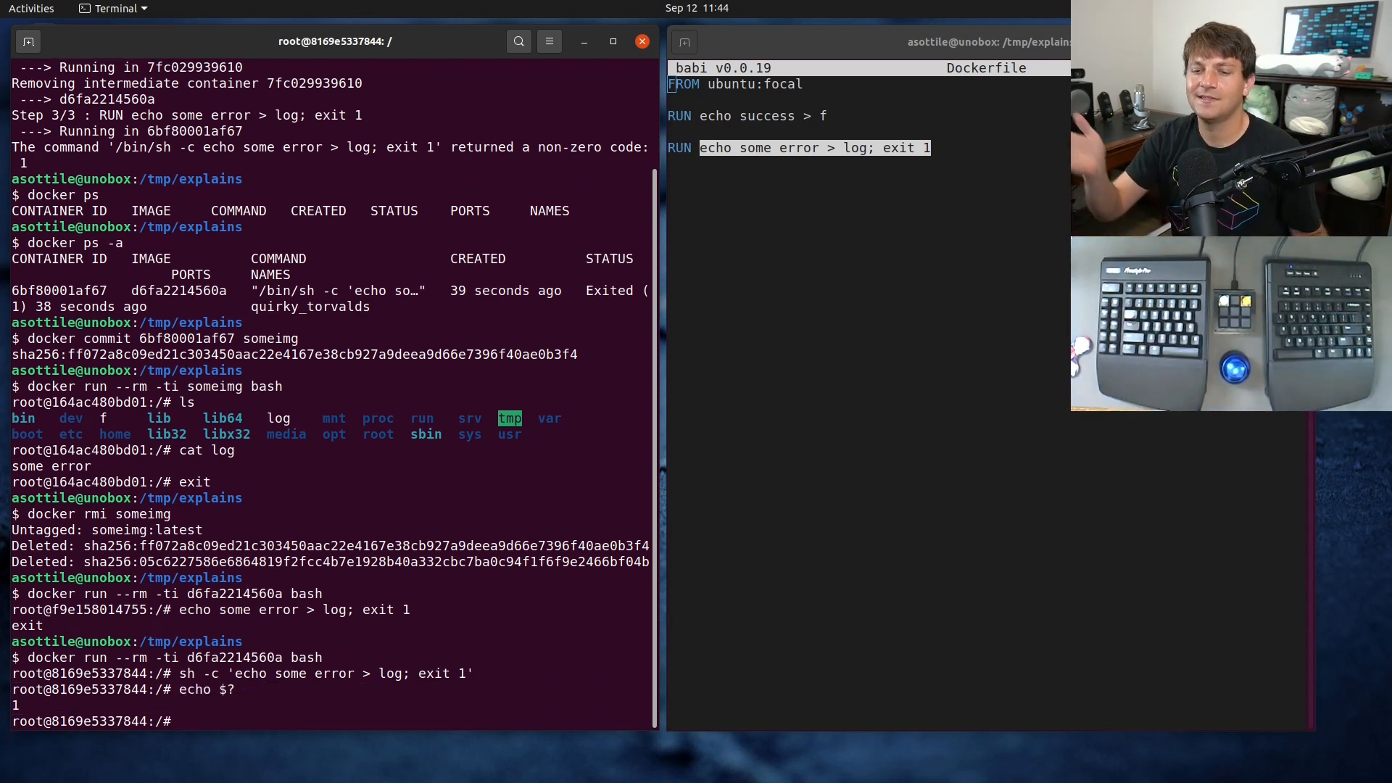
{"action": "type", "text": "cat log"}
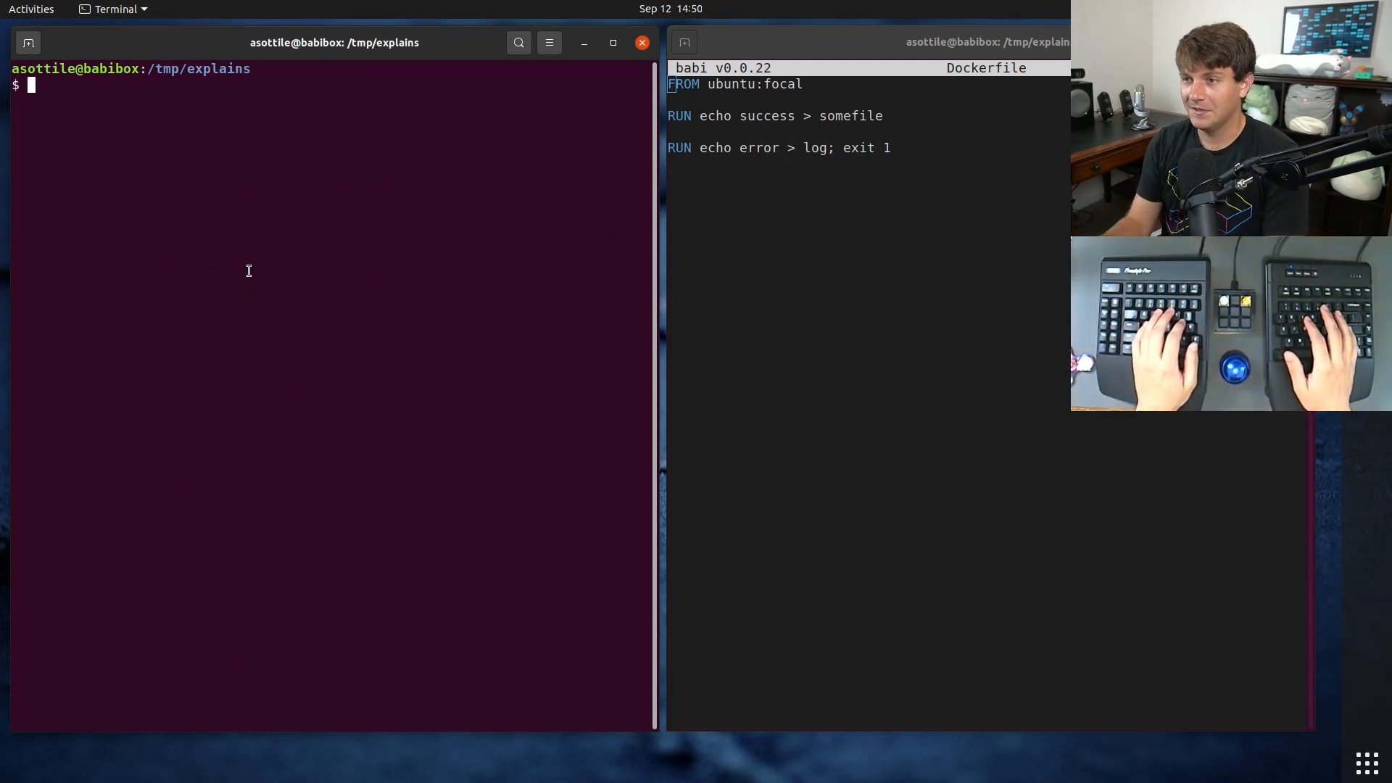
- Rebuild with podman build -t test . and list containers via podman ps and podman ps -a
{"action": "type", "text": "podman build -t test ."}
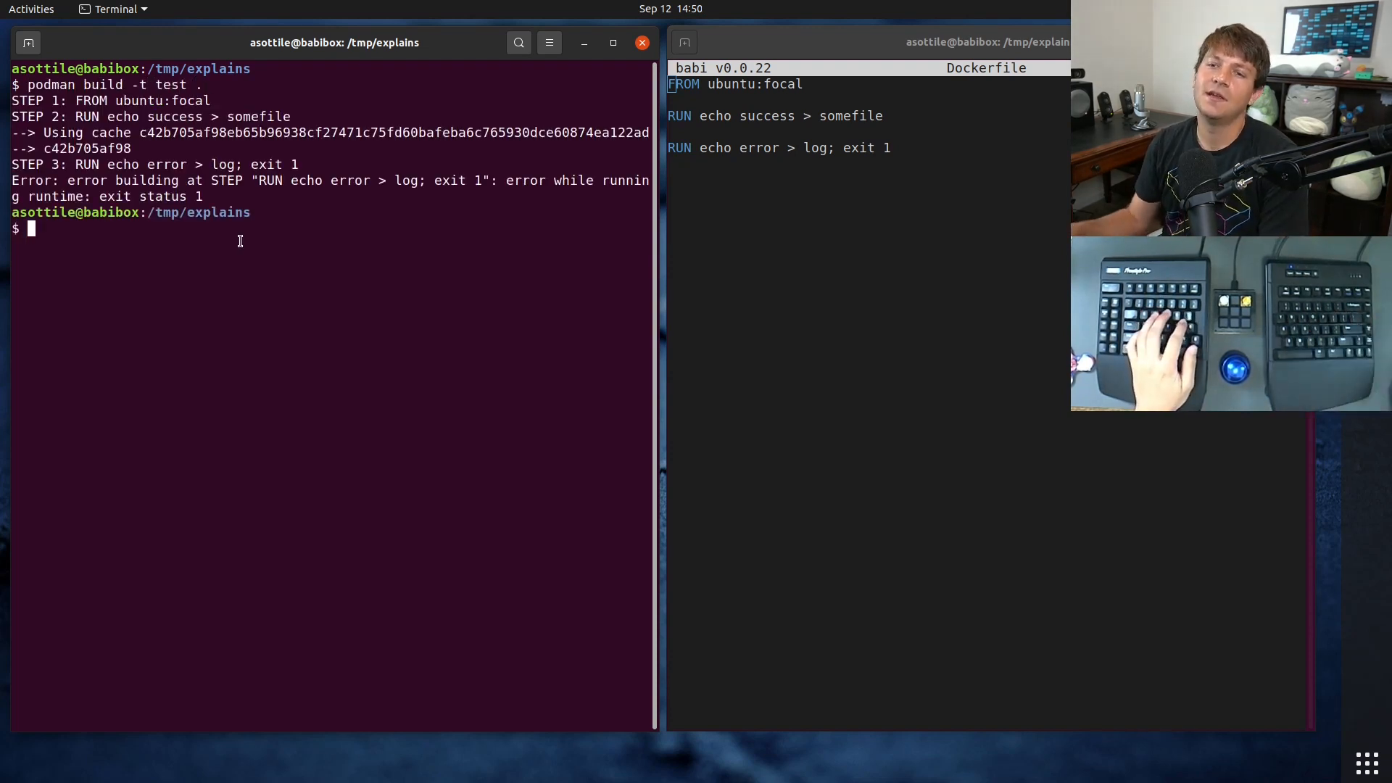
{"action": "type", "text": "podman ps -a"}
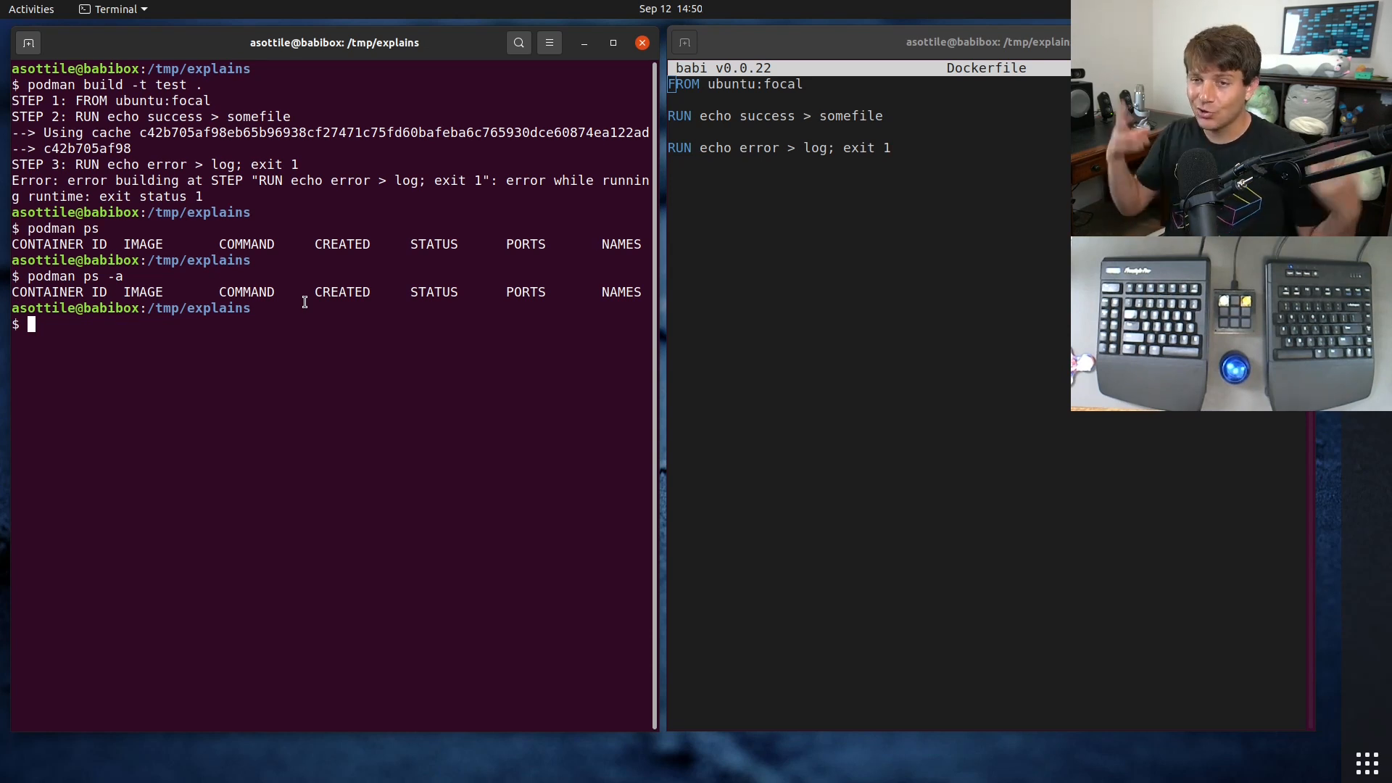
- Show buildah working containers with podman ps -a --external
{"action": "type", "text": "podman ps -a --external"}
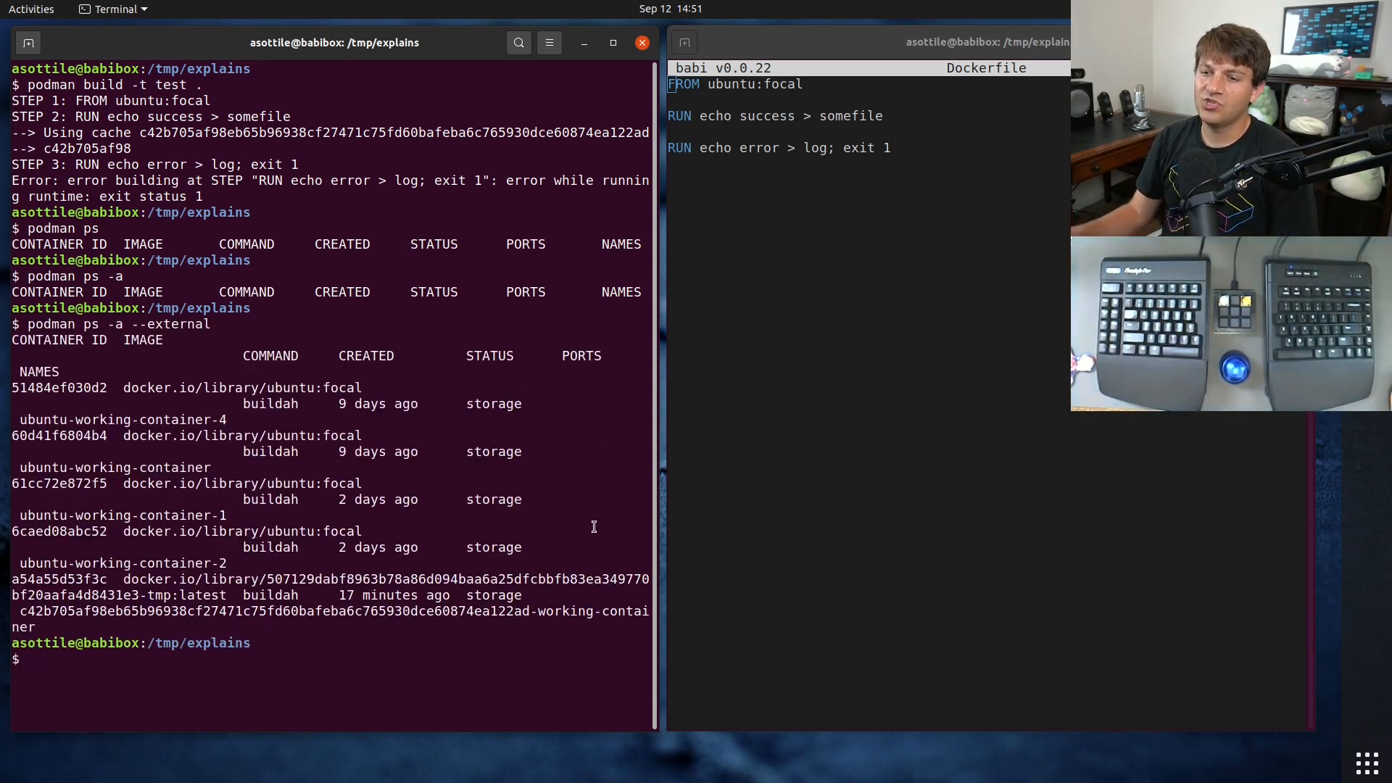
{"action": "mouse_move", "coordinate": [473, 574]}
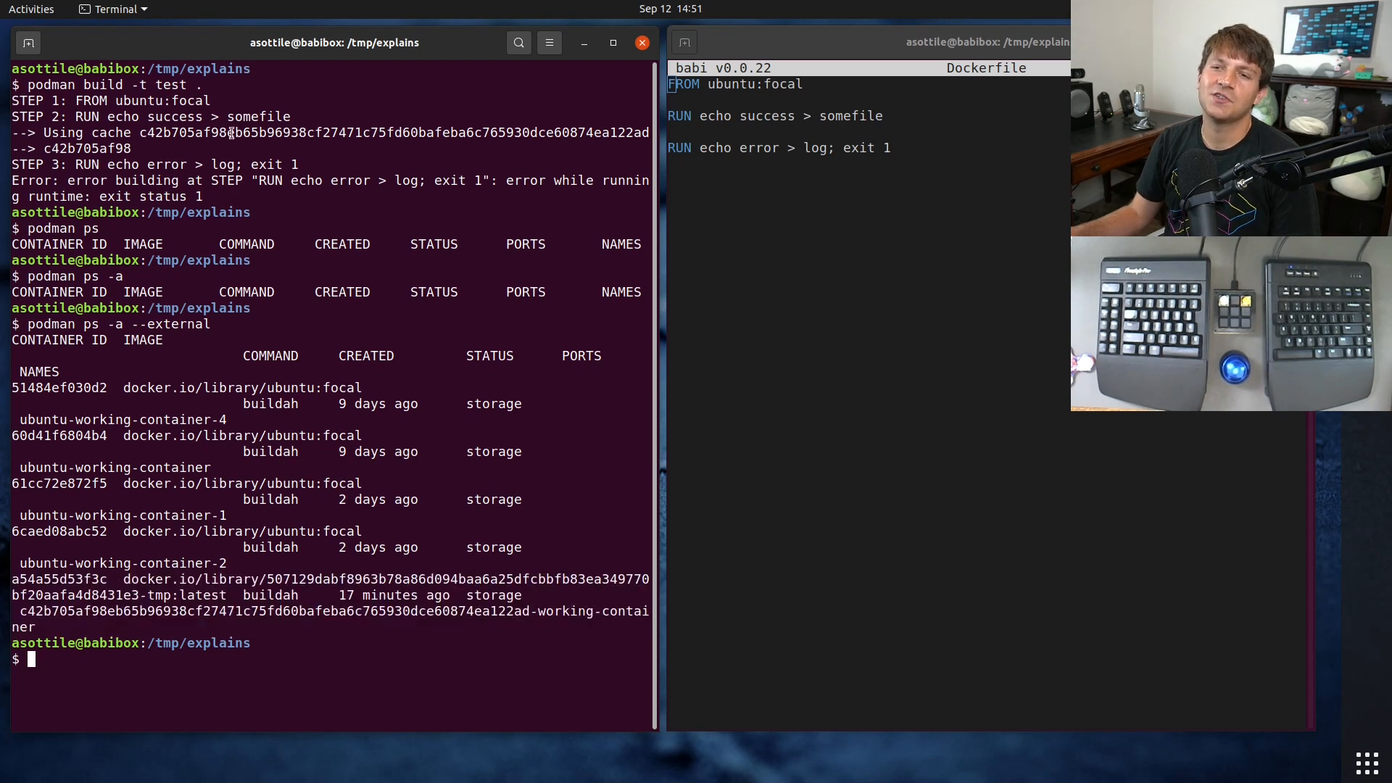
- Rebuild the image with podman build -t test . --force-rm=false to keep the failed container
{"action": "type", "text": "podman ps -a"}
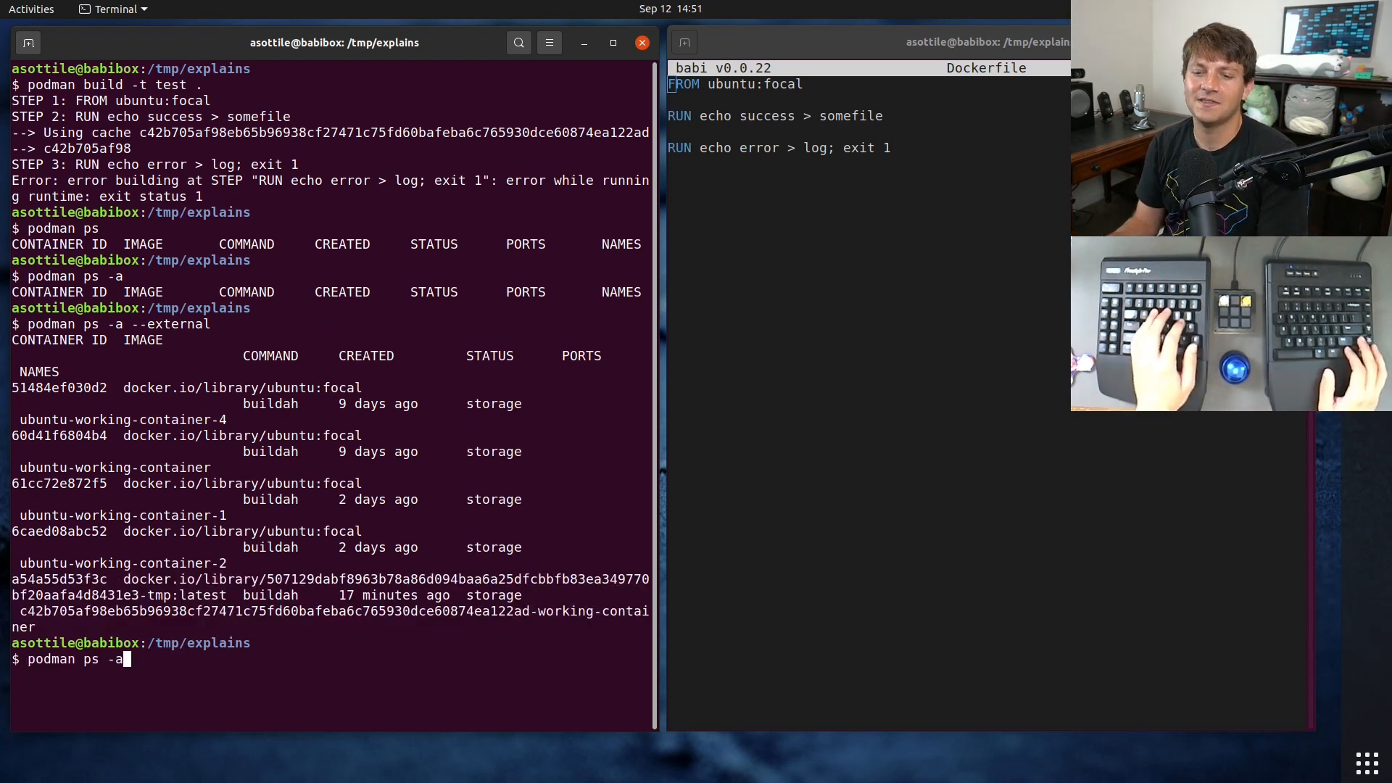
{"action": "type", "text": "podman build -t test . --"}
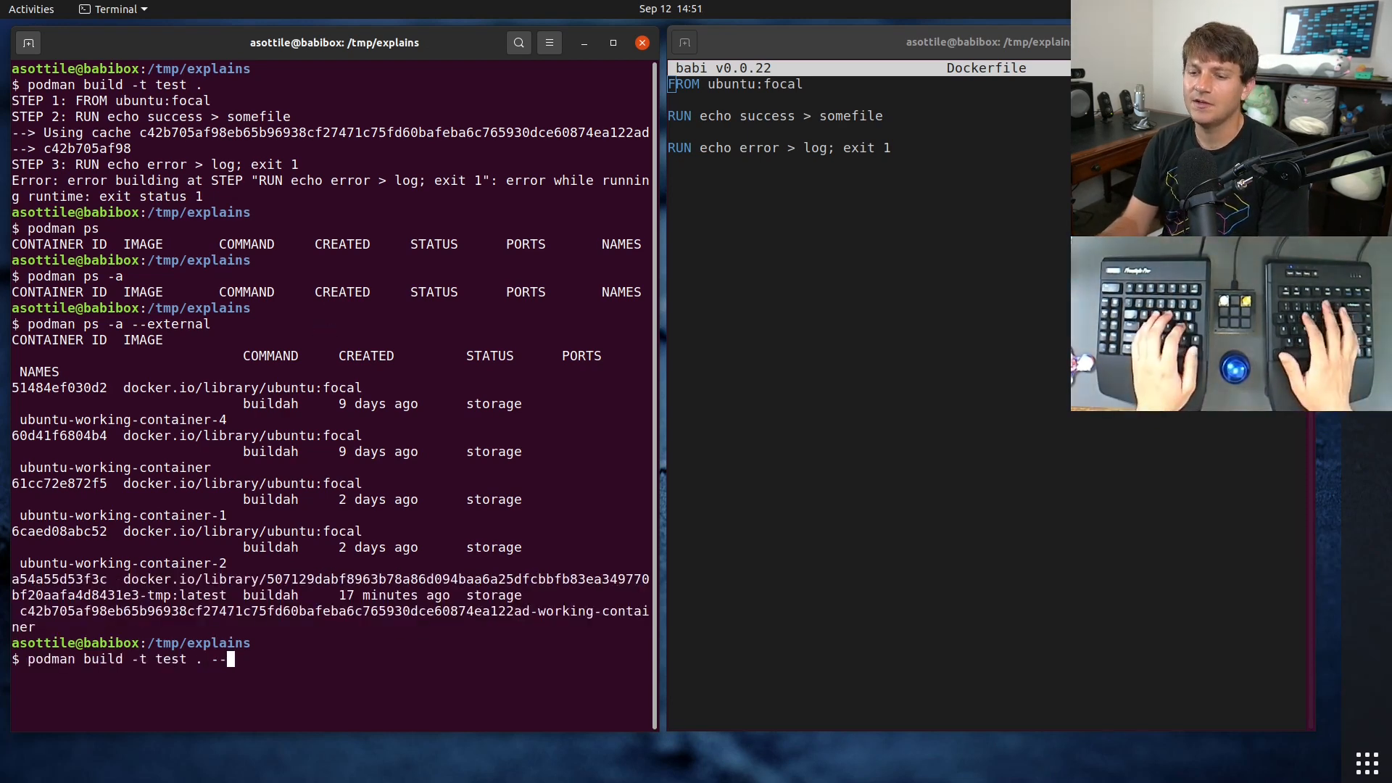
{"action": "type", "text": "force-rm="}
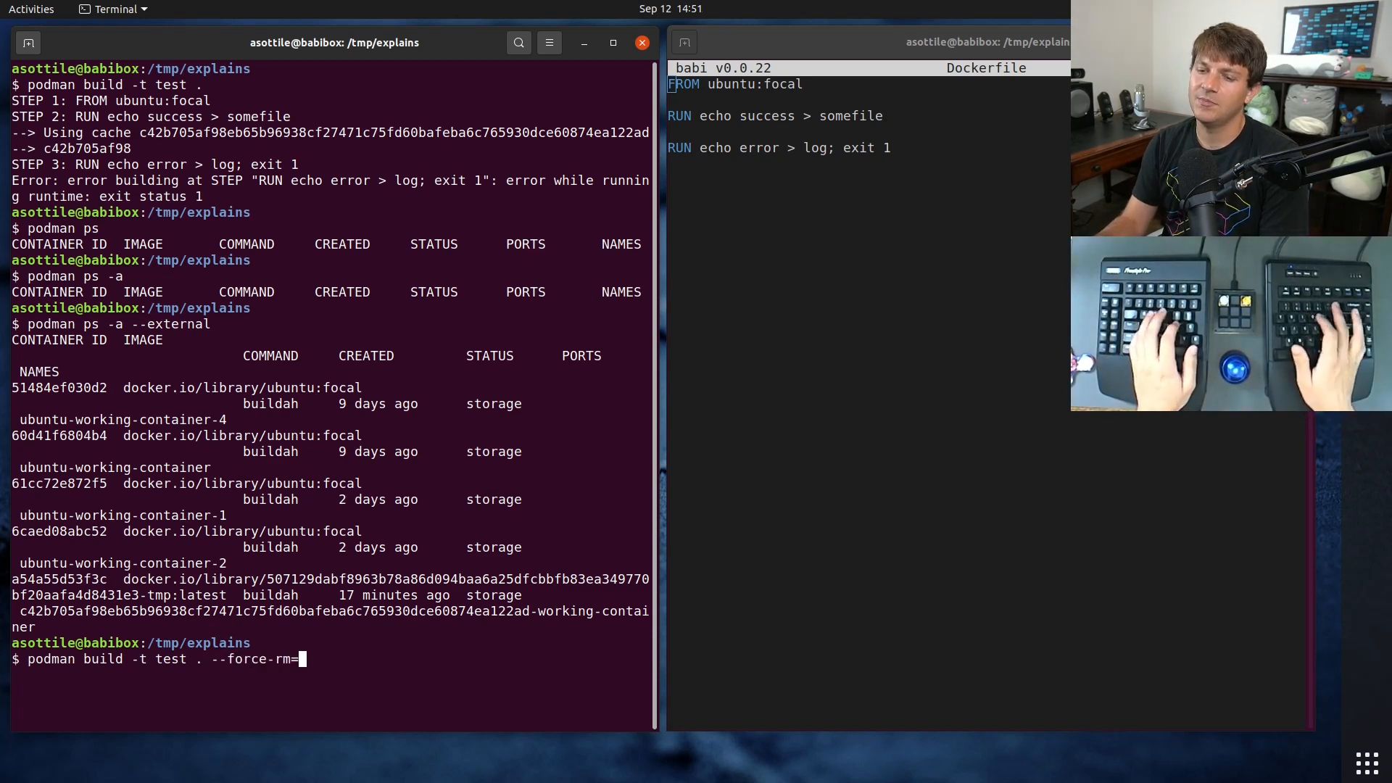
{"action": "key", "text": "Return"}
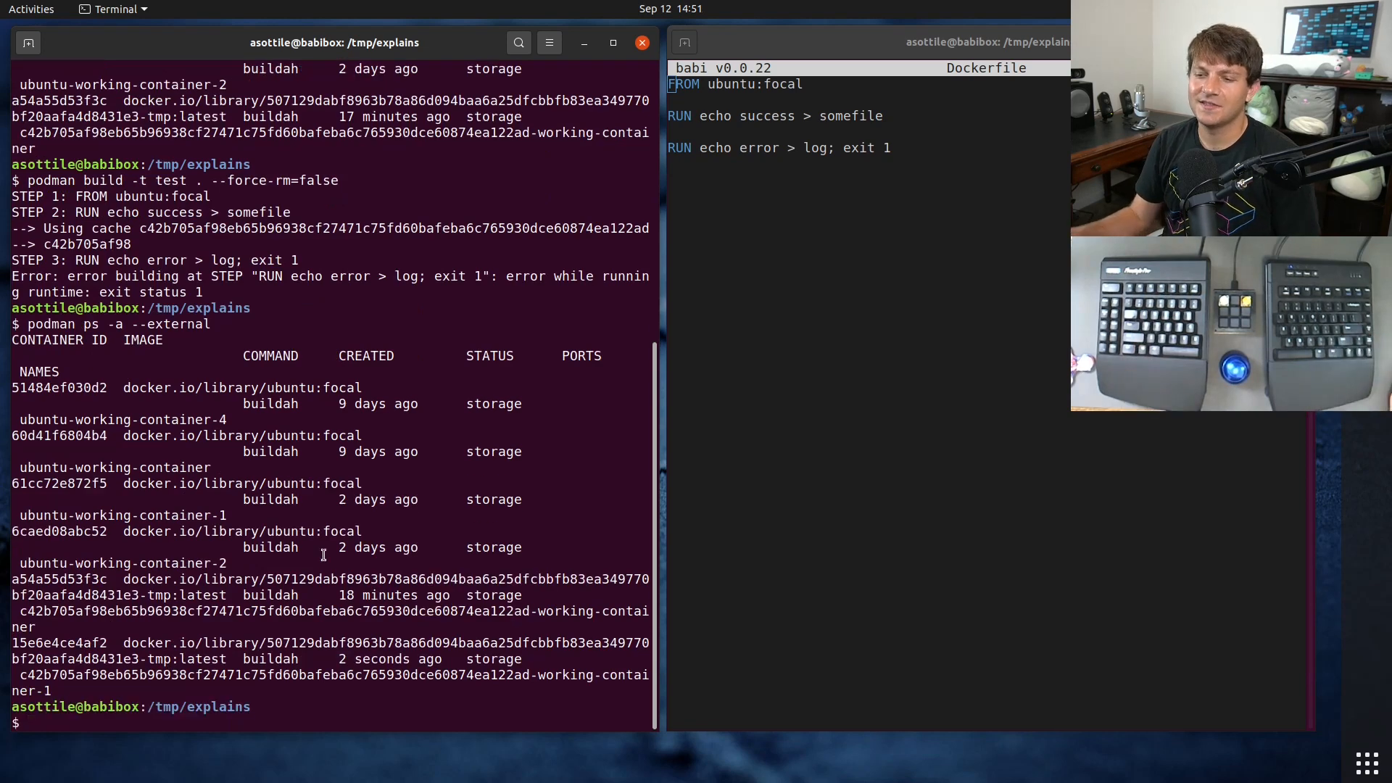
- Copy container id 15e6e4ce4af2 and begin podman commit 15e6e4ce4af2 bash
{"action": "double_click", "coordinate": [58, 642]}
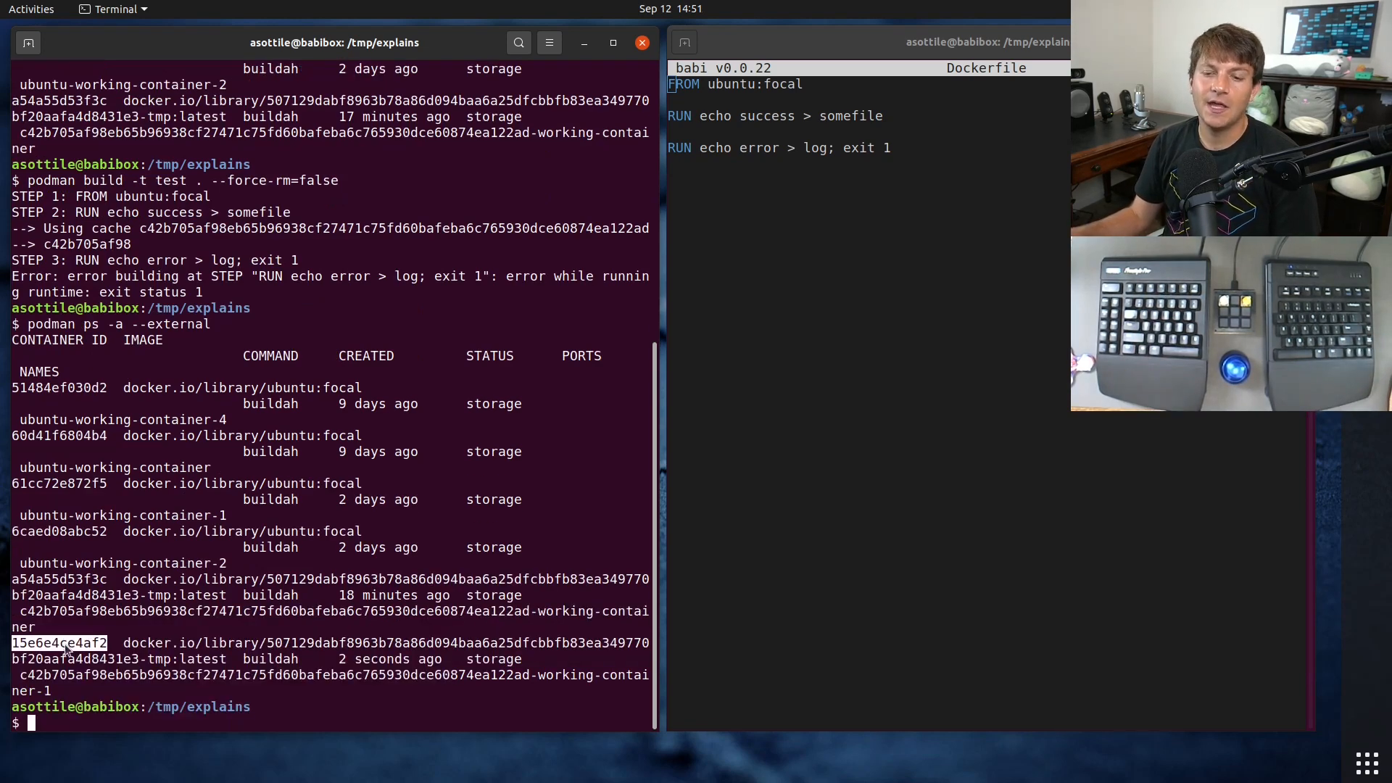
{"action": "type", "text": "podman run --rm -ti 15e6e4ce4af2 bash"}
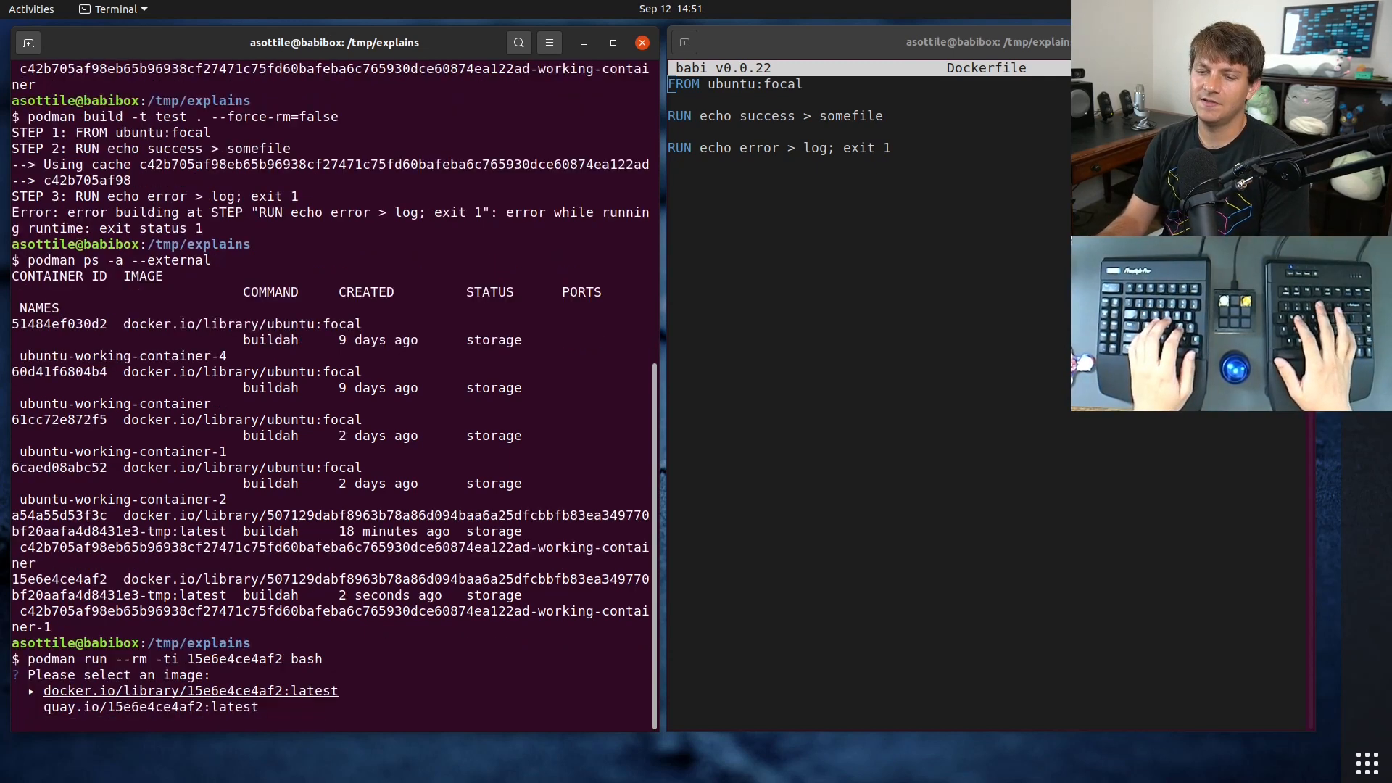
{"action": "key", "text": "ctrl+c"}
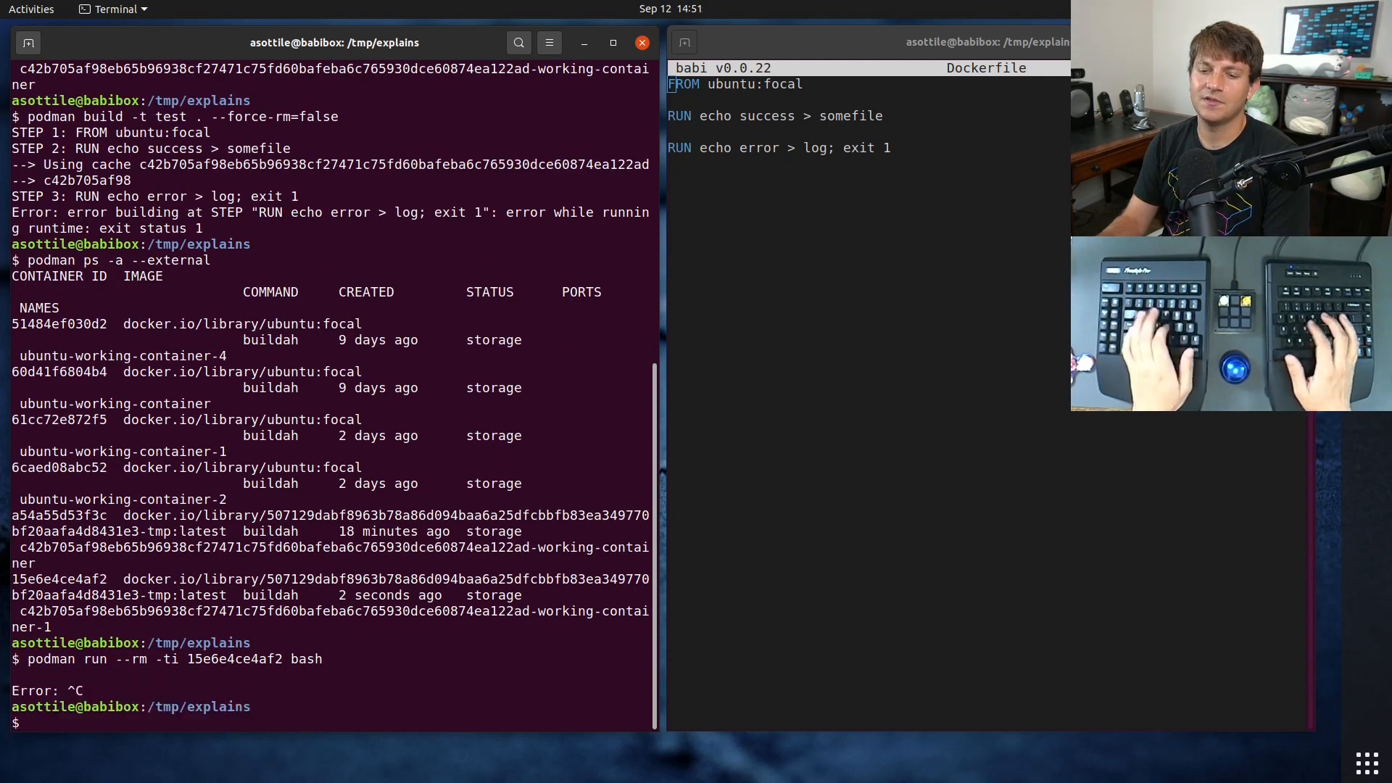
{"action": "type", "text": "podman commit 15e6e4ce4af2 bash"}
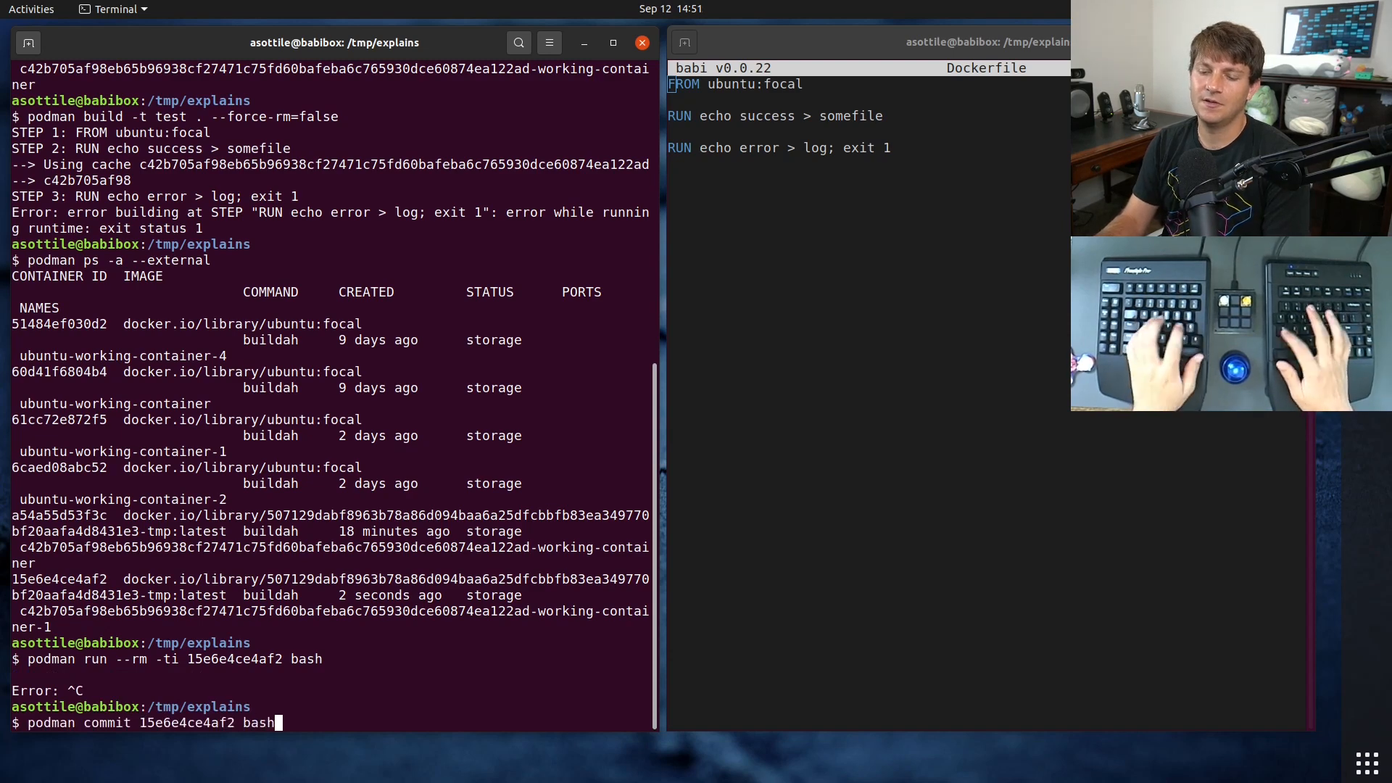